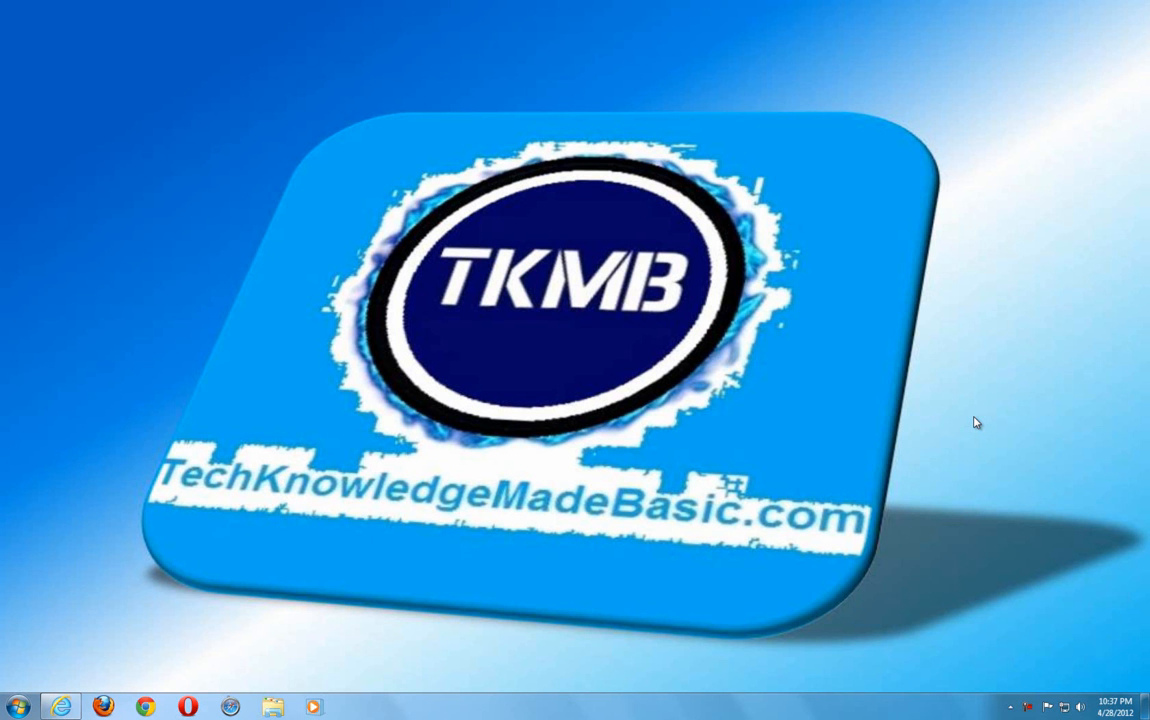
# Step: Launch Internet Explorer from the taskbar so it opens on the Google home page
pyautogui.click(62, 706)
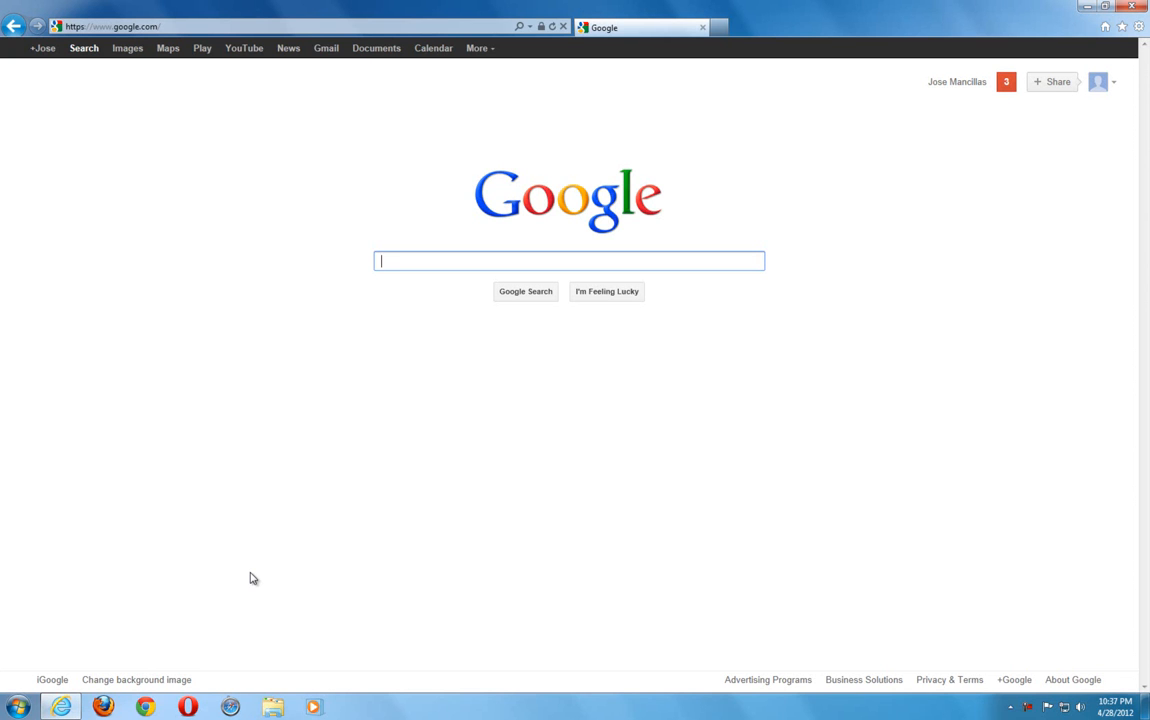
pyautogui.moveTo(379, 407)
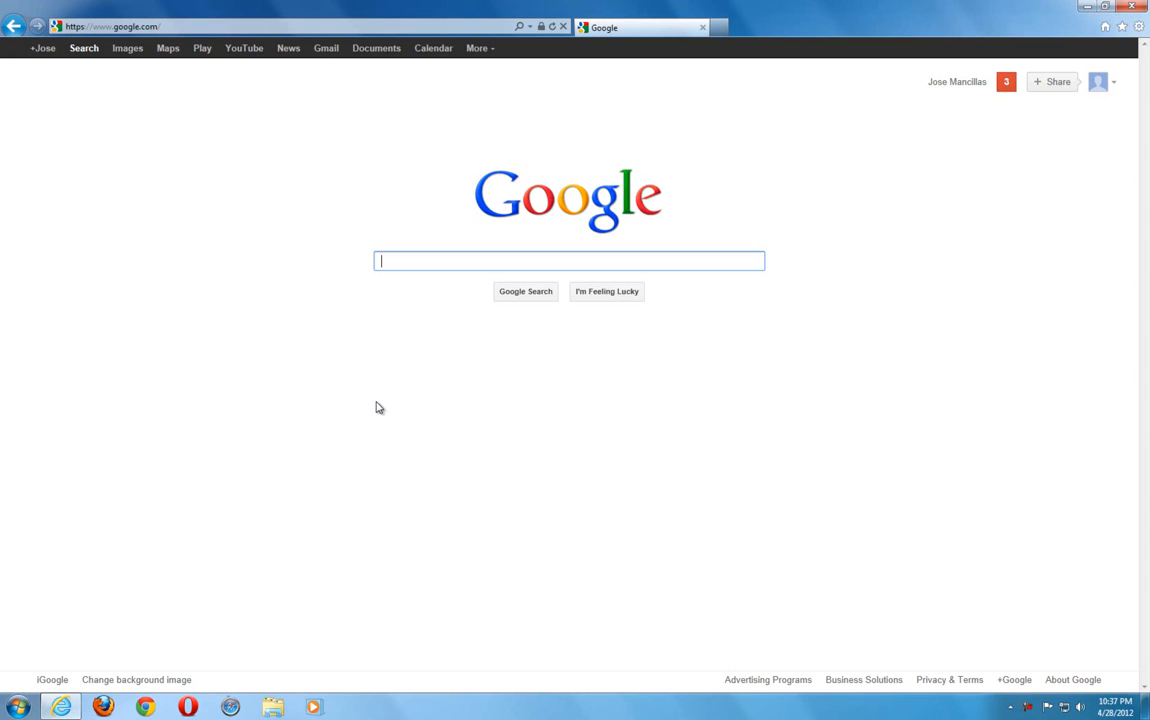
# Step: Go to microsoft.com and search the site for 'skydrive'
pyautogui.click(200, 26)
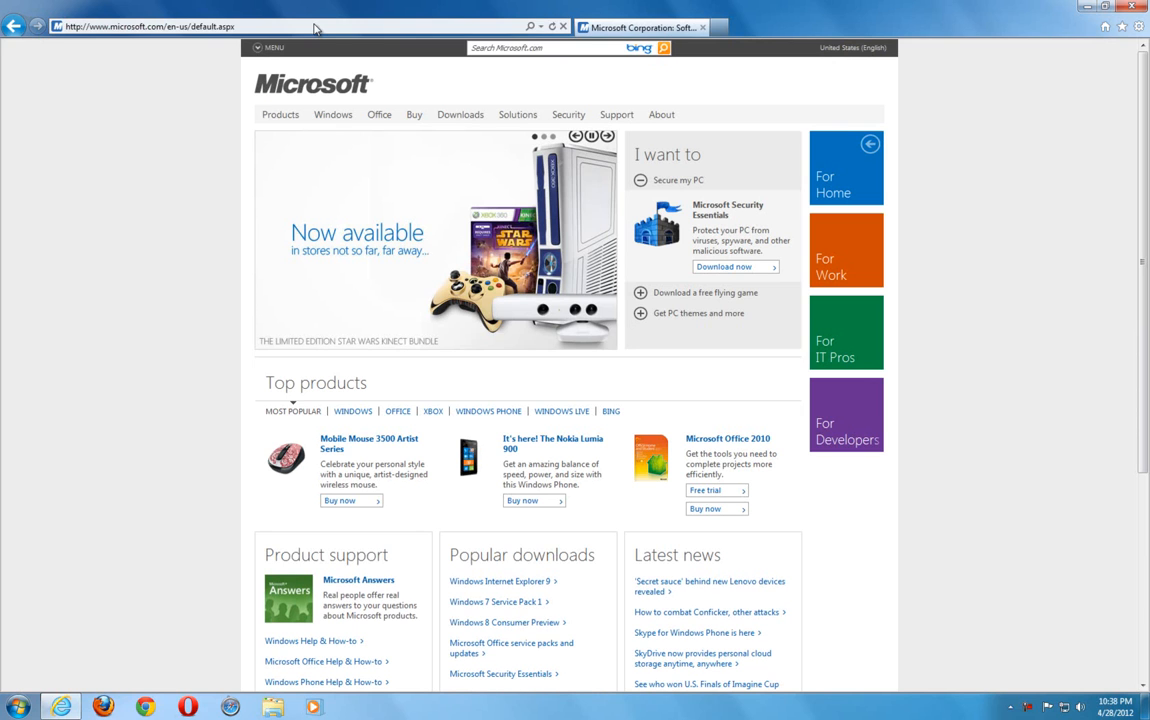
pyautogui.click(550, 47)
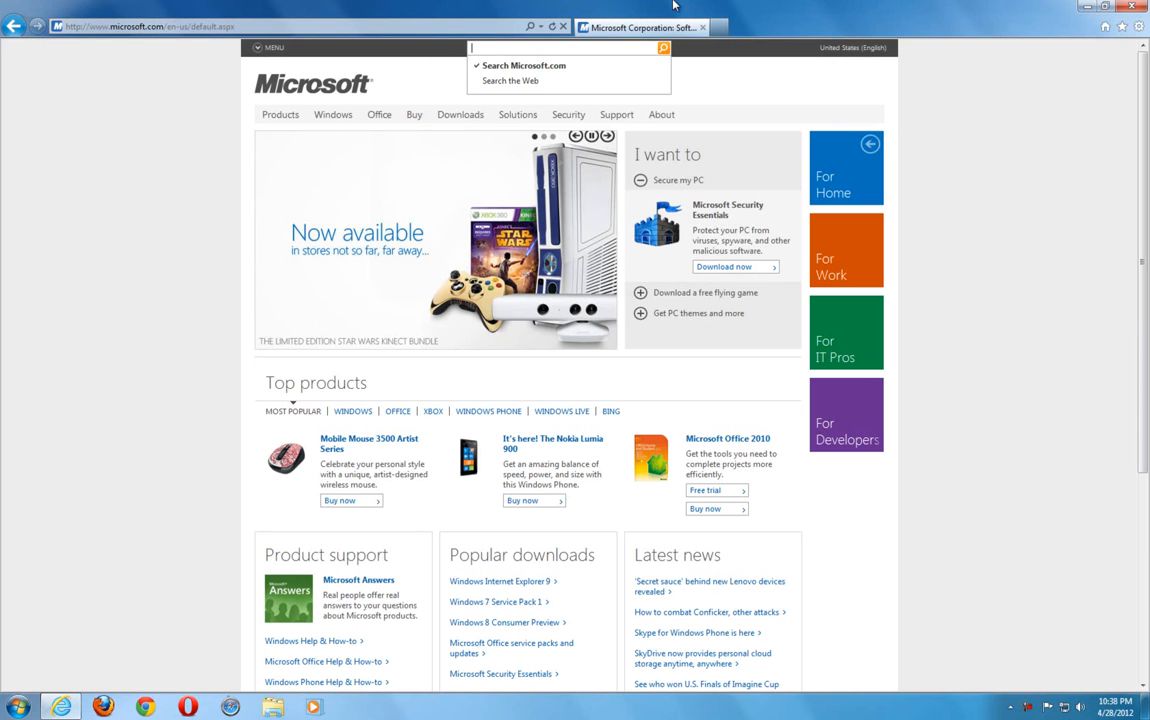
pyautogui.write('skydr')
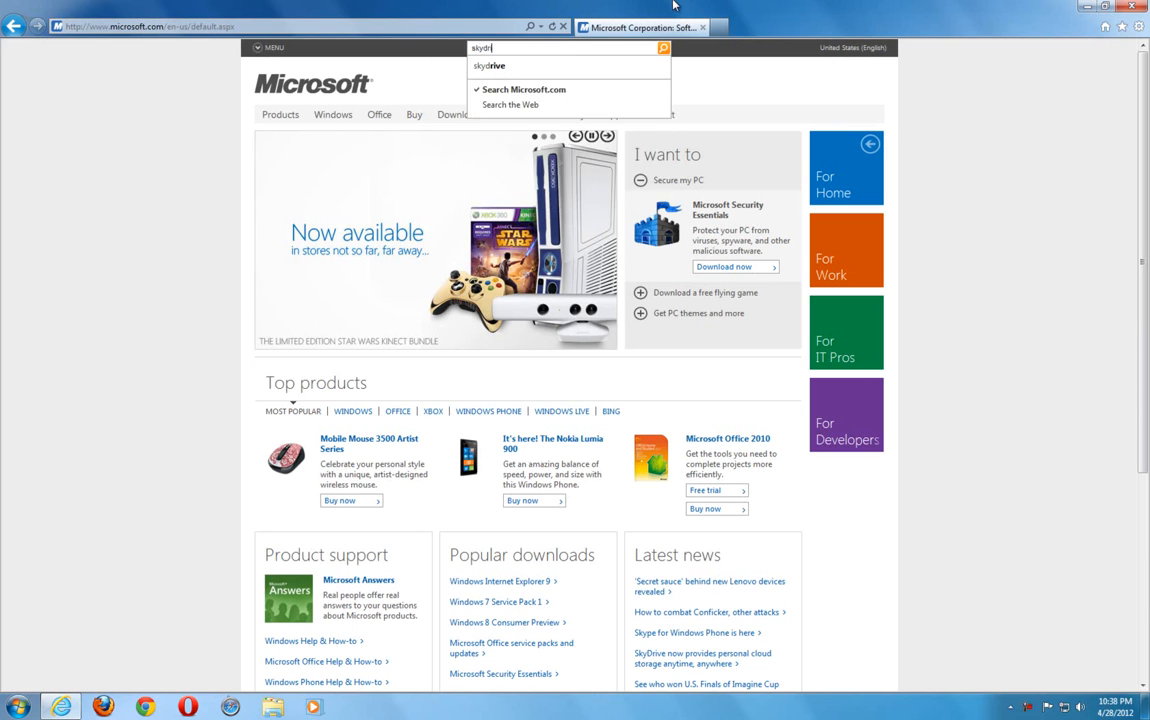
pyautogui.click(663, 48)
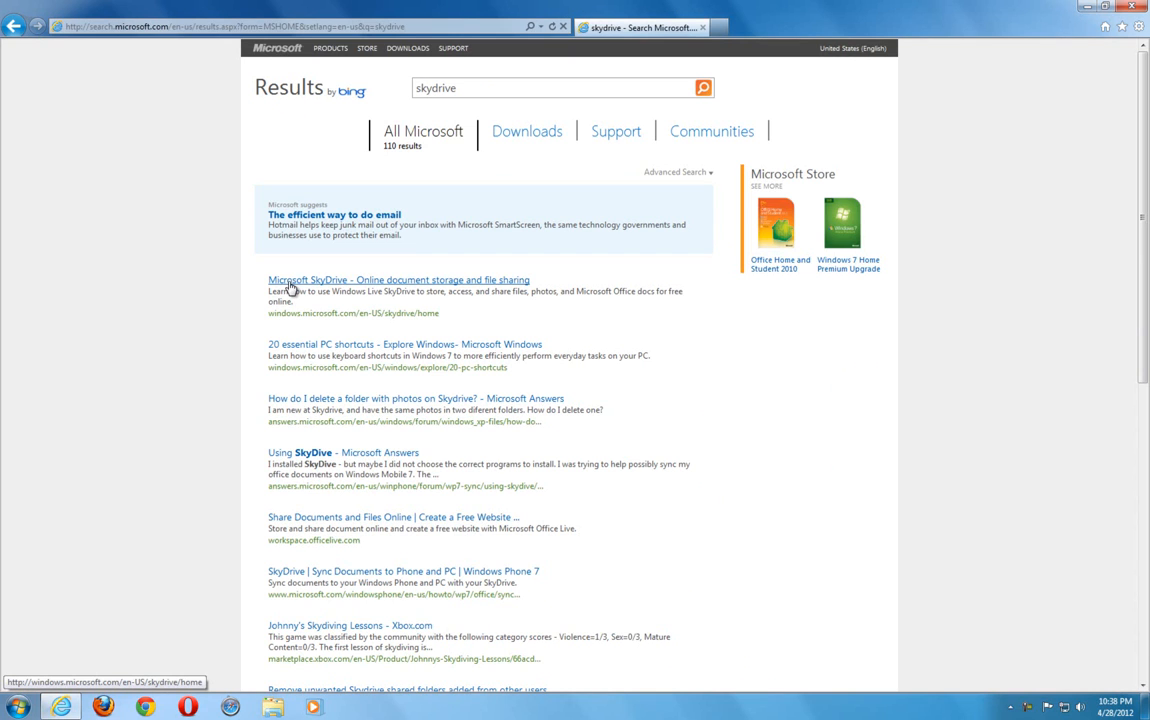
# Step: Open the SkyDrive result, download SkyDrive for Windows, and run its setup
pyautogui.click(398, 280)
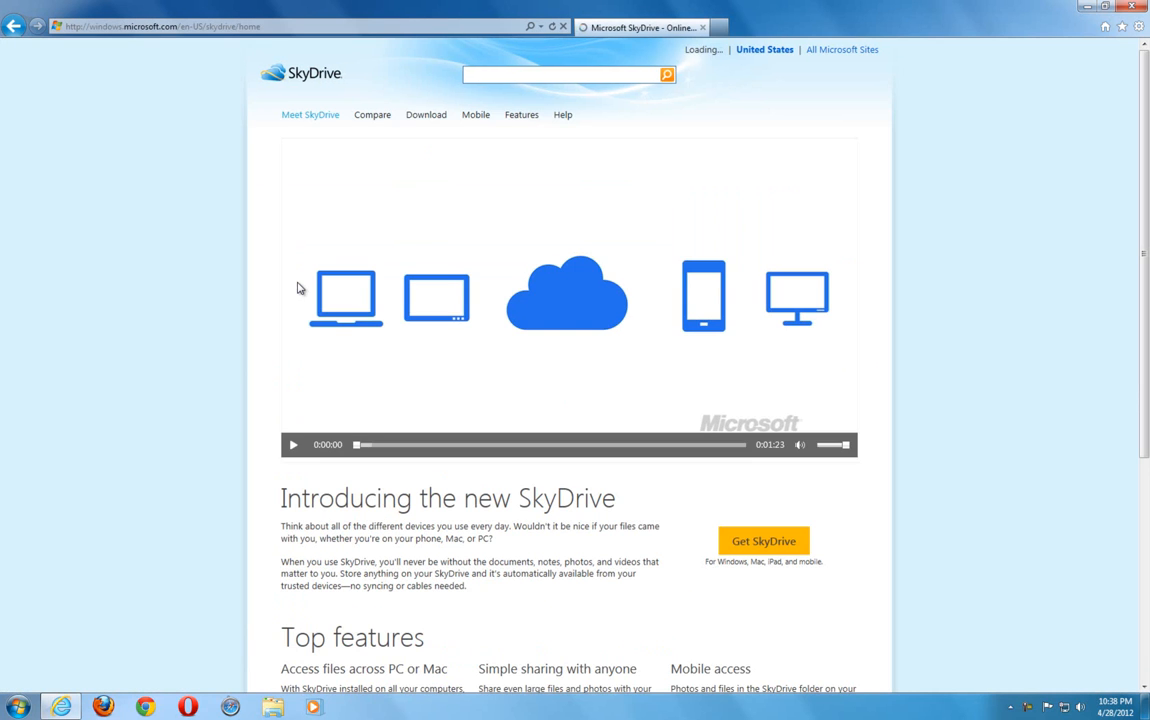
pyautogui.scroll(-3)
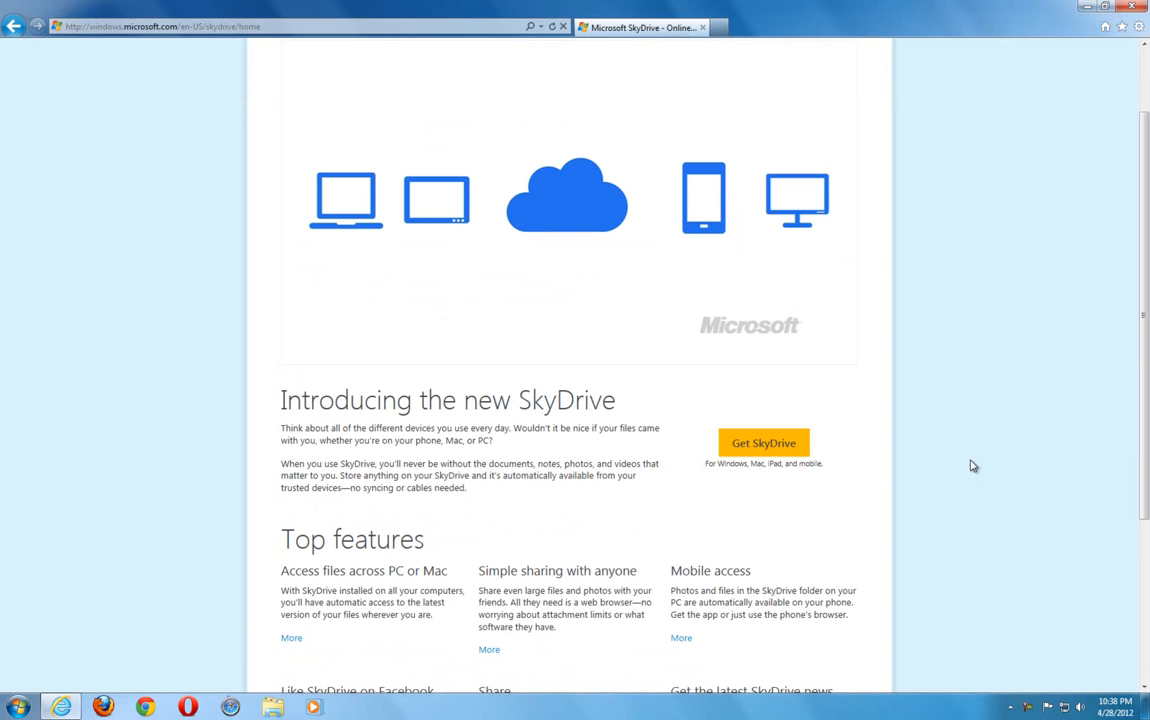
pyautogui.moveTo(752, 449)
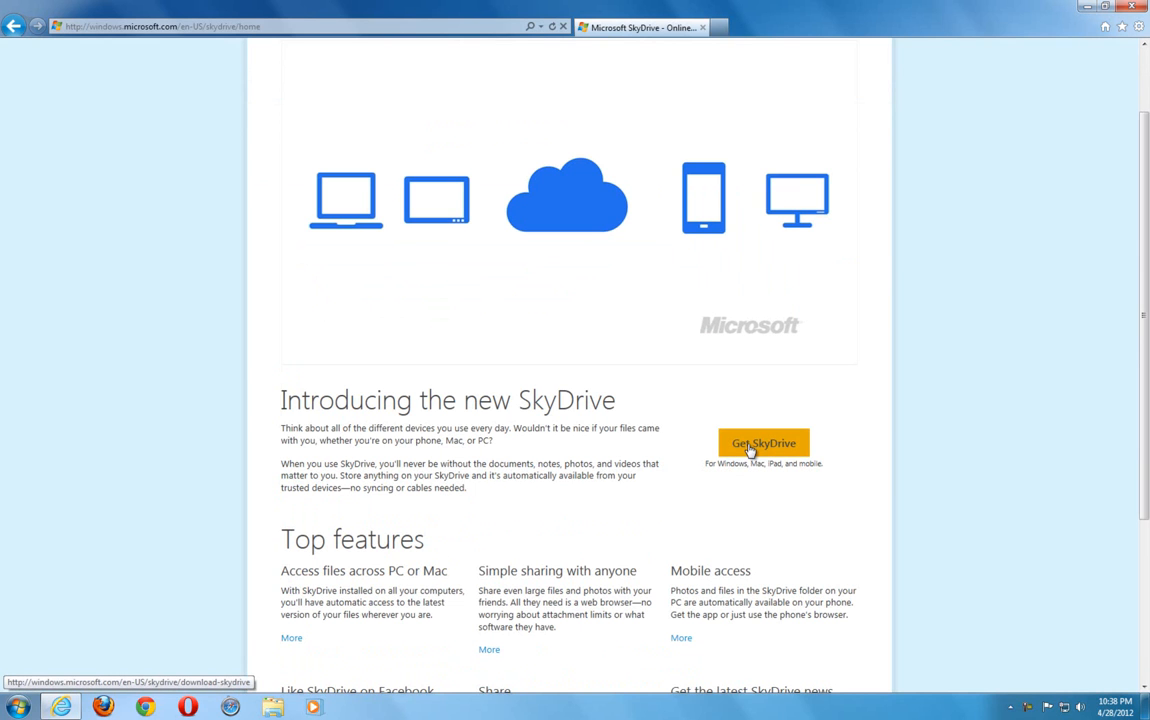
pyautogui.click(763, 442)
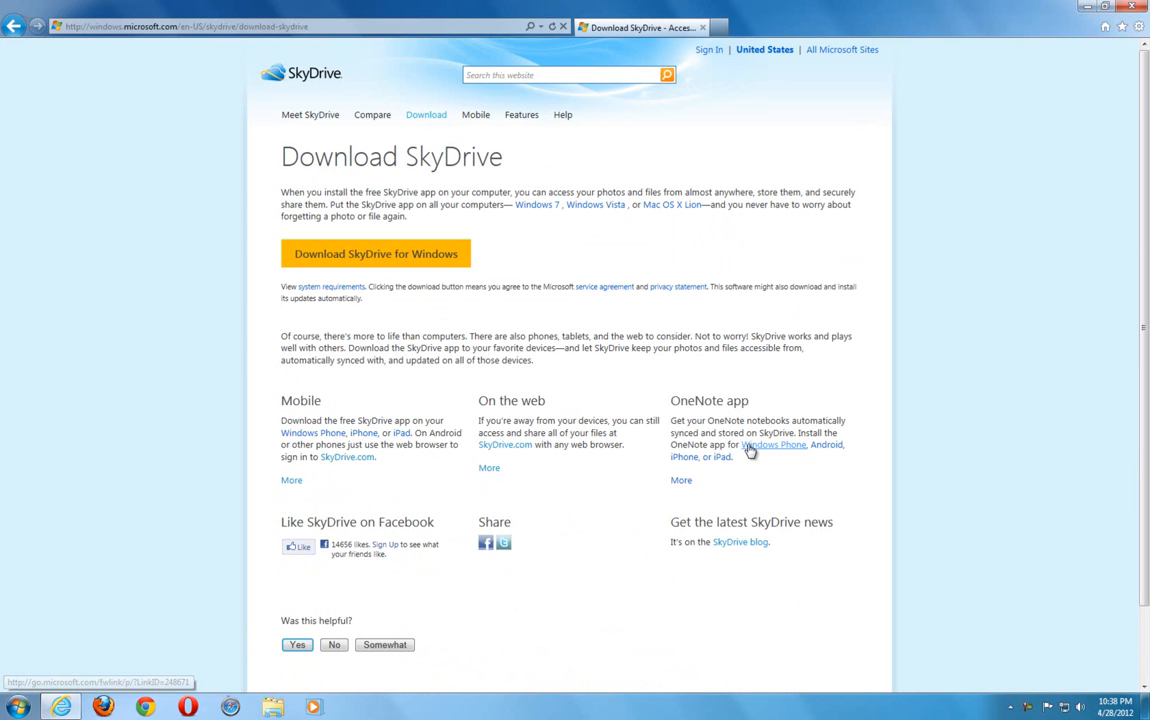
pyautogui.click(375, 253)
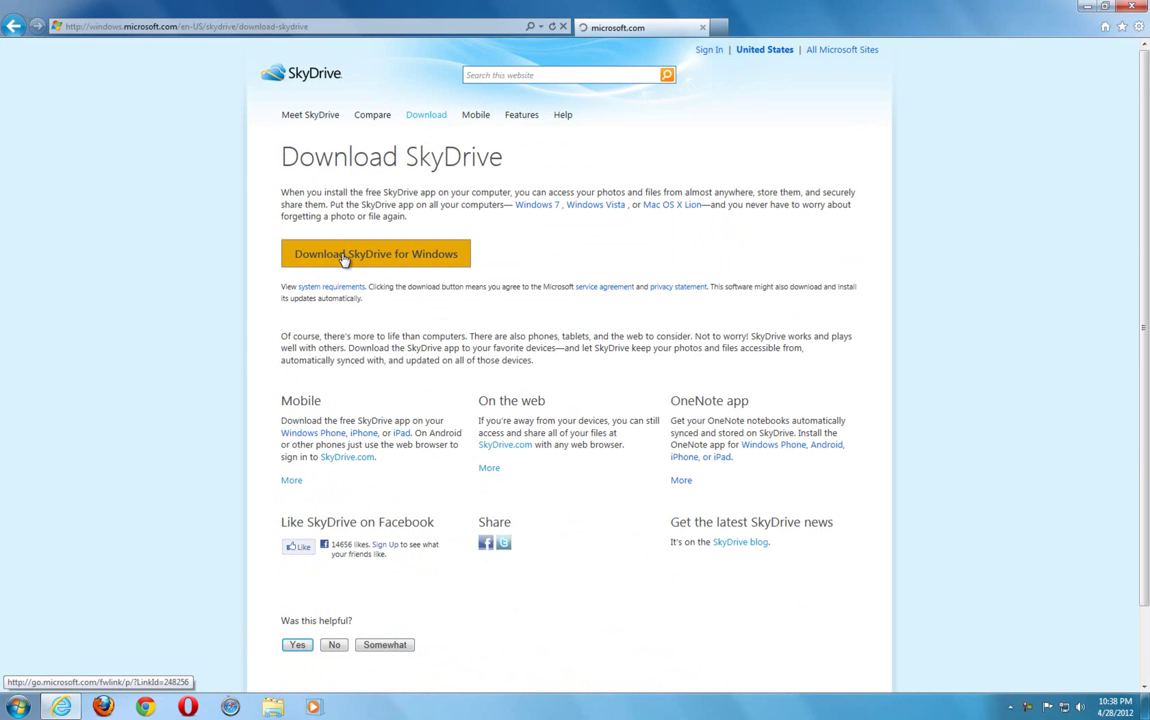
pyautogui.click(375, 253)
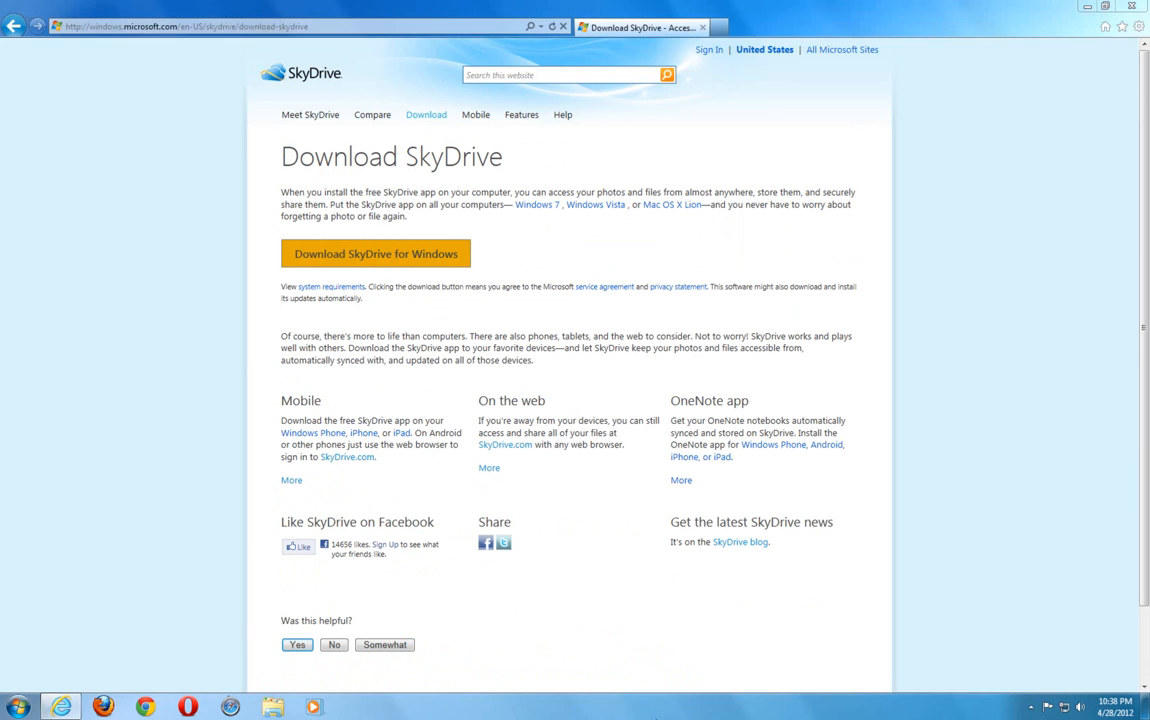
pyautogui.click(375, 253)
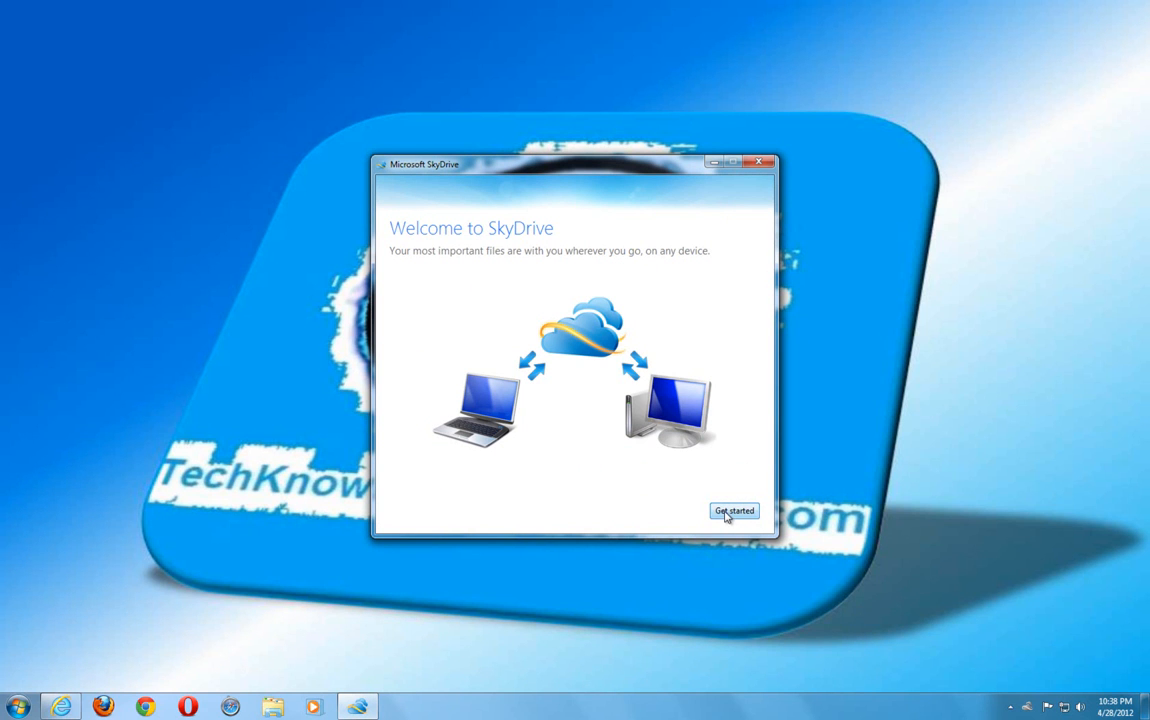
# Step: Start SkyDrive setup and sign in with the Windows Live ID and password
pyautogui.click(734, 511)
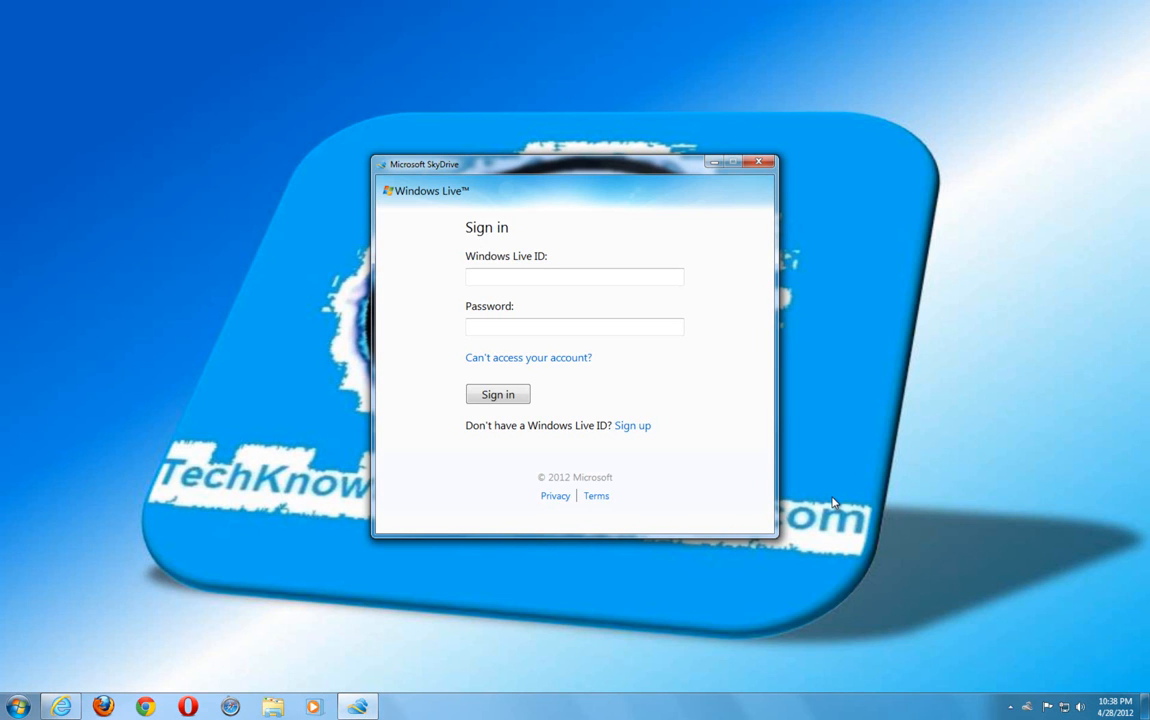
pyautogui.click(574, 277)
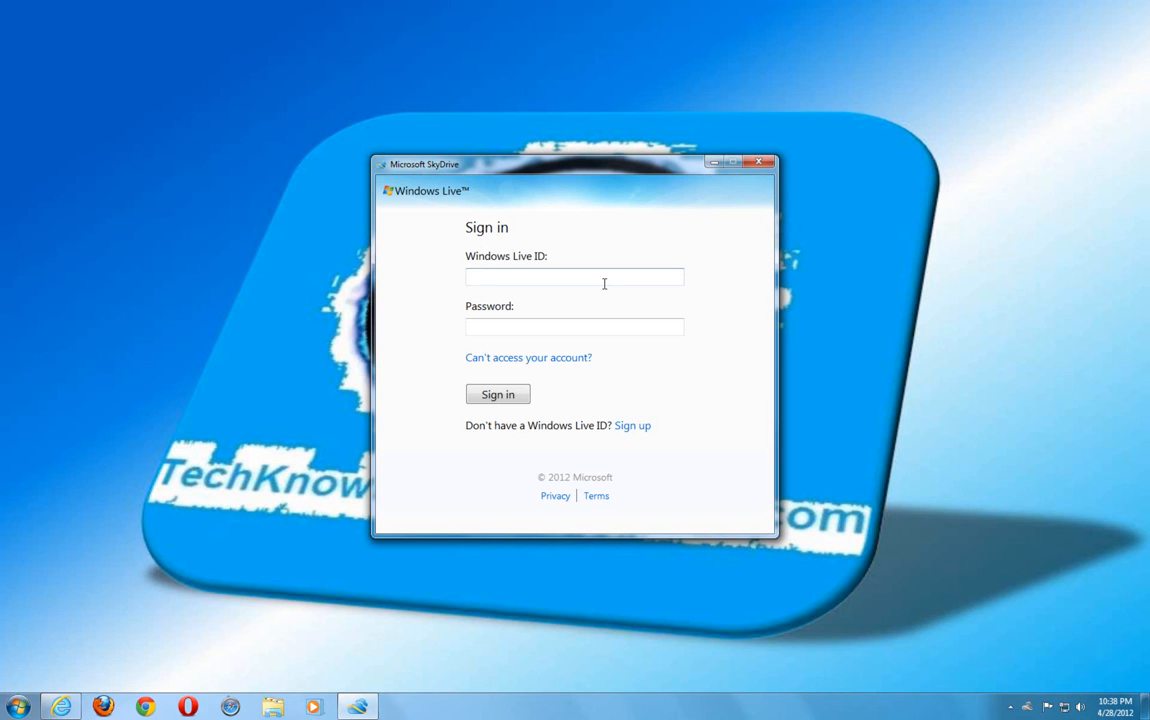
pyautogui.moveTo(1119, 370)
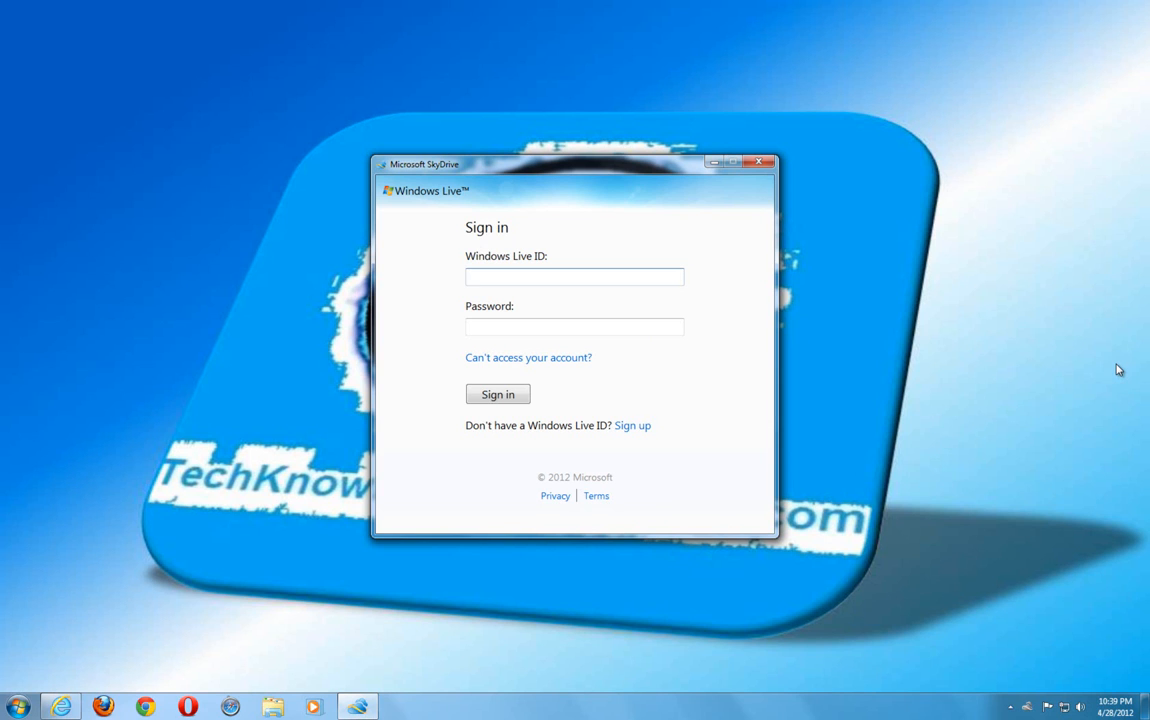
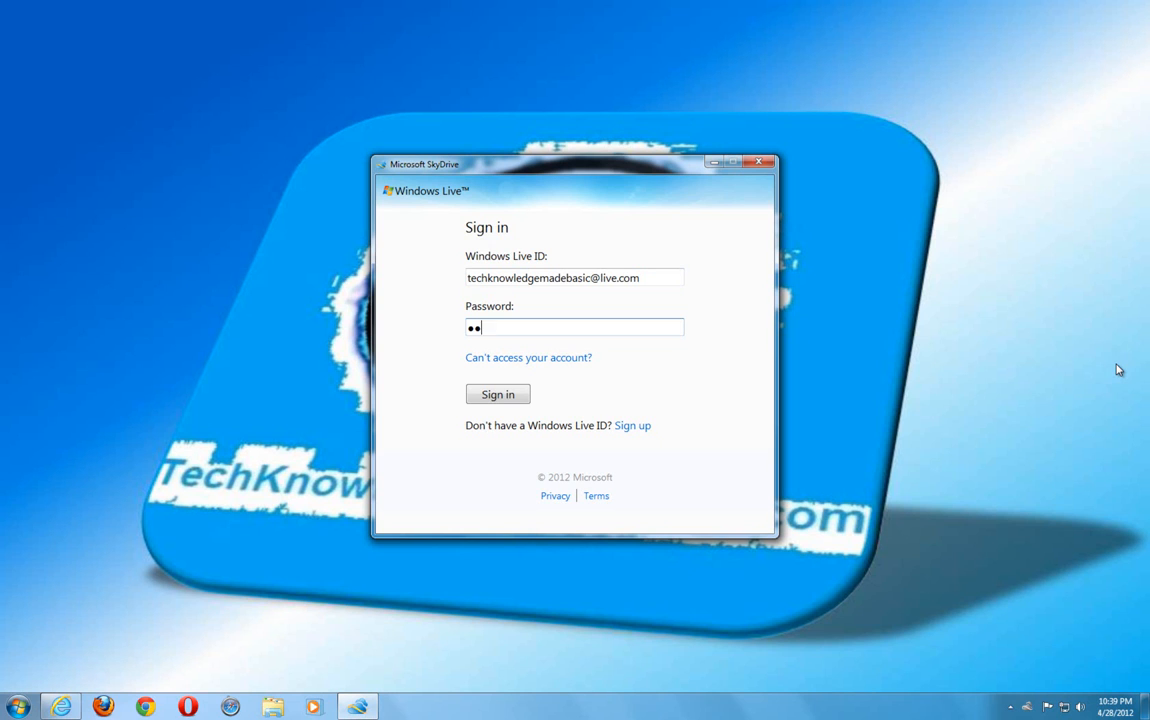
pyautogui.write('password')
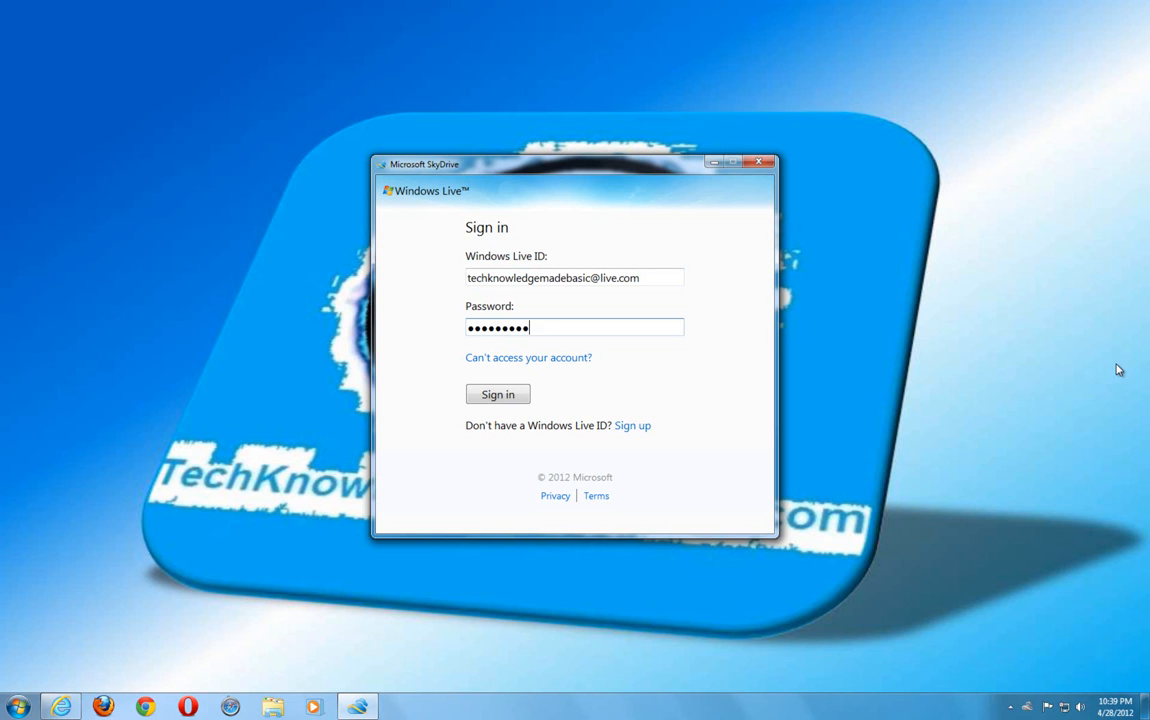
pyautogui.click(497, 393)
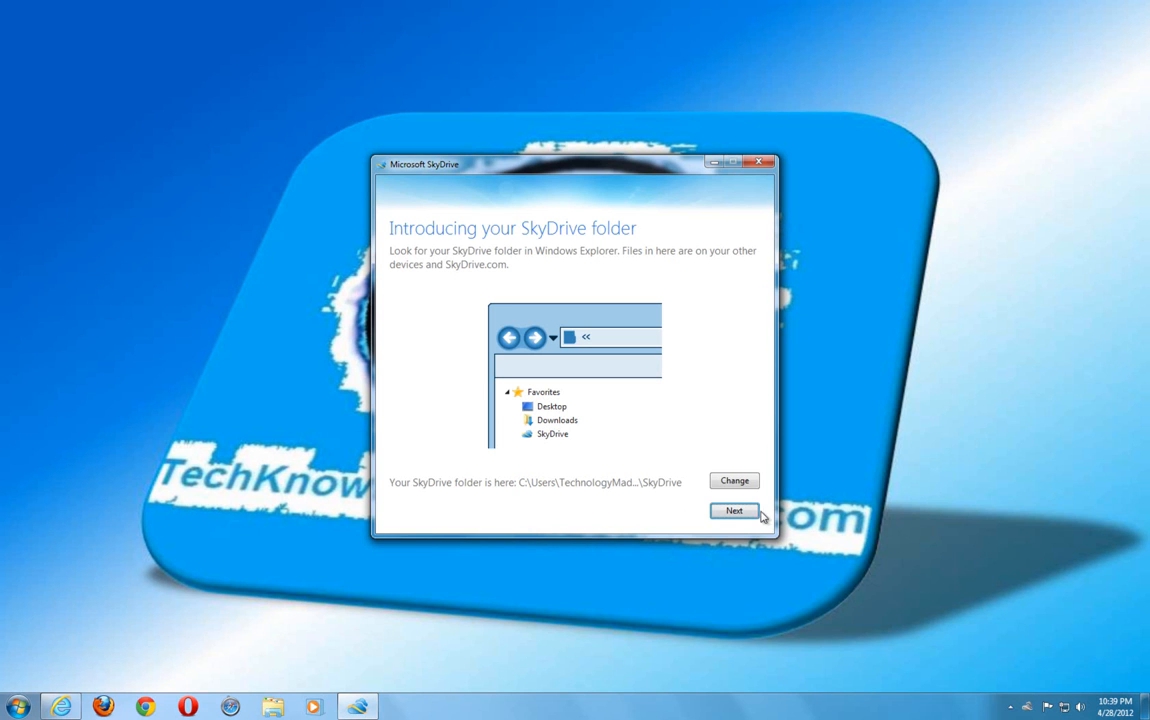
pyautogui.moveTo(727, 524)
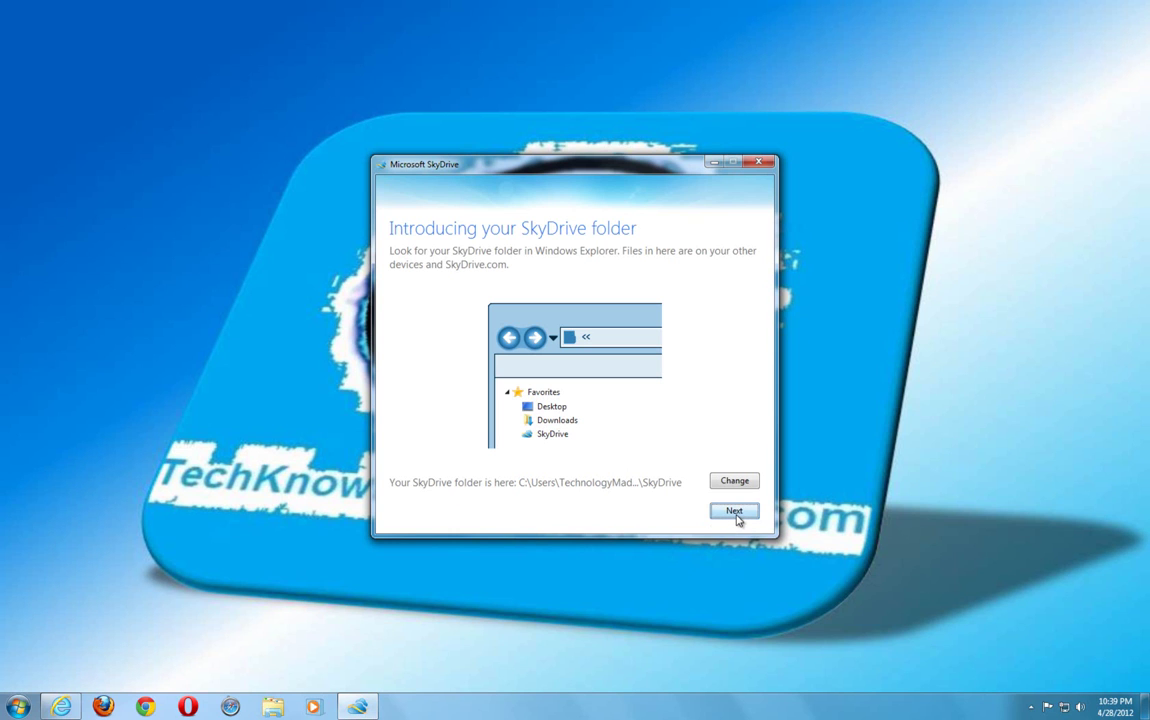
# Step: Accept the default SkyDrive folder location and finish setup, keeping files available to other devices
pyautogui.click(734, 511)
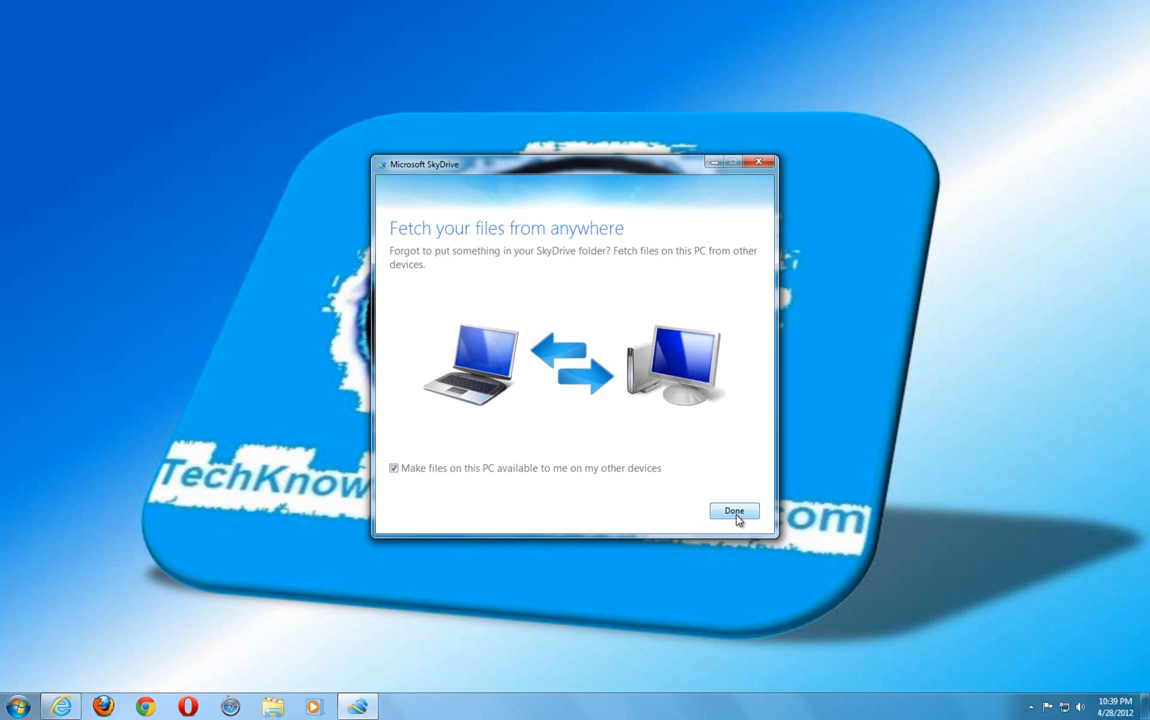
pyautogui.moveTo(585, 498)
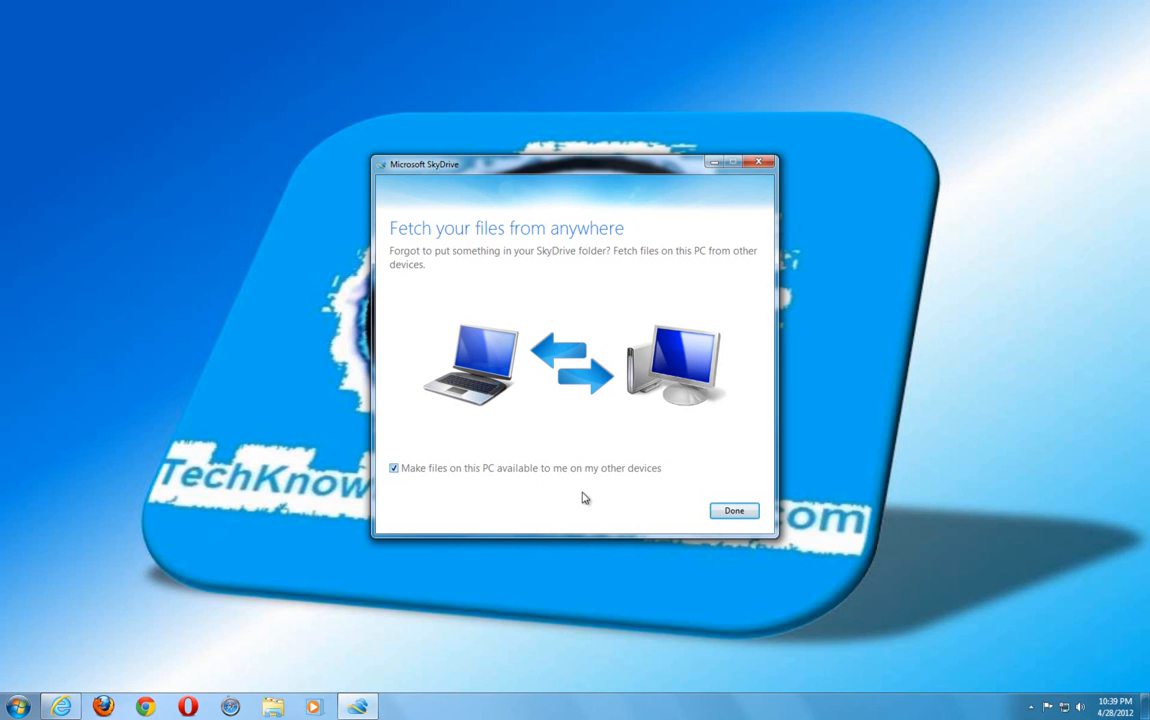
pyautogui.moveTo(613, 463)
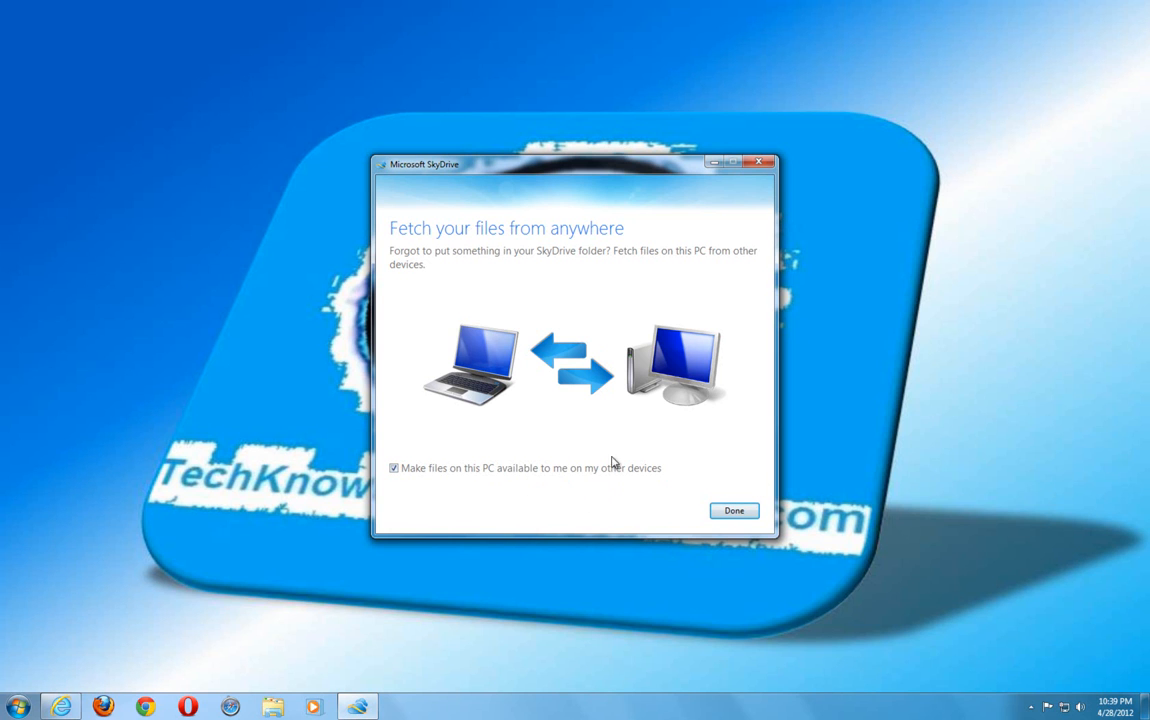
pyautogui.click(733, 510)
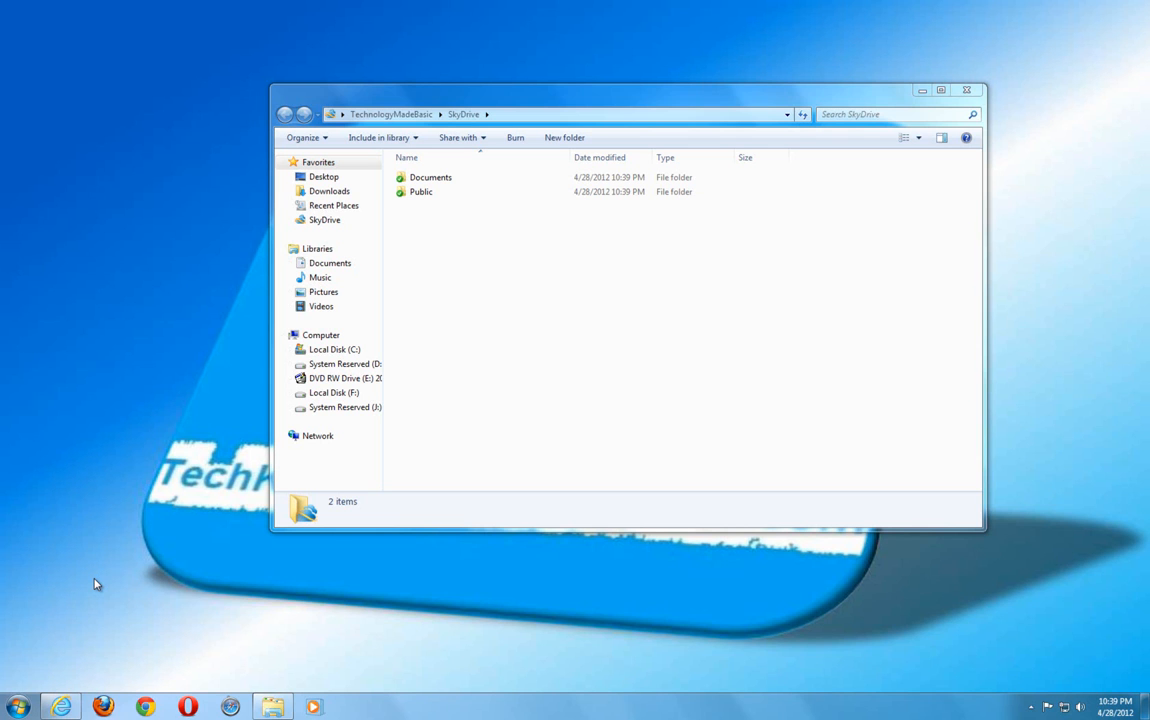
pyautogui.moveTo(158, 543)
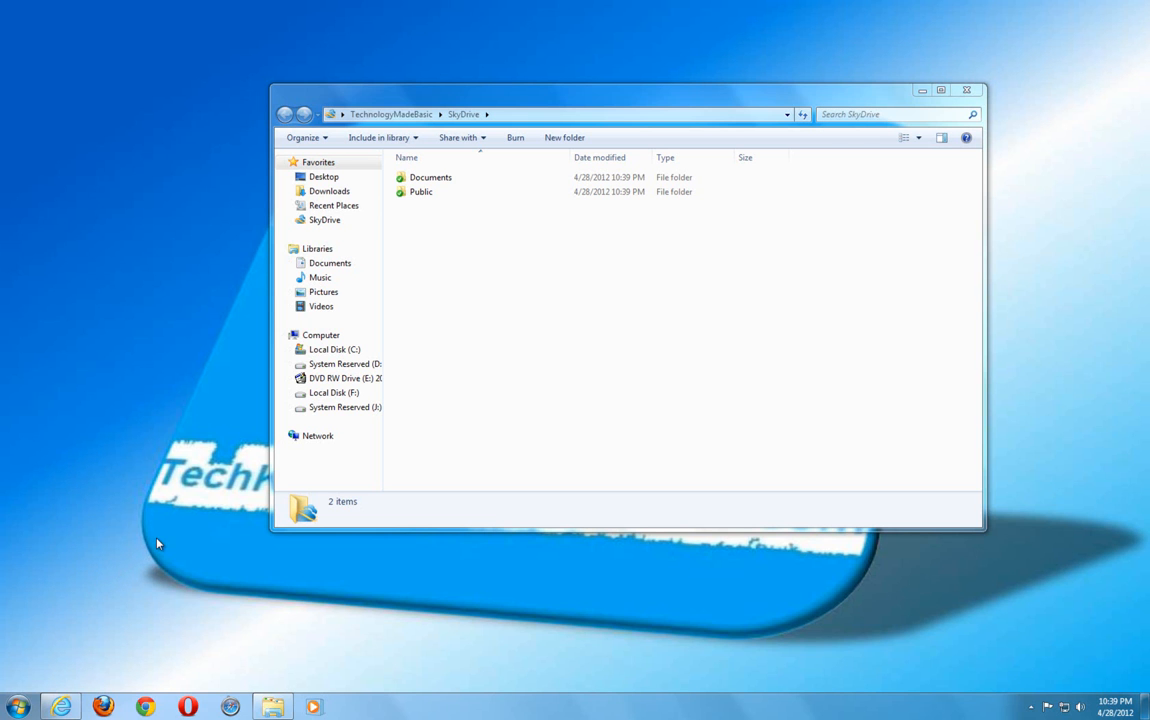
# Step: Switch from the local SkyDrive folder back to the SkyDrive download page in Internet Explorer
pyautogui.click(61, 707)
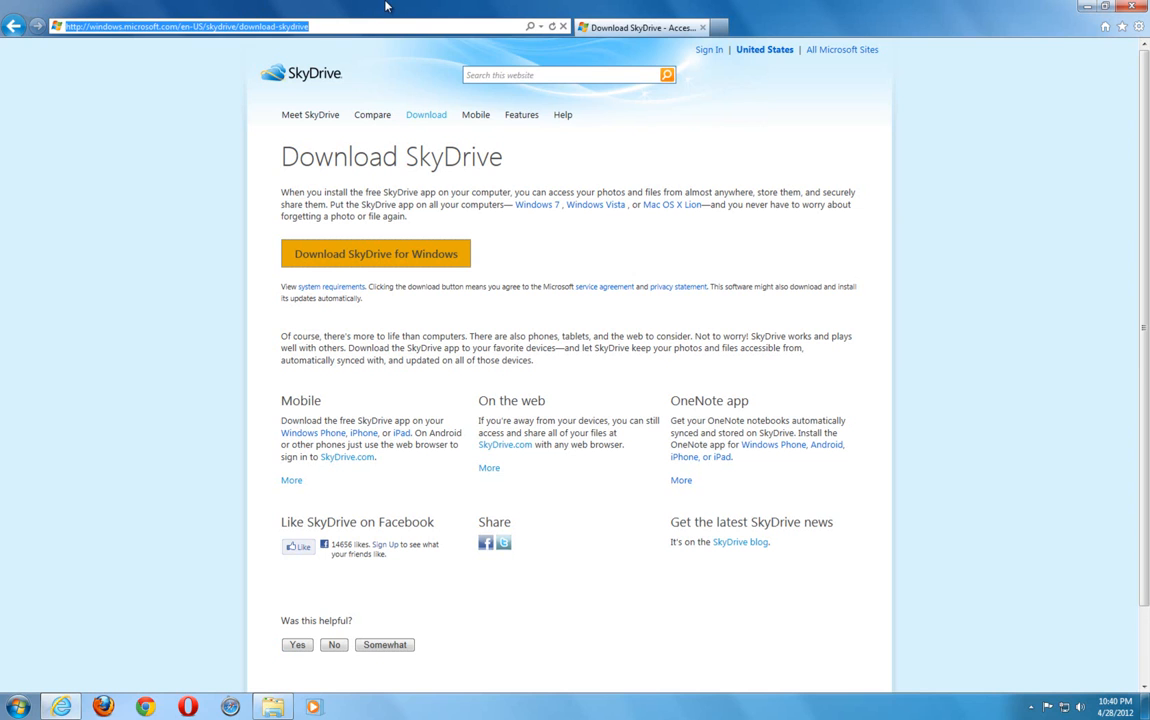
# Step: Sign in to the SkyDrive website with the Windows Live password
pyautogui.write('www.')
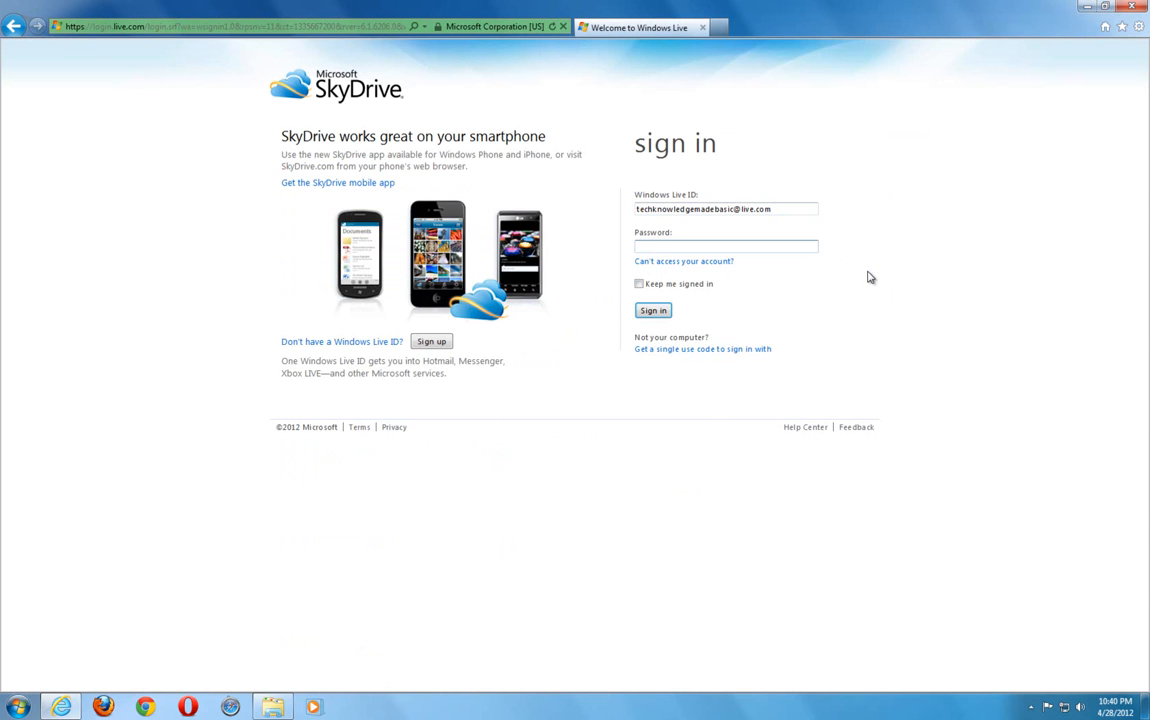
pyautogui.write('password')
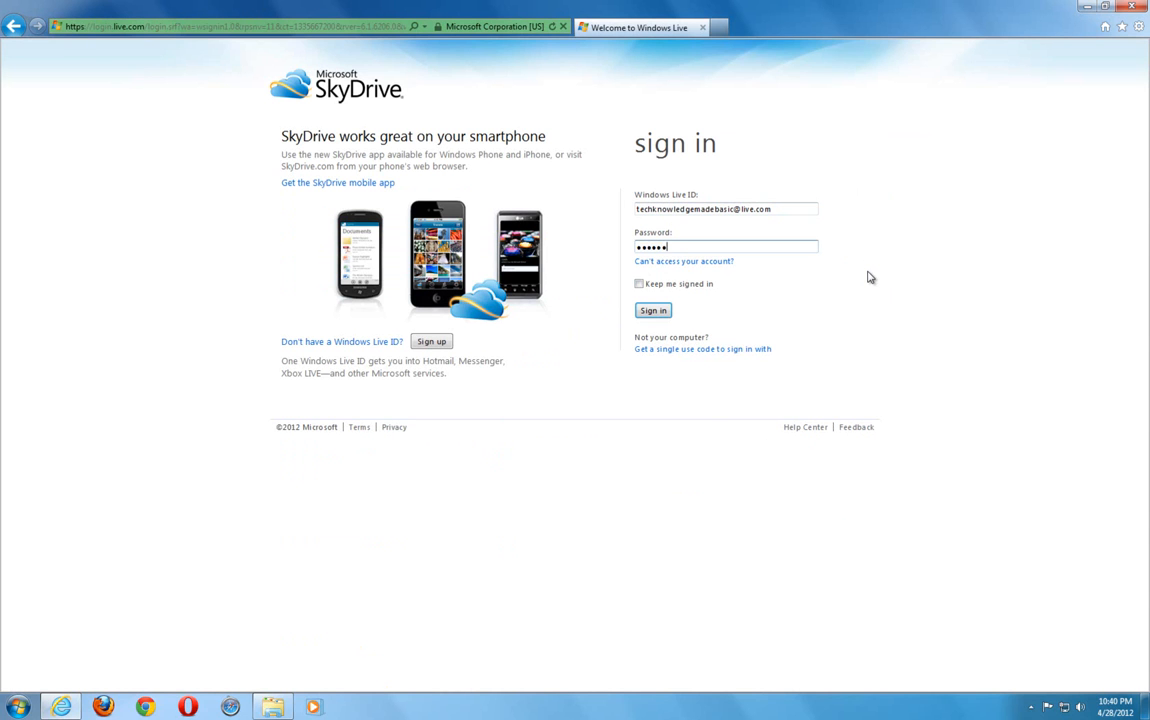
pyautogui.write('••••')
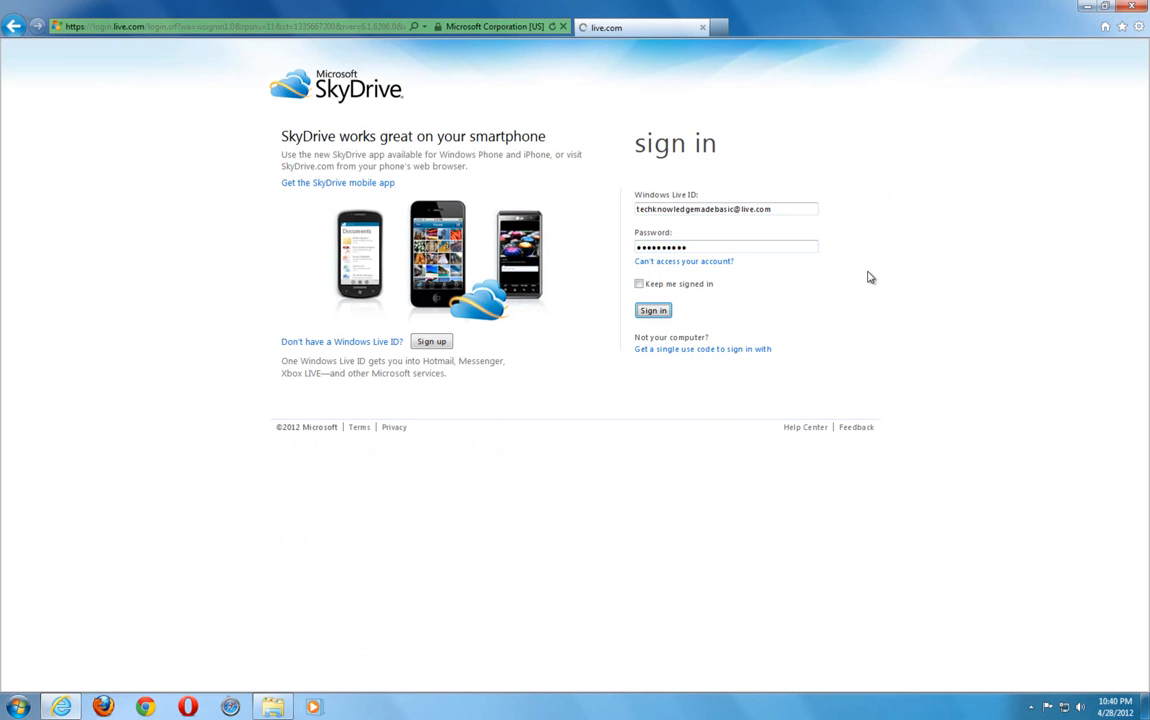
pyautogui.click(652, 310)
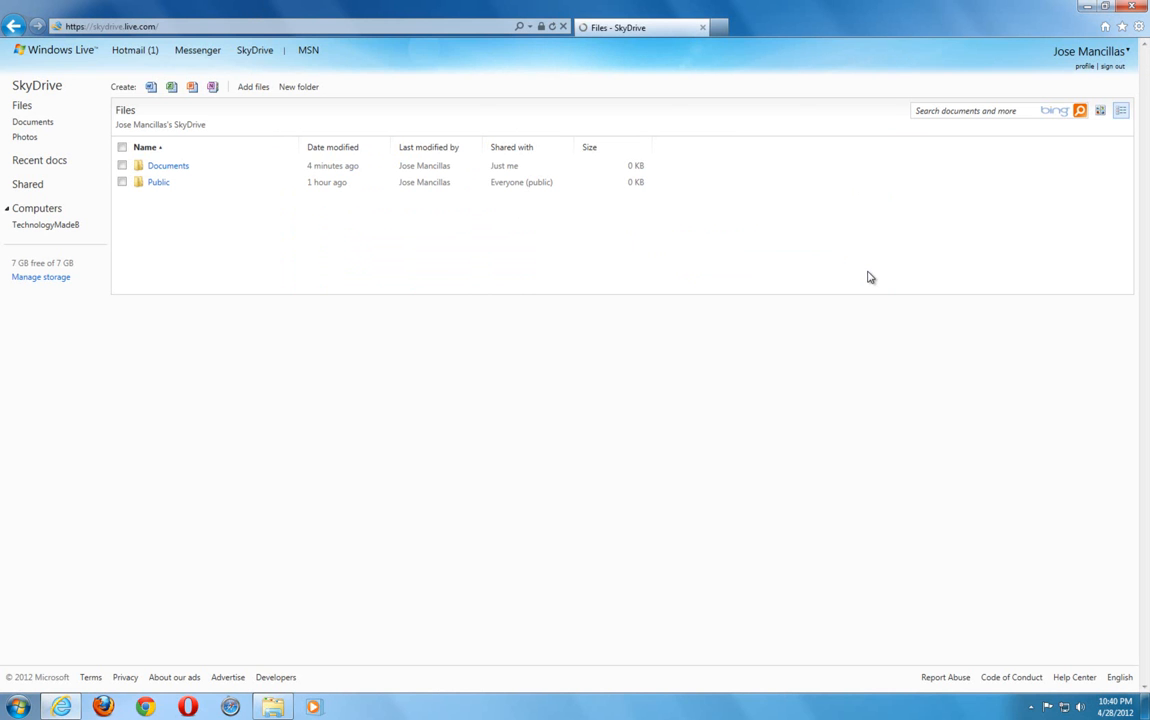
pyautogui.moveTo(370, 297)
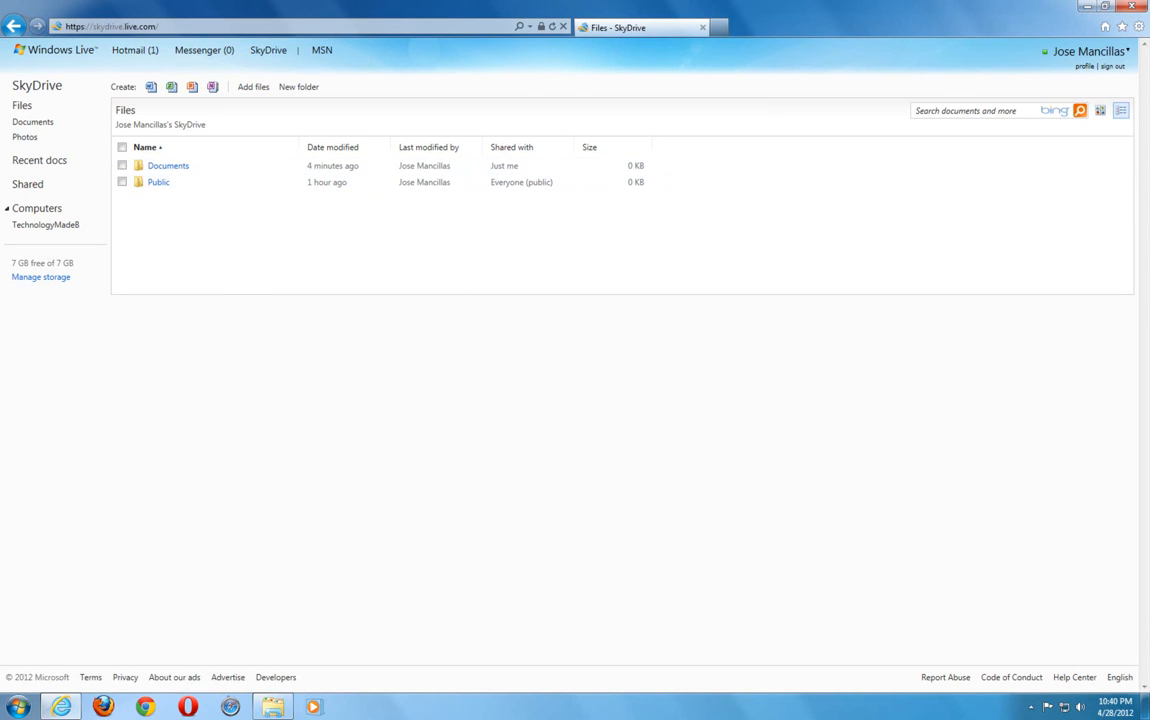
# Step: Bring up the local SkyDrive folder from the taskbar beside the SkyDrive.com Files page
pyautogui.click(272, 707)
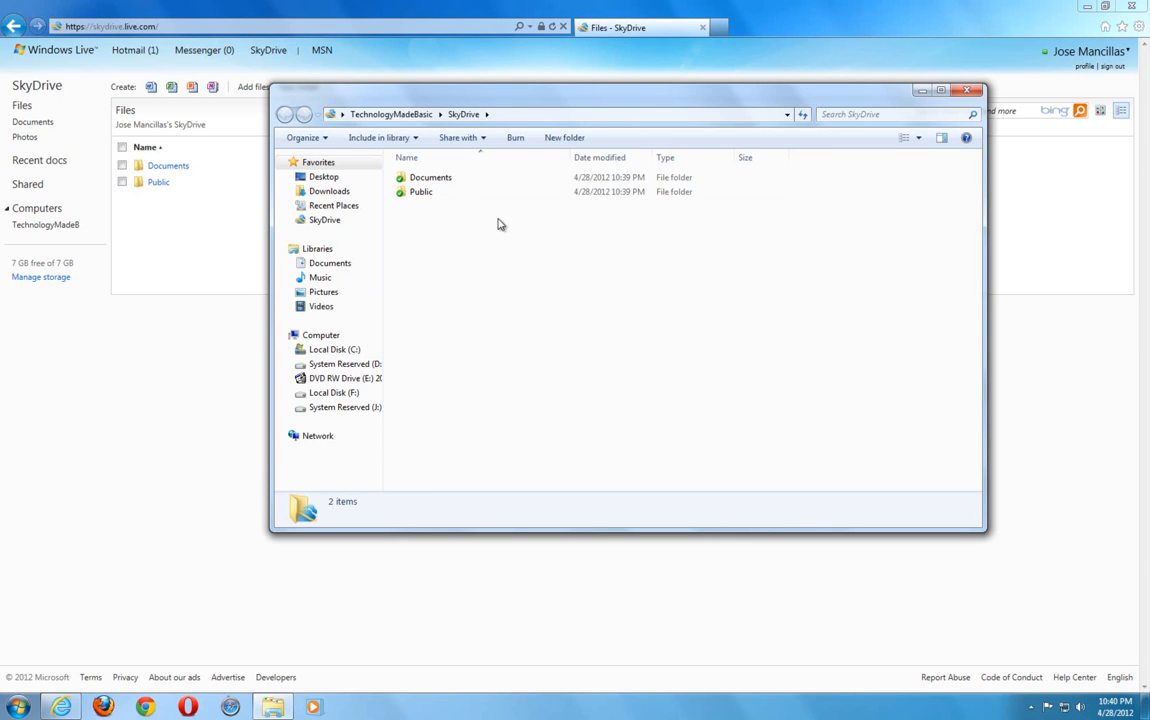
pyautogui.moveTo(502, 362)
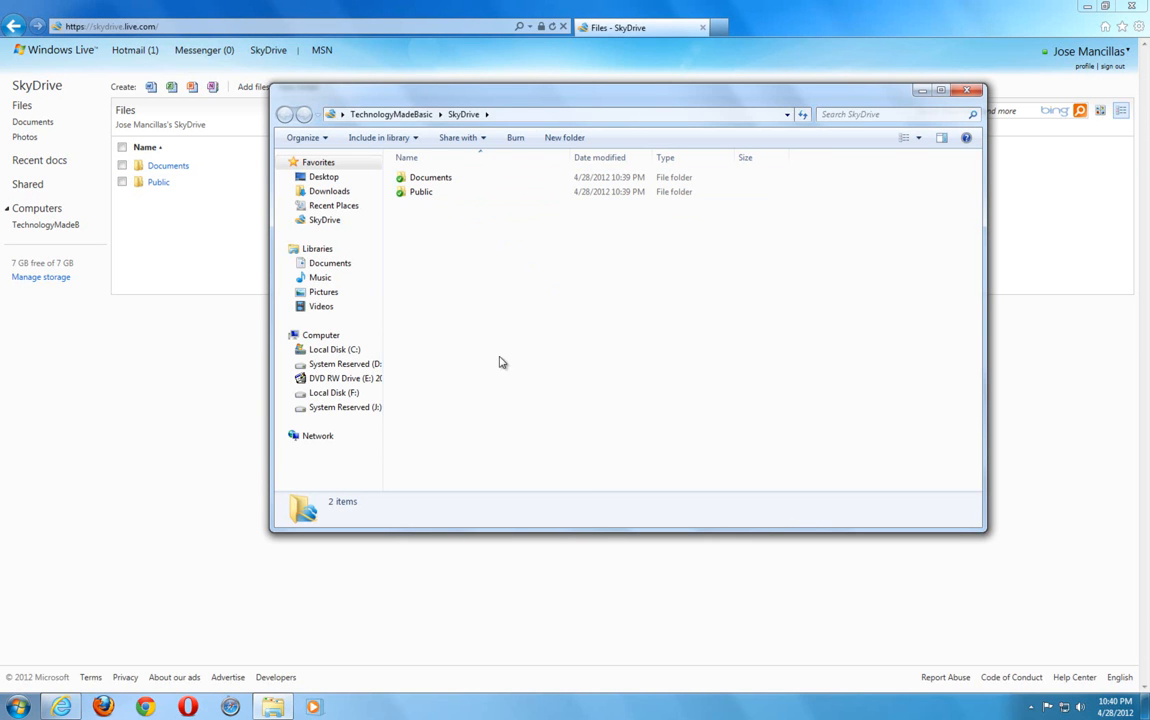
pyautogui.moveTo(143, 351)
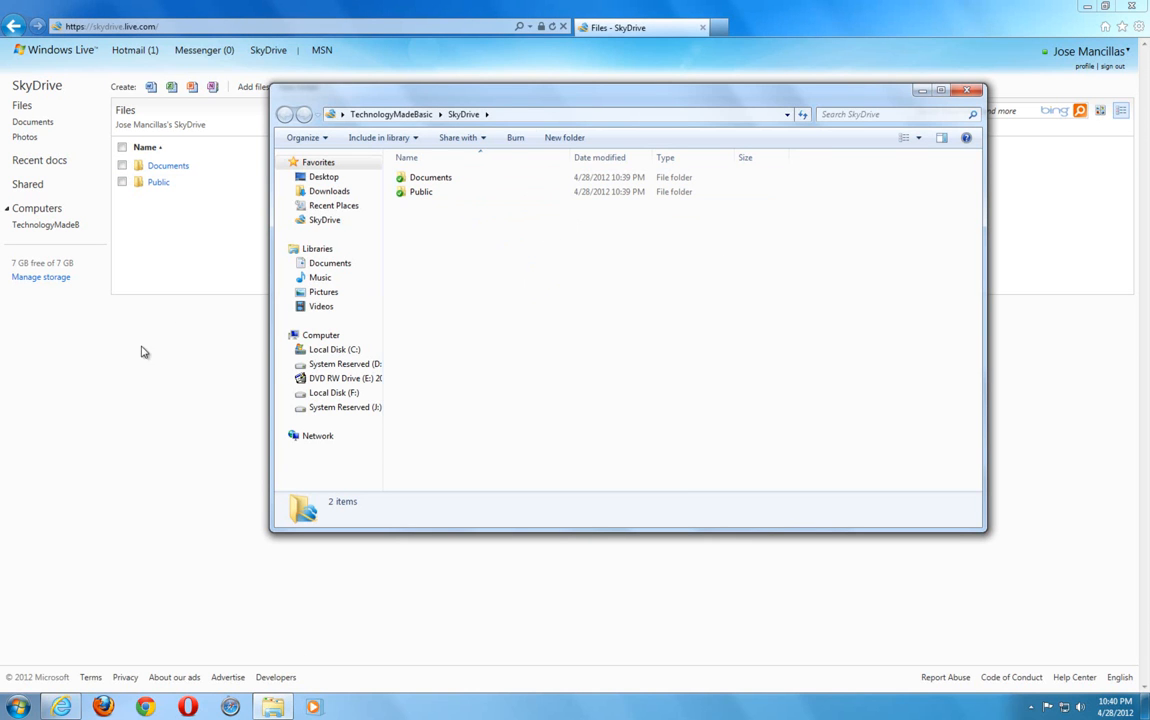
pyautogui.moveTo(140, 279)
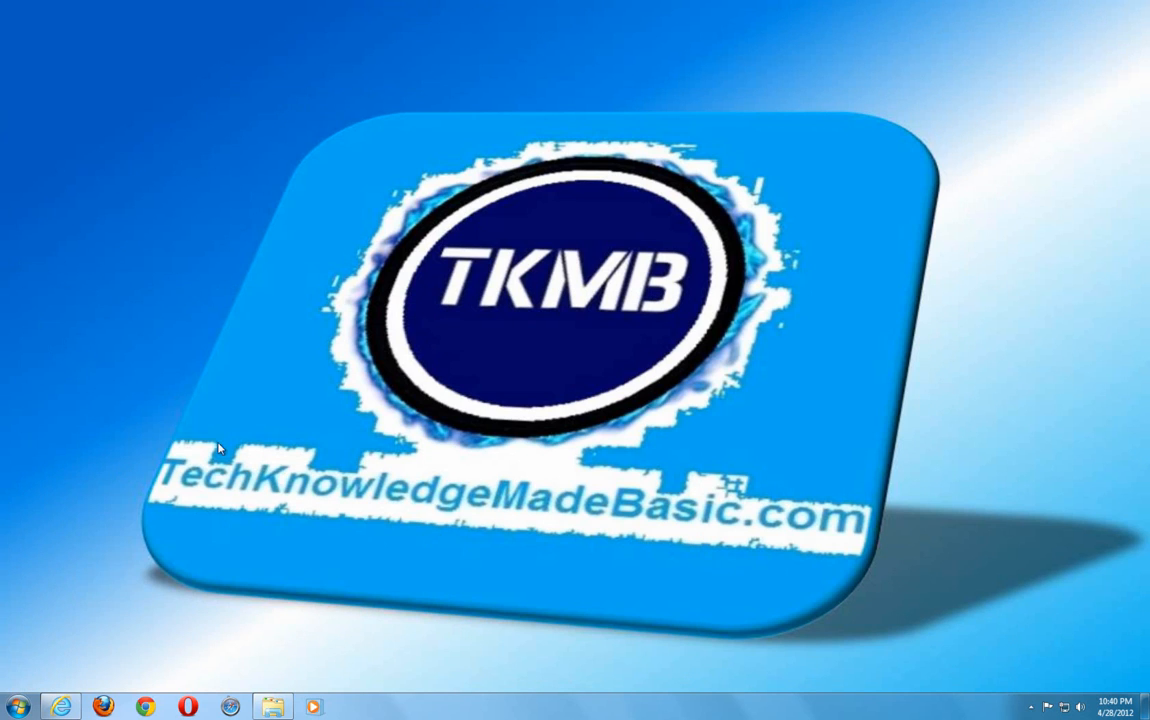
# Step: Launch Word and type 'This is just a simple test' into a blank document
pyautogui.click(15, 707)
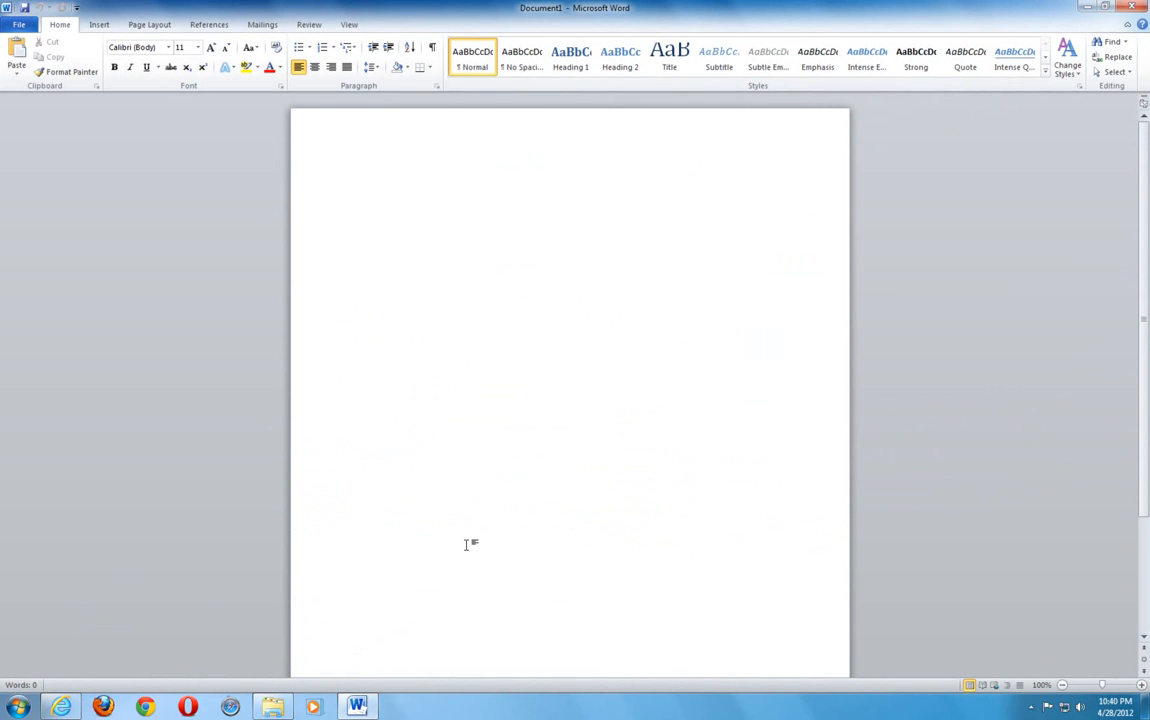
pyautogui.write('TH')
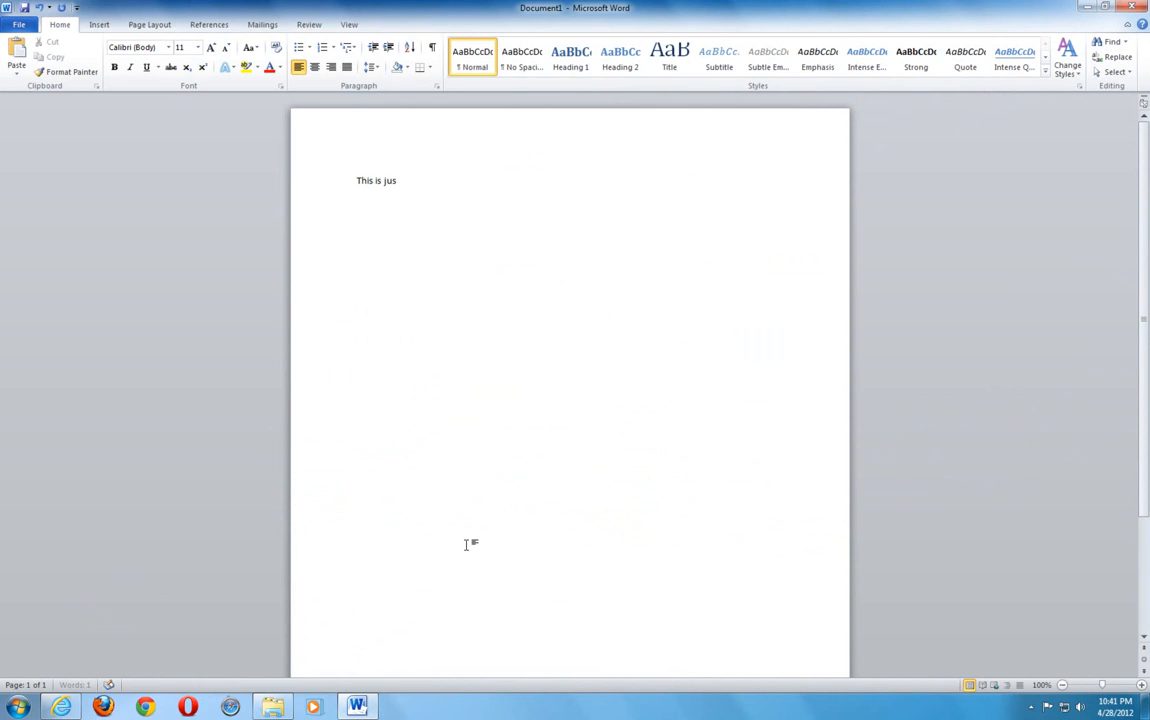
pyautogui.write('t a simple tes')
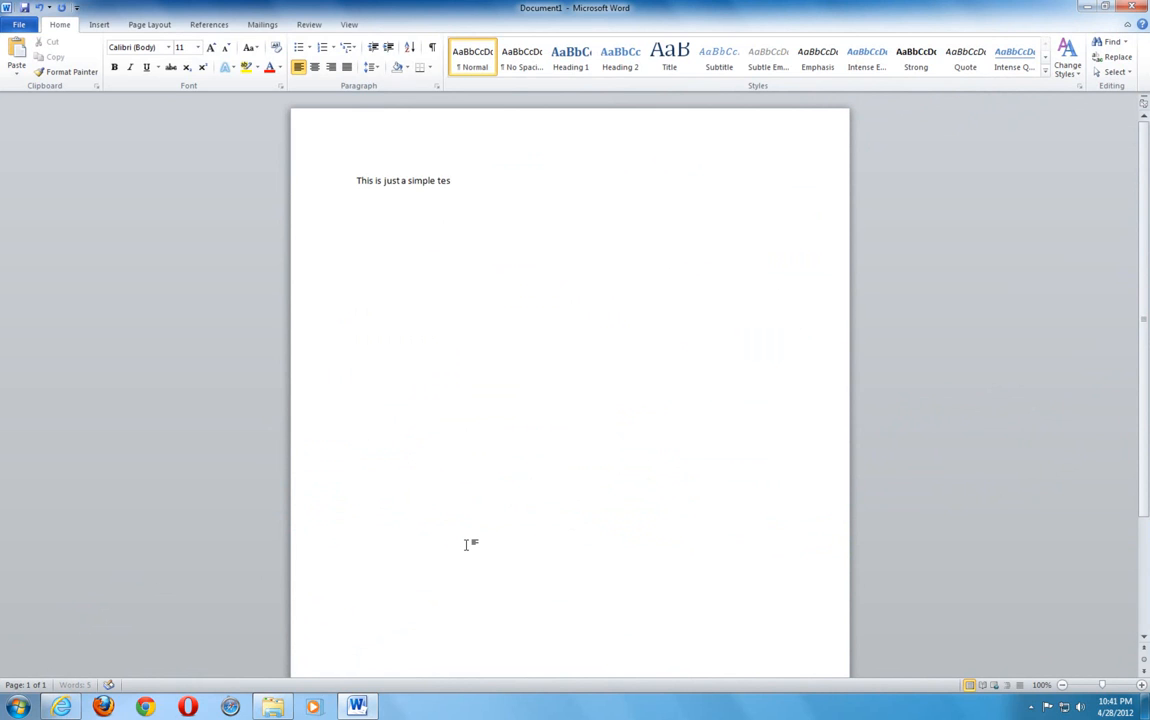
pyautogui.write('t')
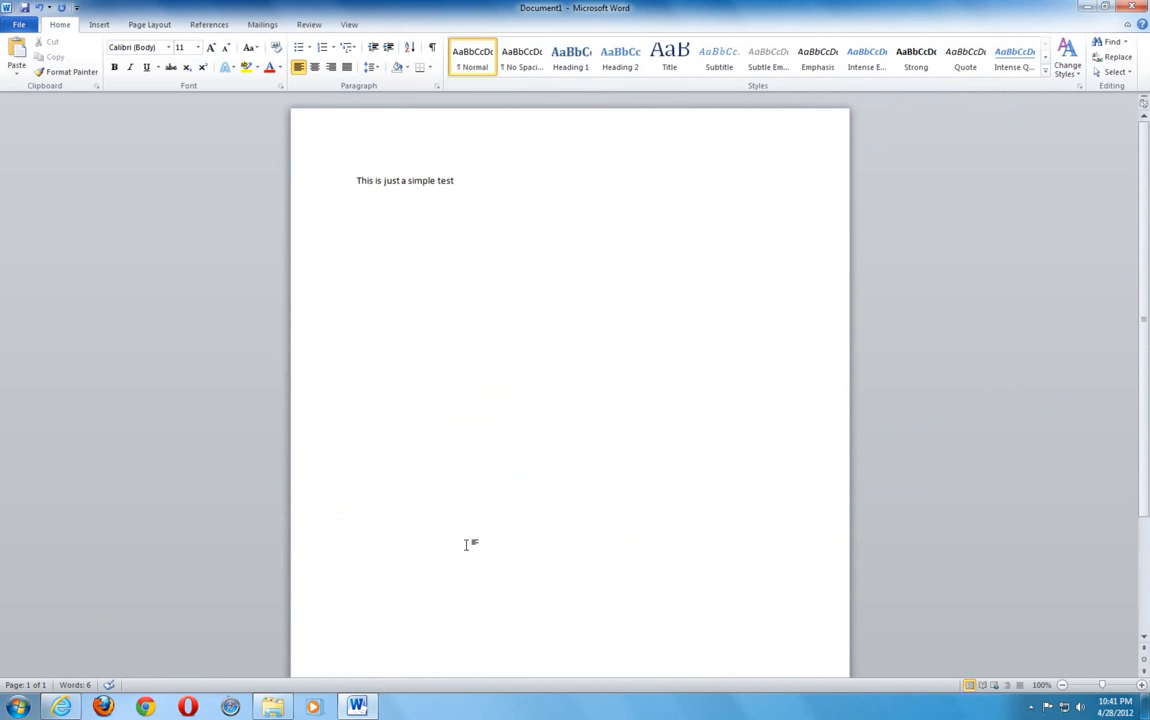
pyautogui.click(454, 180)
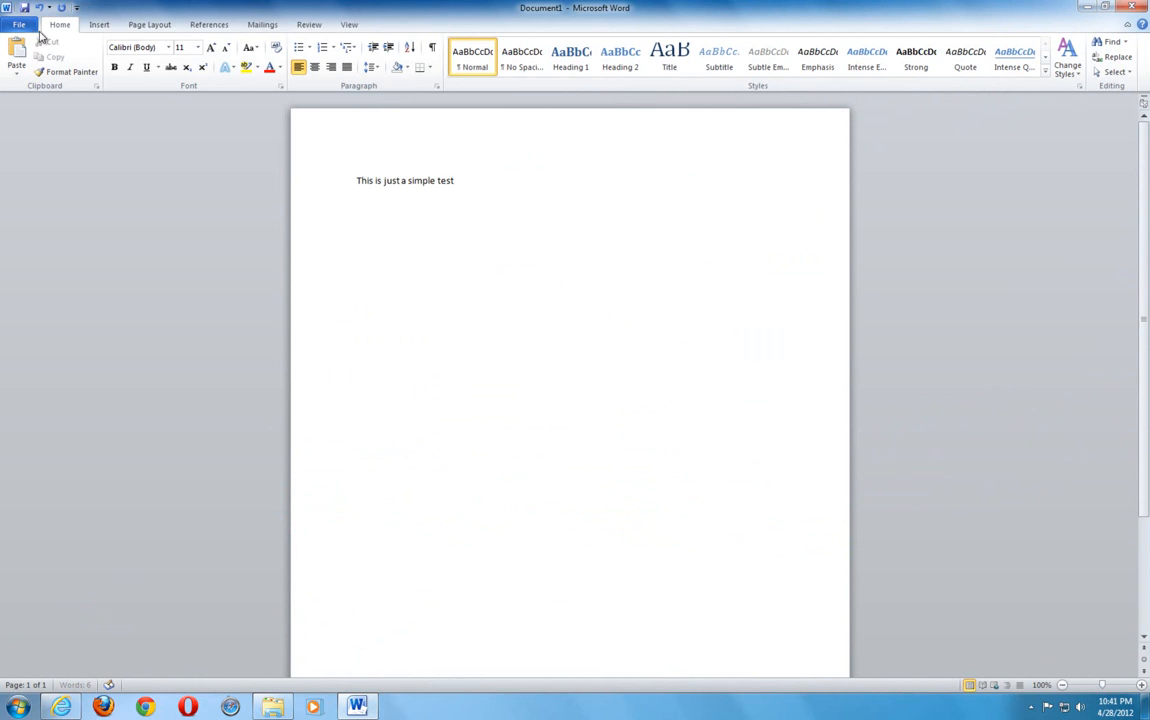
# Step: Save the test document via Save As into SkyDrive's Documents folder
pyautogui.click(18, 24)
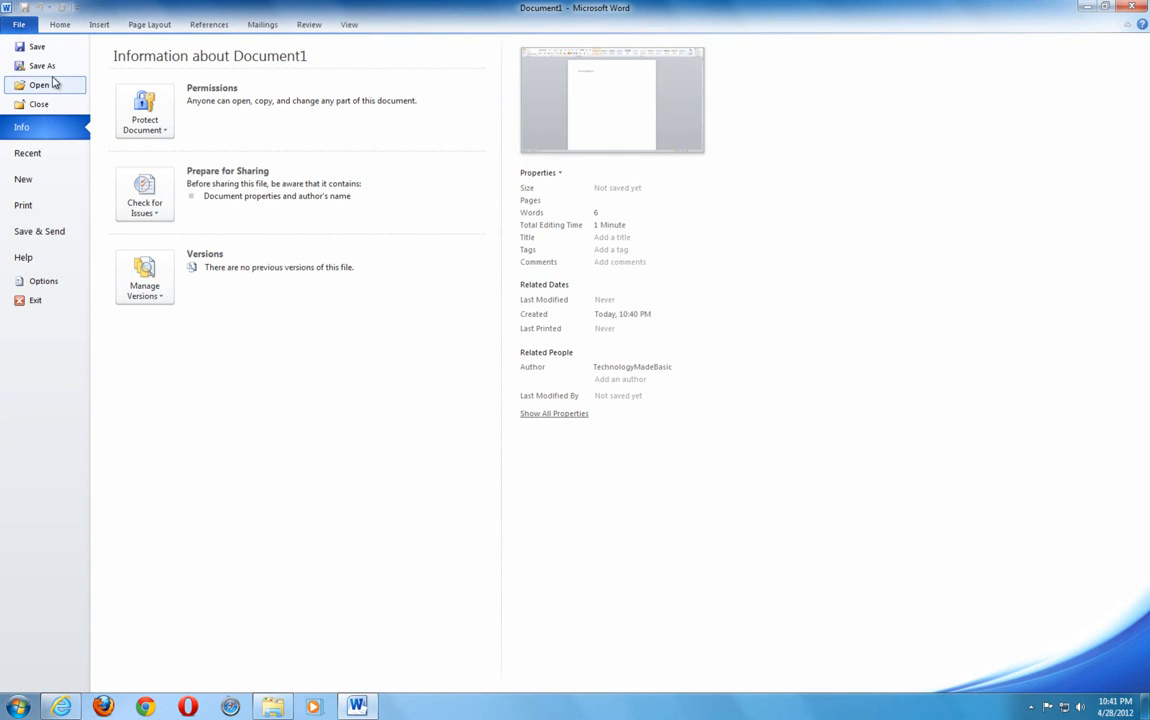
pyautogui.click(42, 65)
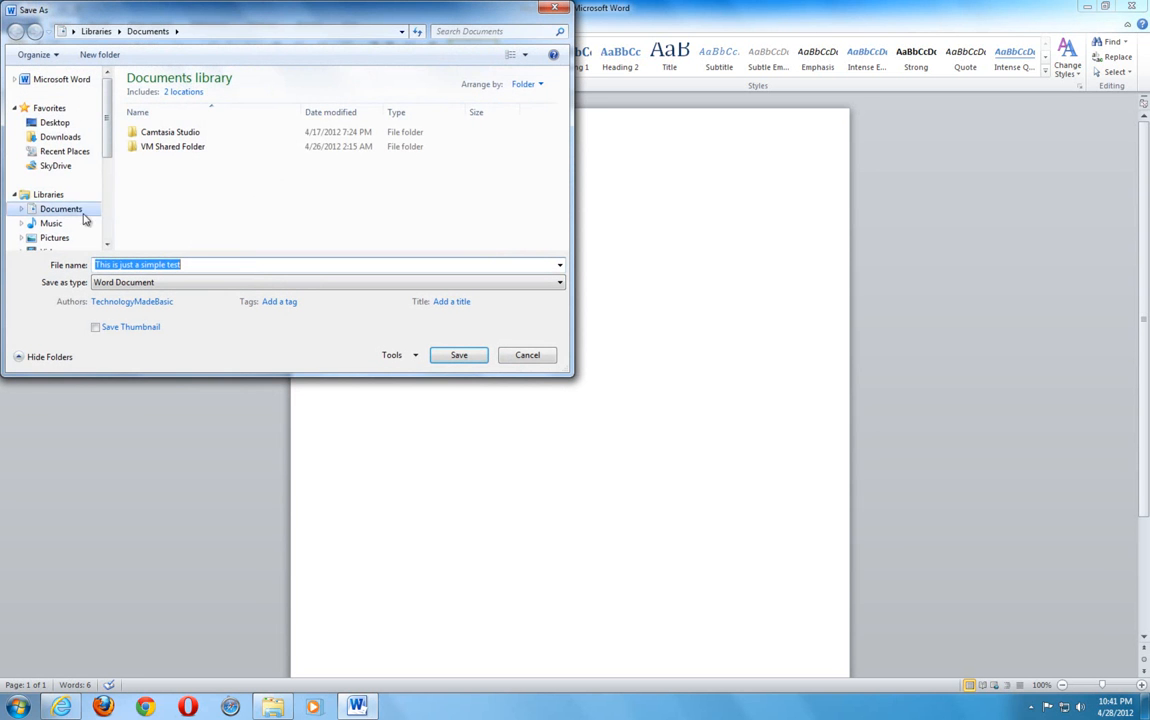
pyautogui.click(56, 165)
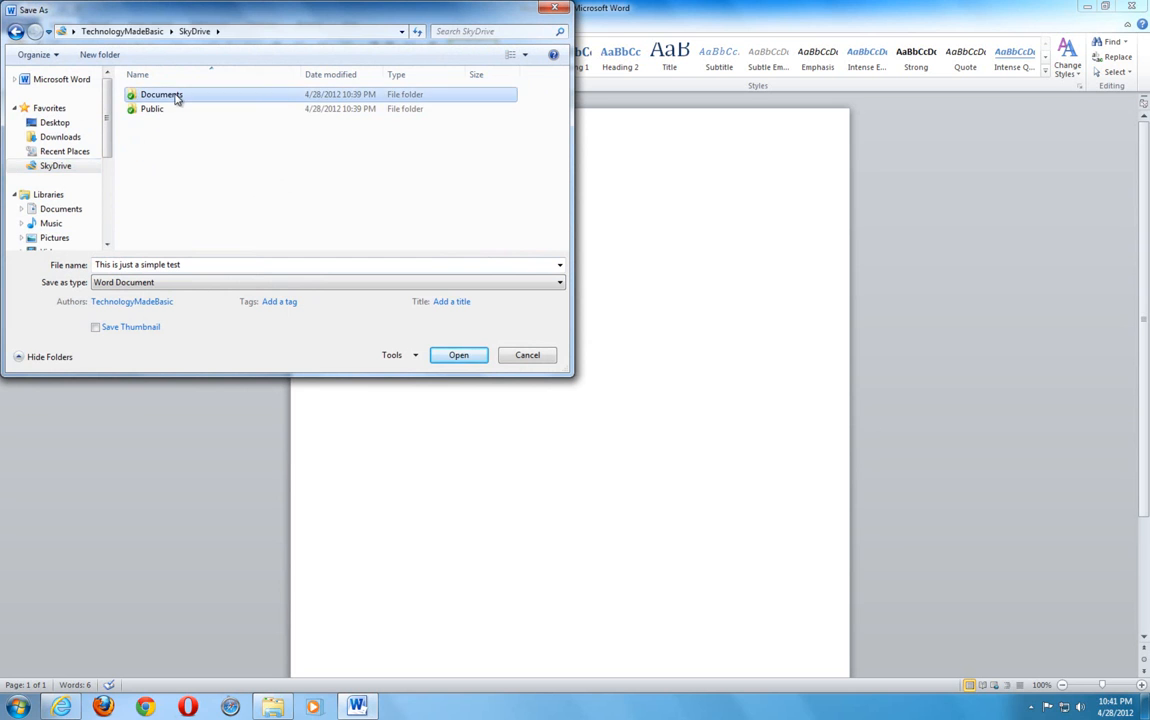
pyautogui.doubleClick(161, 94)
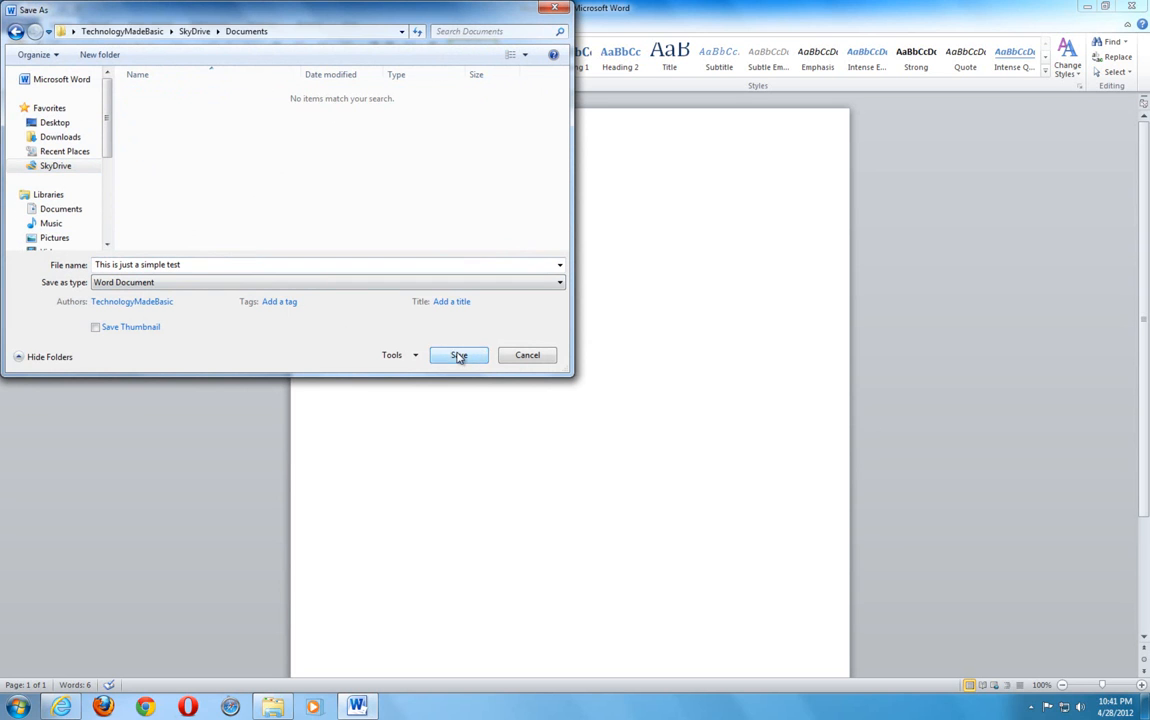
pyautogui.click(459, 355)
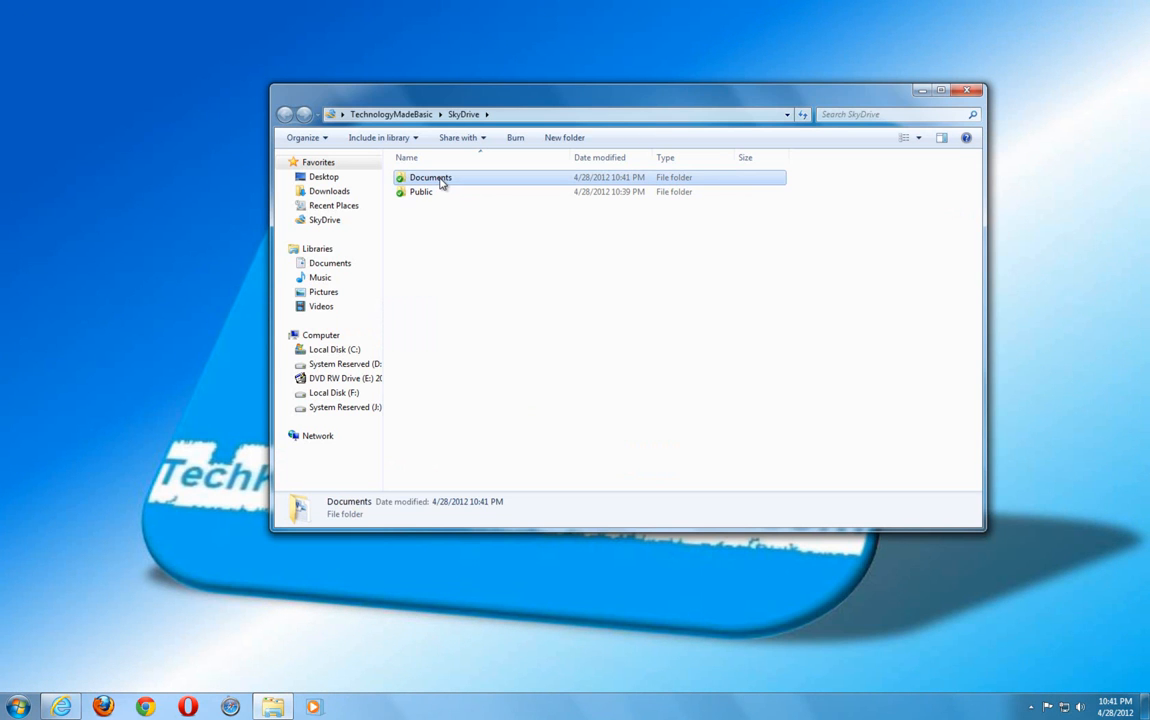
# Step: Open the local SkyDrive Documents folder to see the 13 KB 'This is just a simple test' file
pyautogui.doubleClick(430, 177)
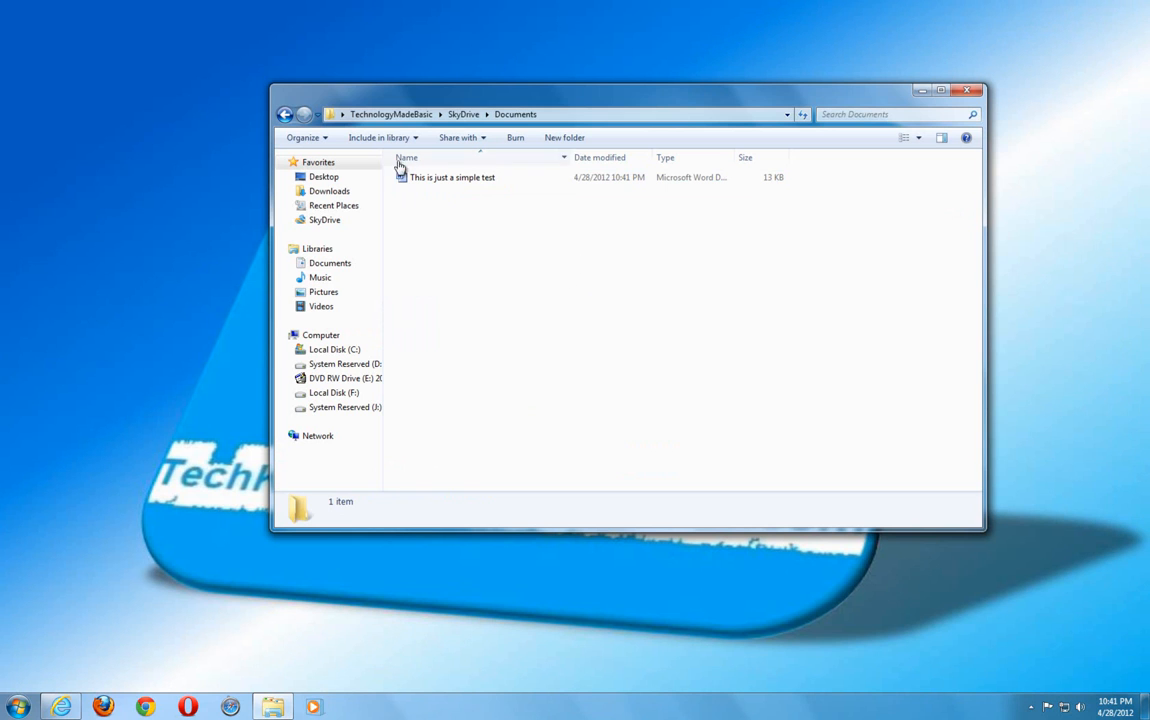
pyautogui.moveTo(521, 238)
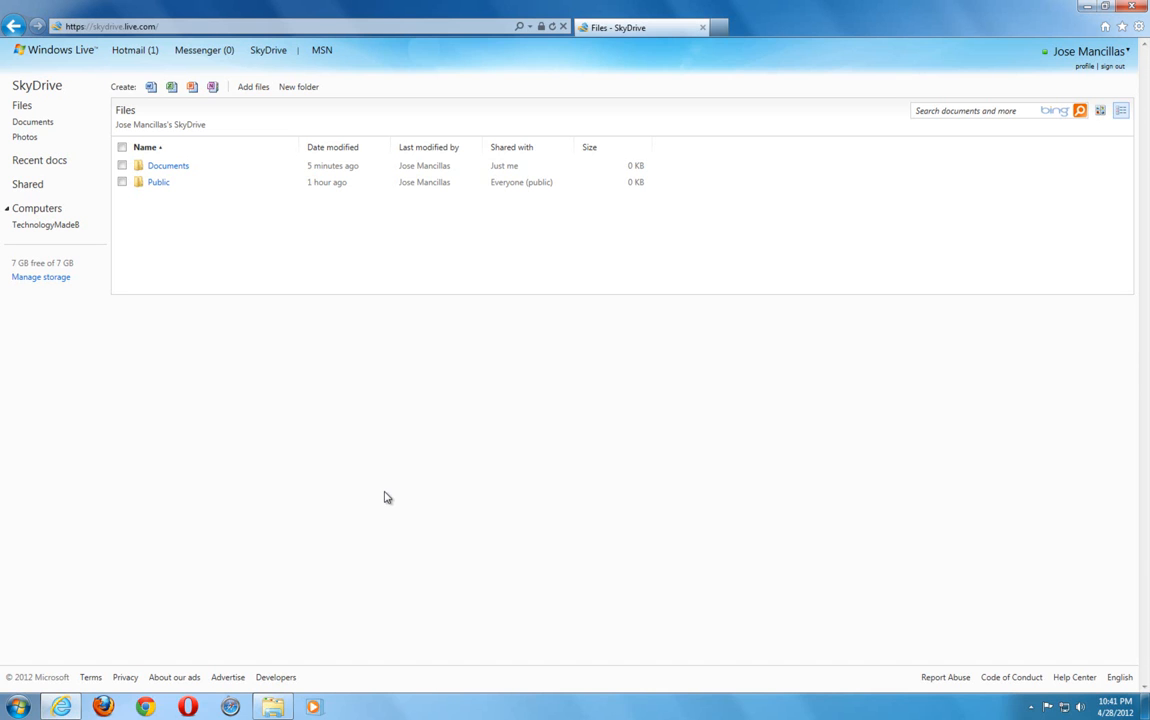
pyautogui.moveTo(184, 189)
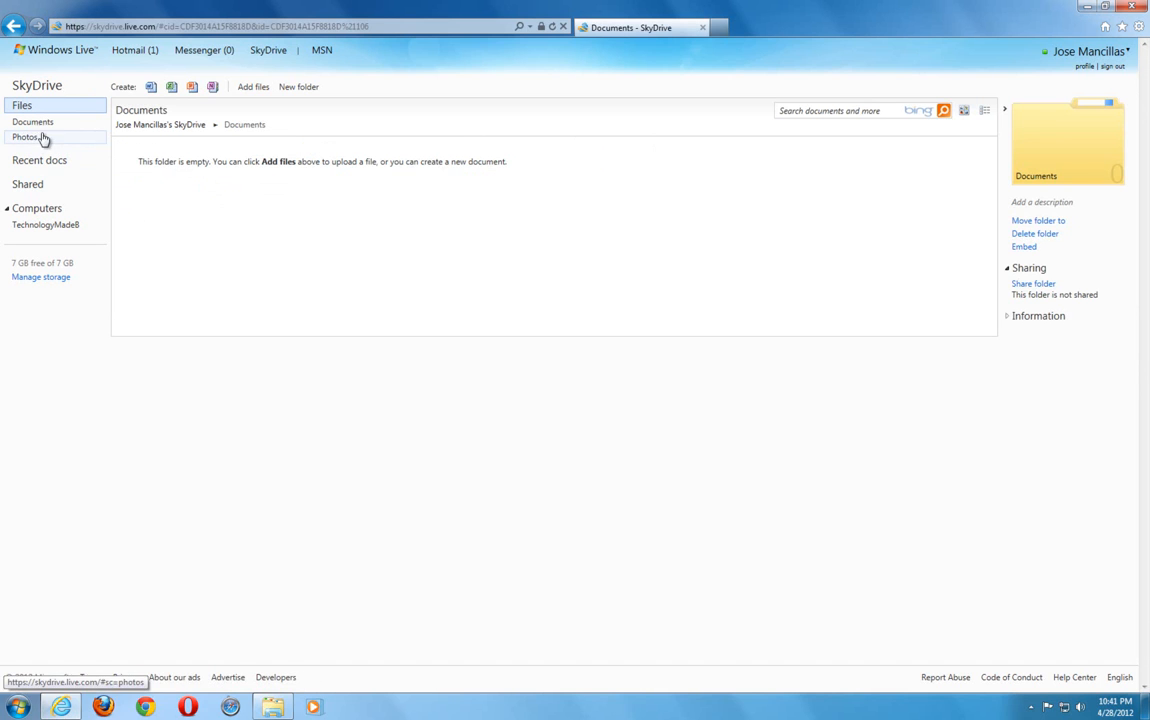
pyautogui.moveTo(193, 222)
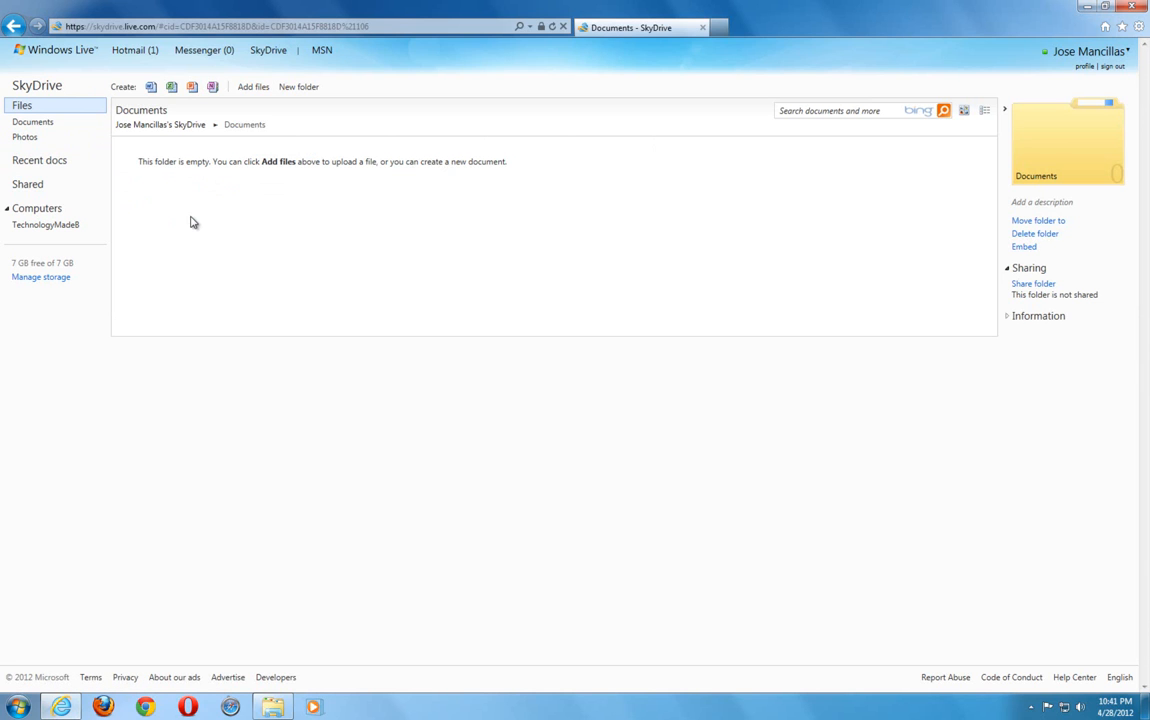
pyautogui.moveTo(25, 137)
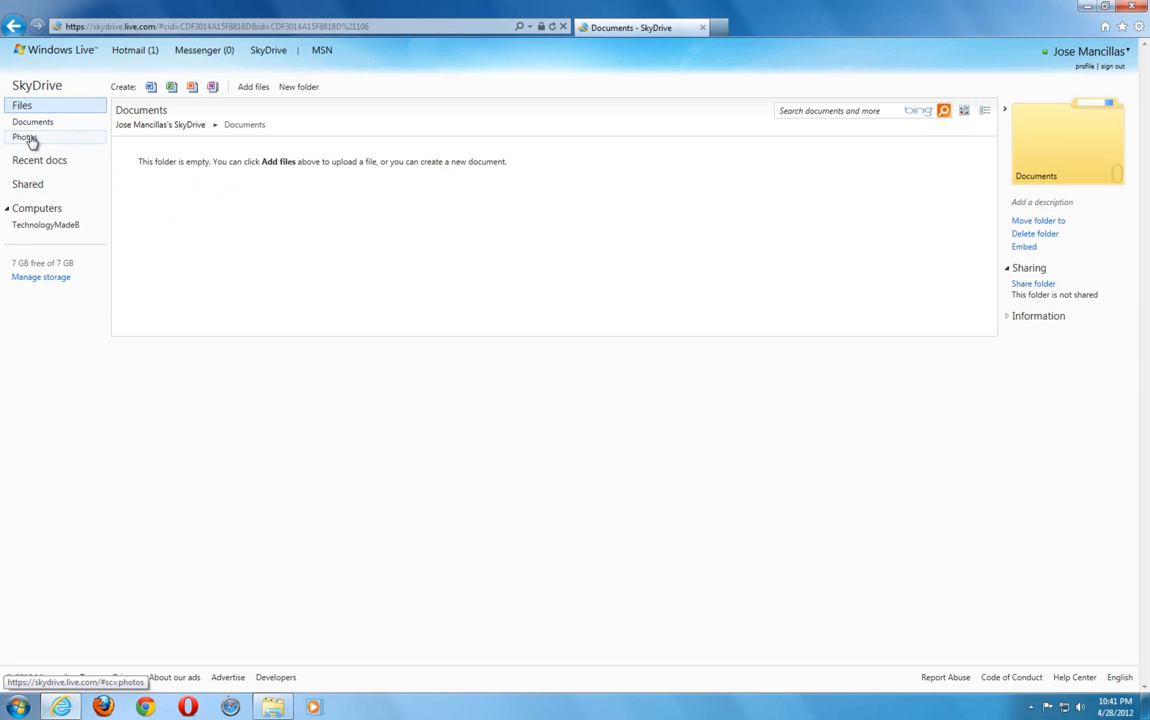
# Step: Browse the SkyDrive website from Documents to Files and into the empty online Documents folder
pyautogui.click(32, 121)
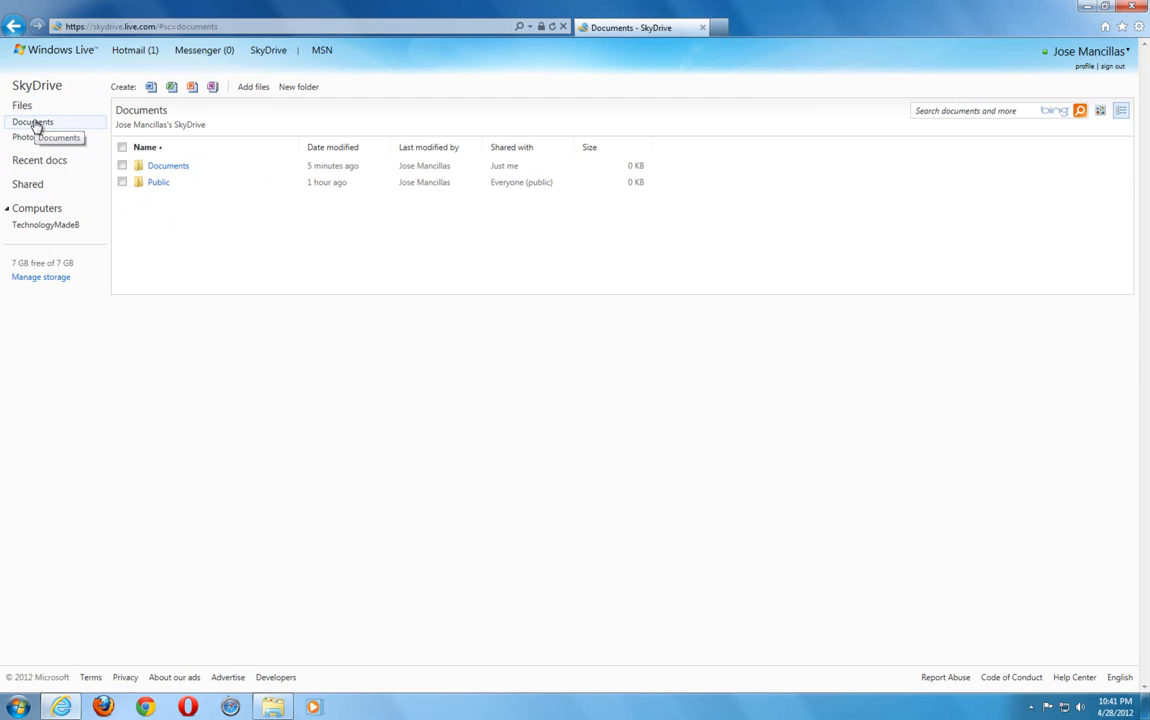
pyautogui.click(21, 105)
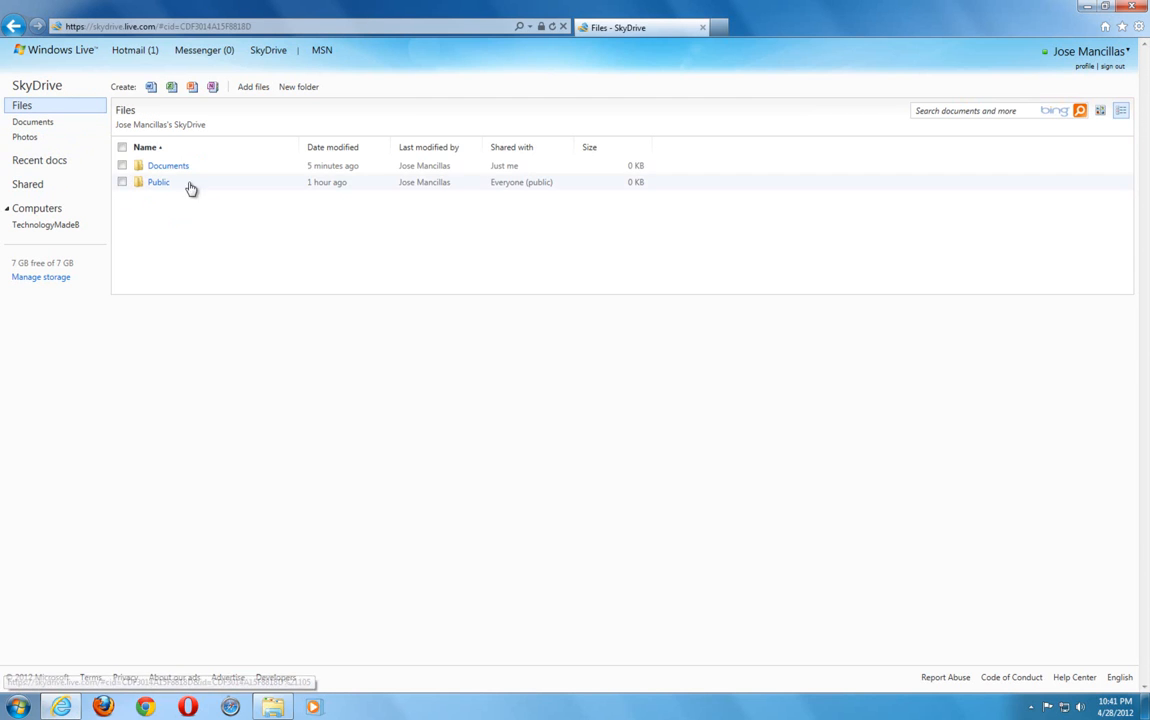
pyautogui.click(168, 165)
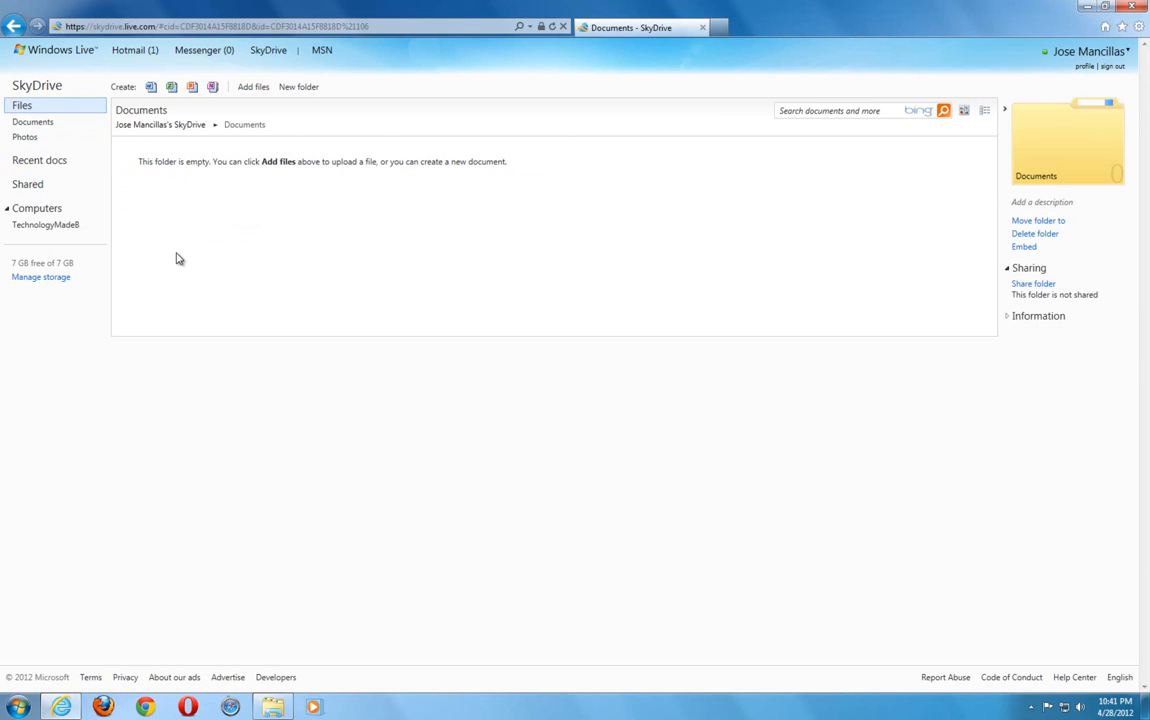
pyautogui.moveTo(32, 121)
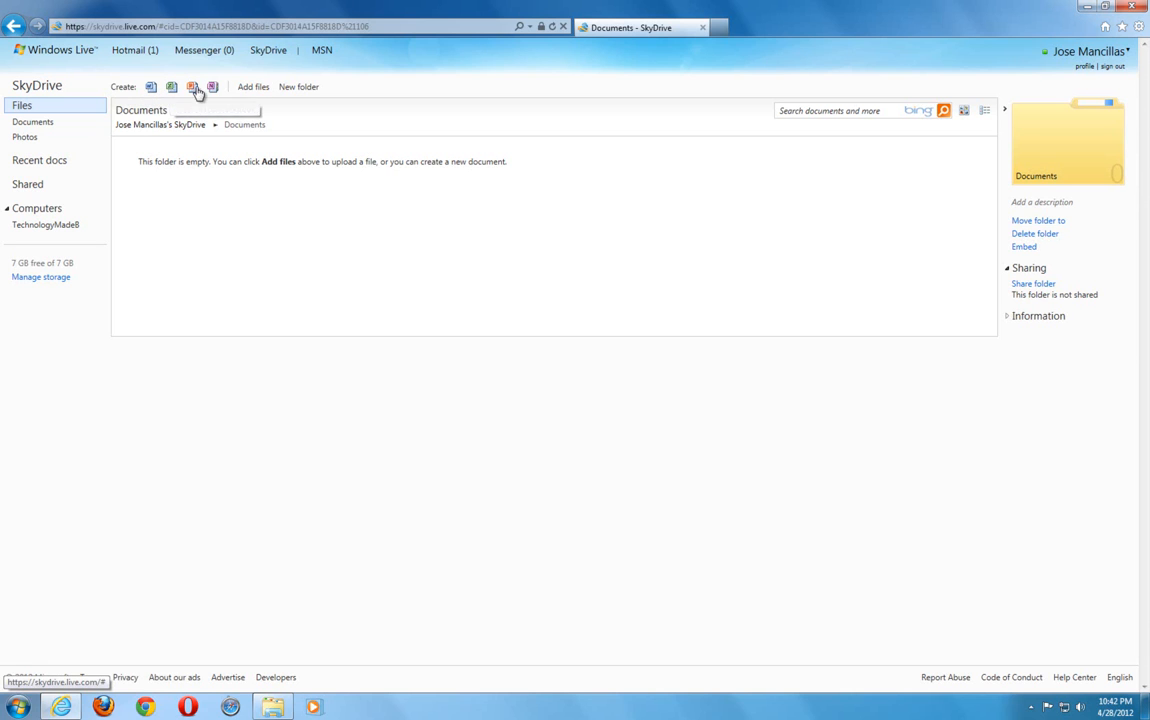
pyautogui.moveTo(293, 116)
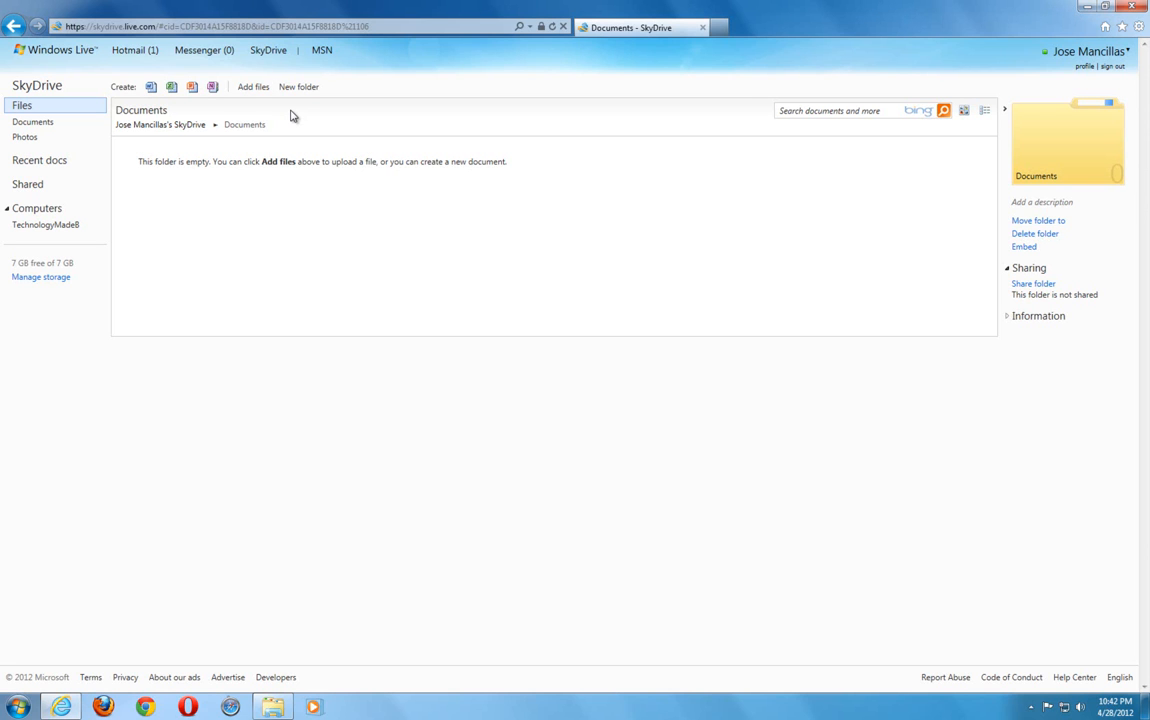
pyautogui.moveTo(151, 86)
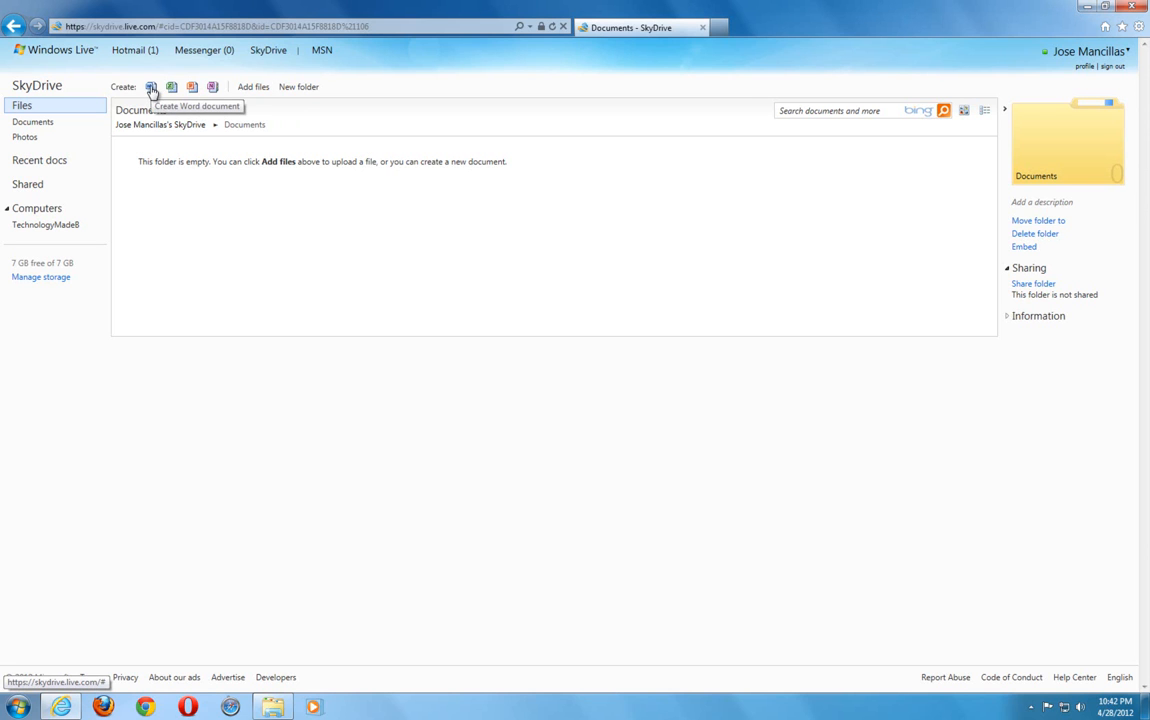
# Step: Create a blank online Word document named Document1 and start writing in it
pyautogui.click(150, 87)
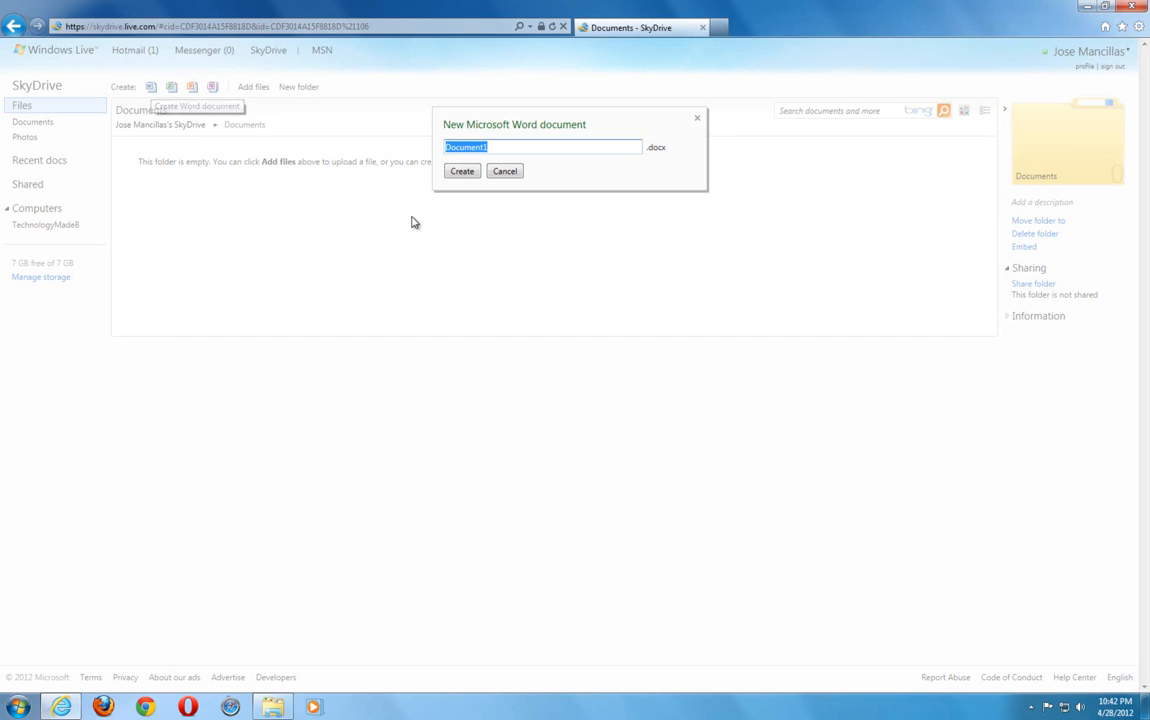
pyautogui.click(462, 170)
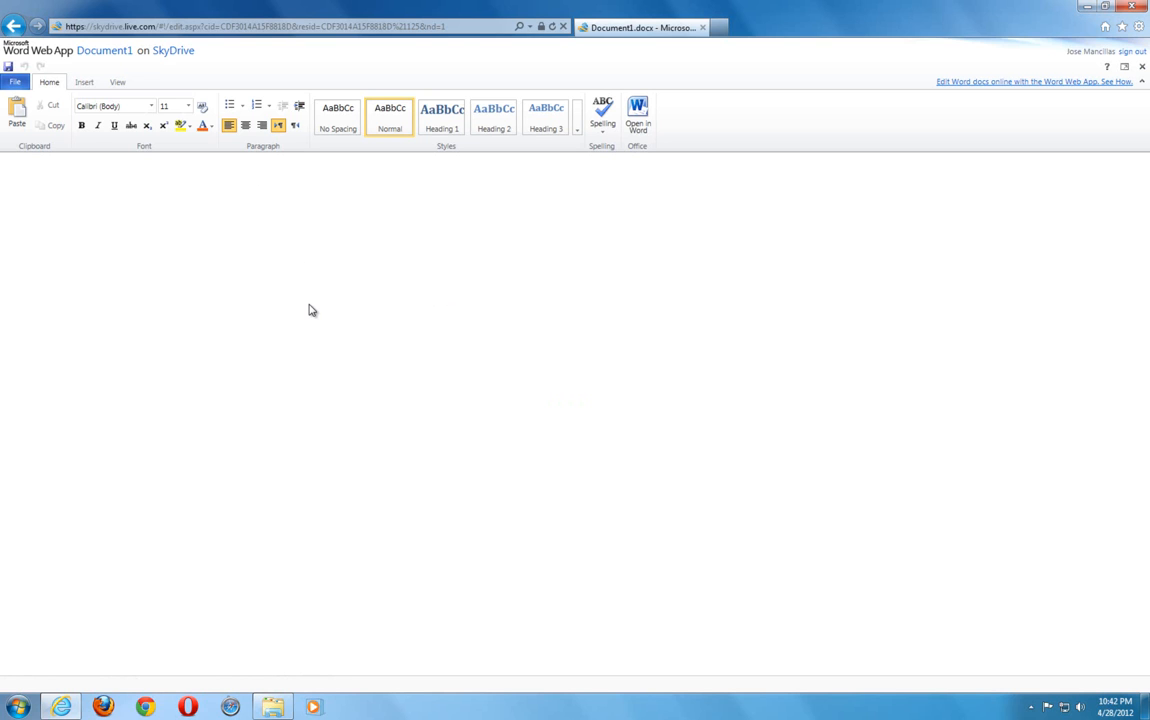
pyautogui.click(27, 185)
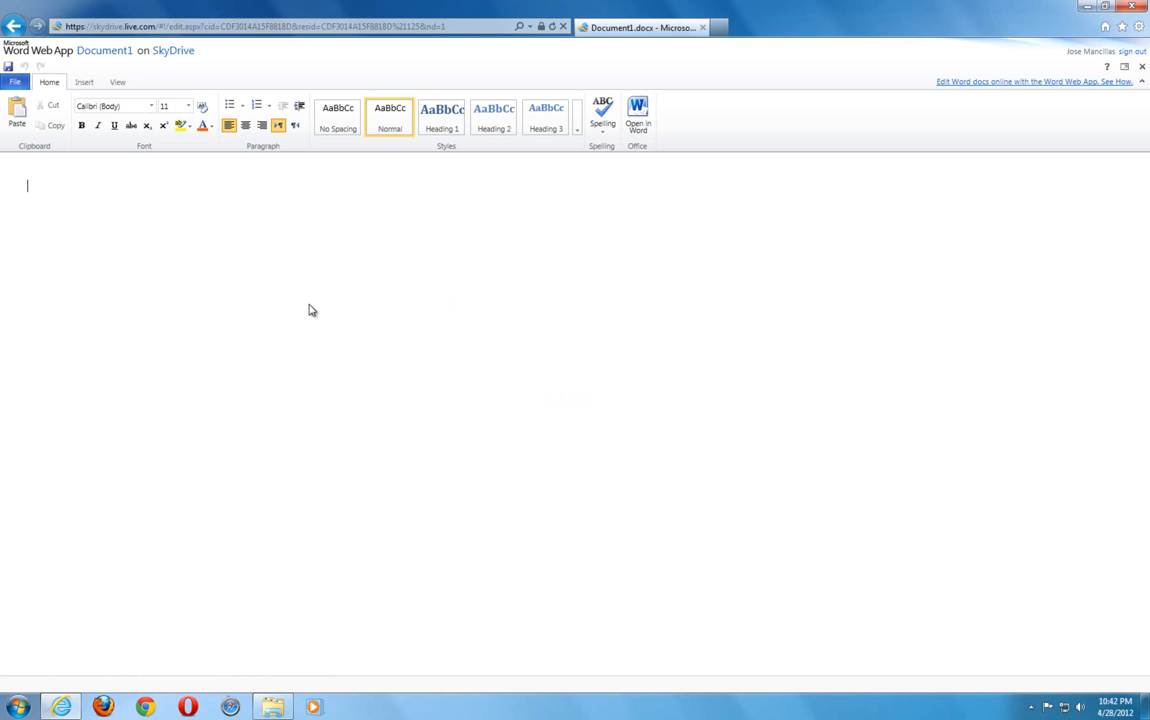
pyautogui.moveTo(1074, 199)
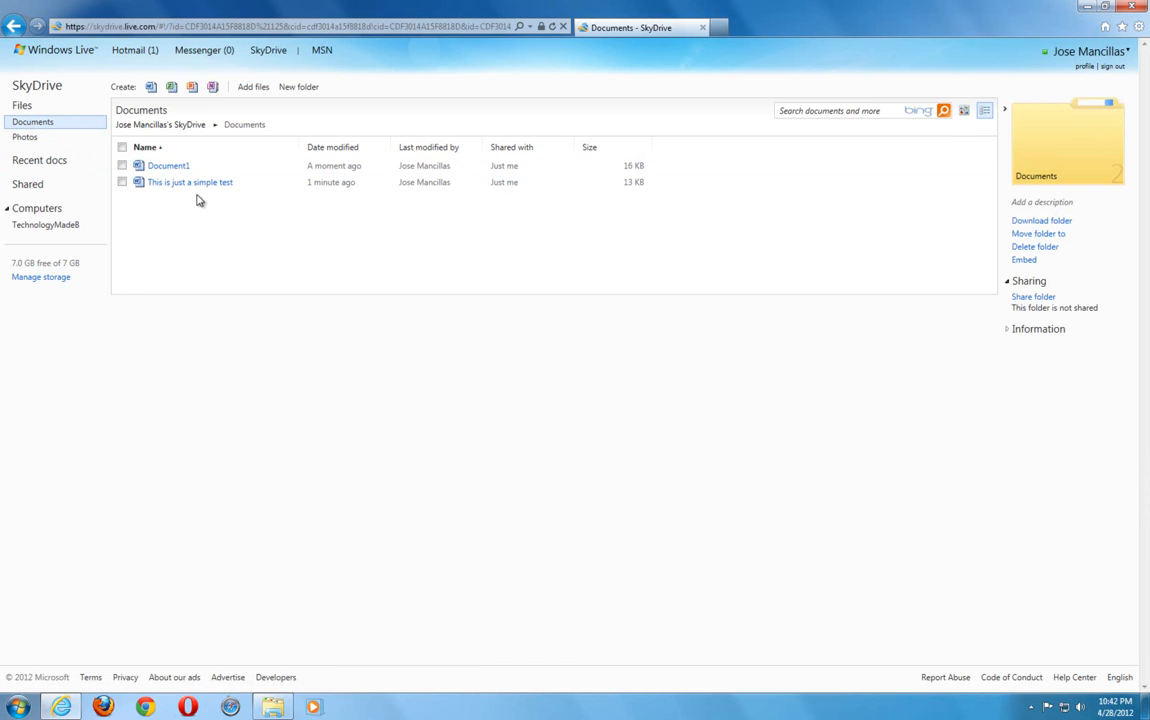
pyautogui.moveTo(190, 182)
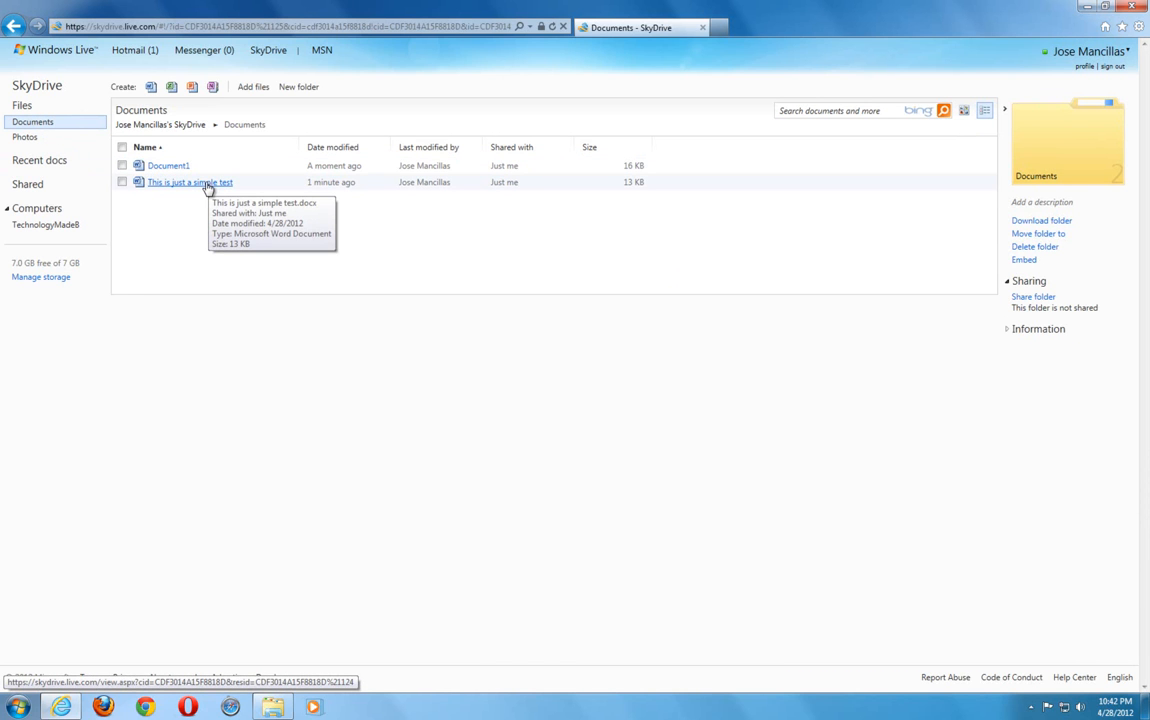
pyautogui.moveTo(210, 206)
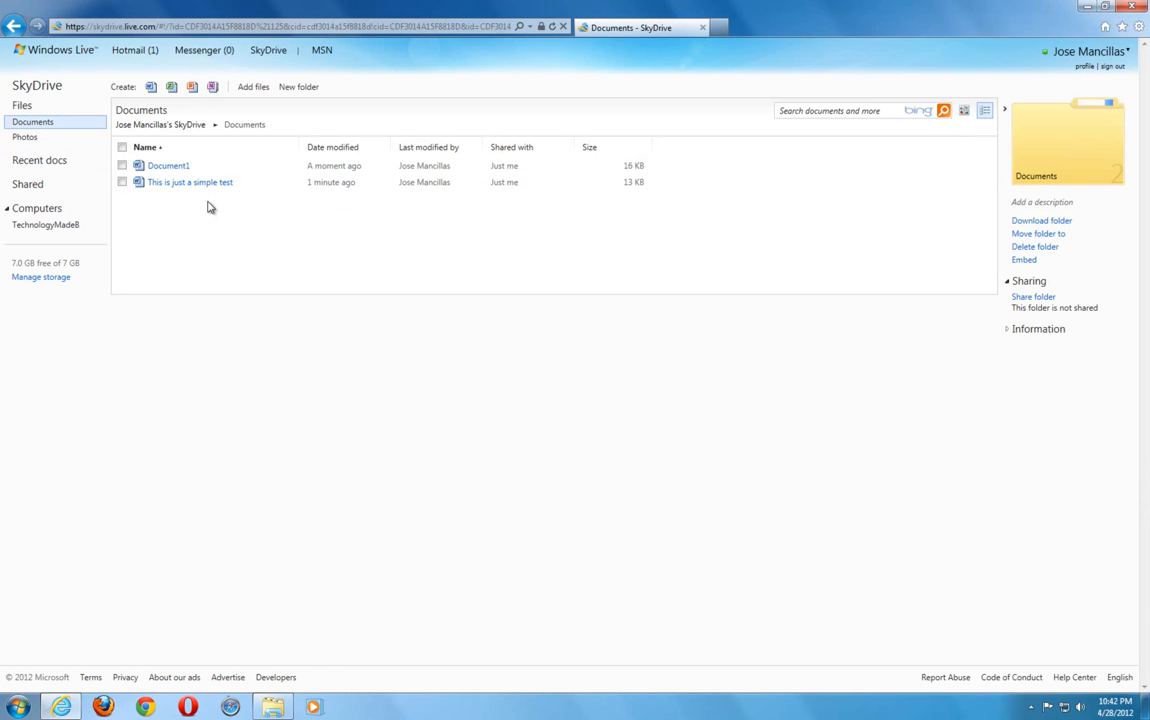
pyautogui.moveTo(190, 182)
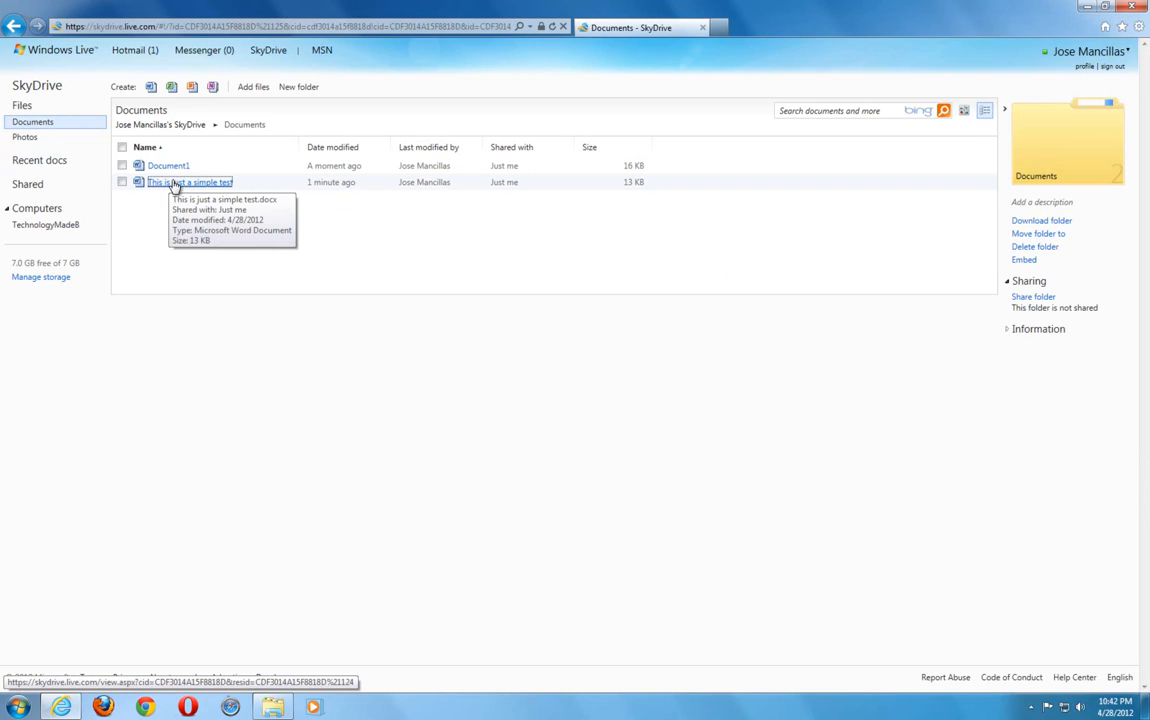
# Step: Open 'This is just a simple test' from the SkyDrive Documents folder in Word Web App
pyautogui.click(190, 182)
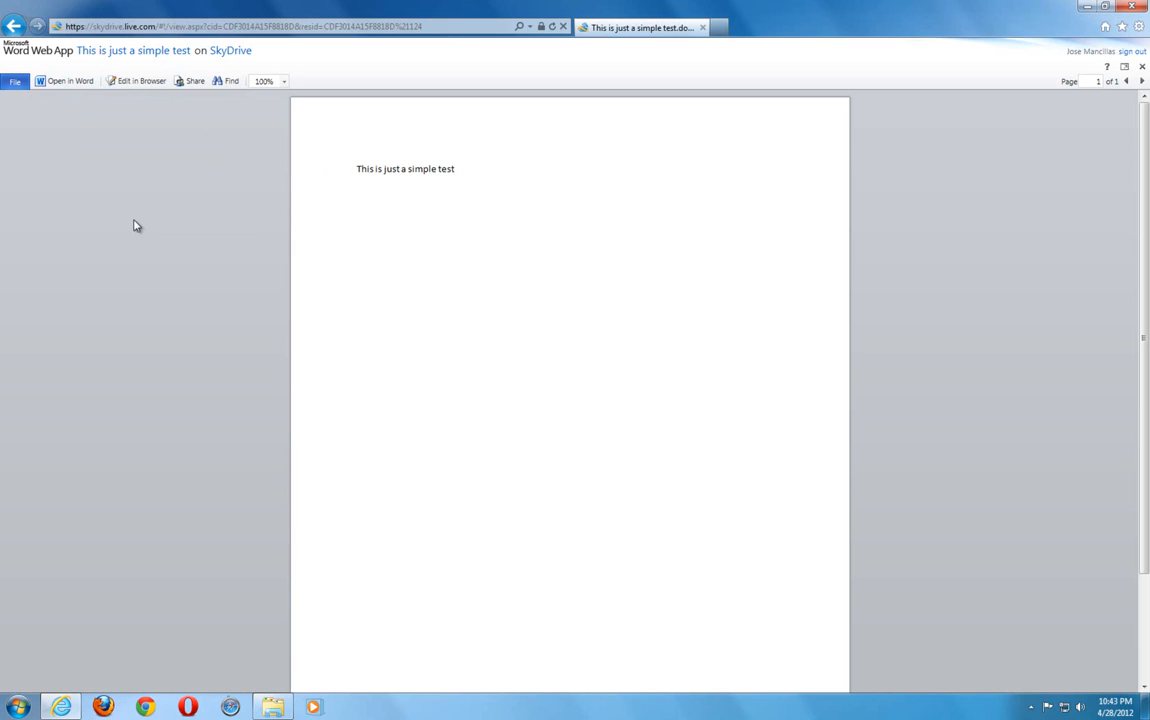
pyautogui.moveTo(137, 81)
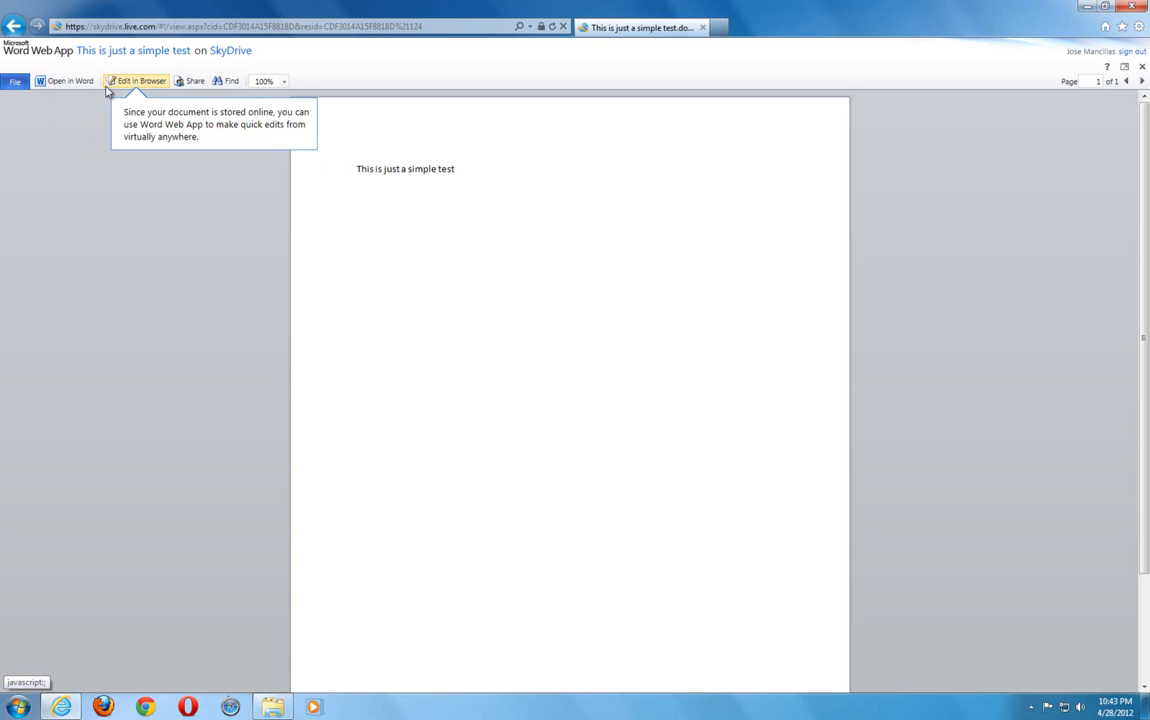
pyautogui.moveTo(130, 91)
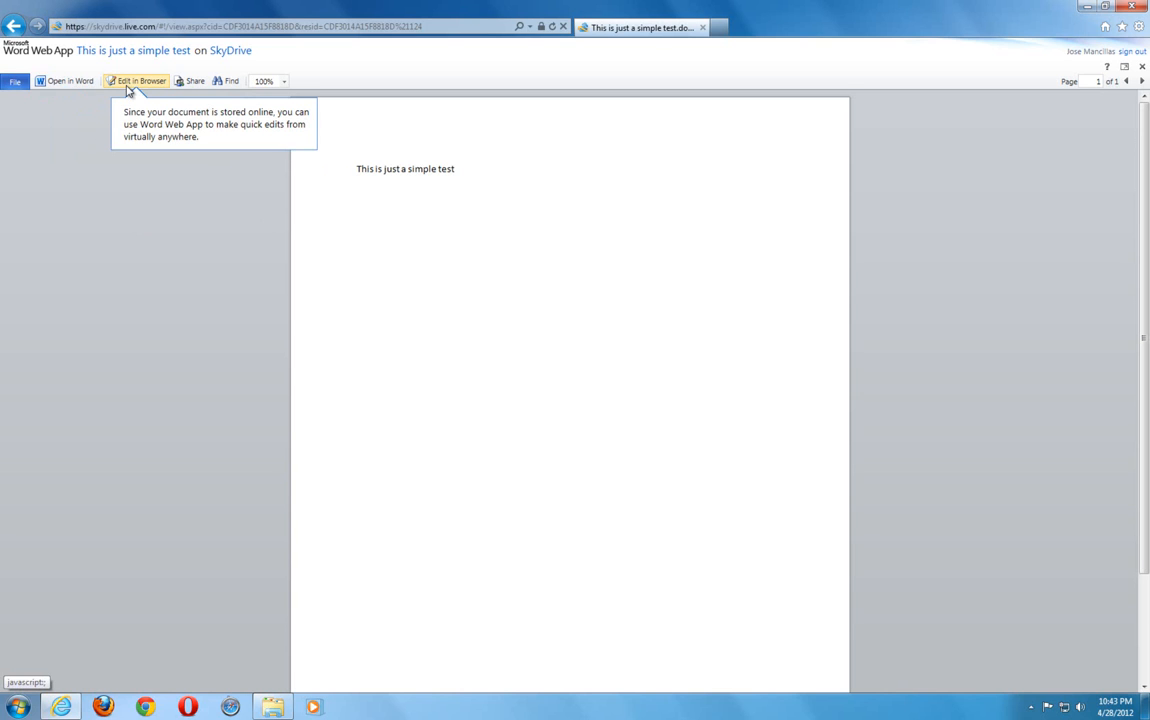
pyautogui.moveTo(70, 81)
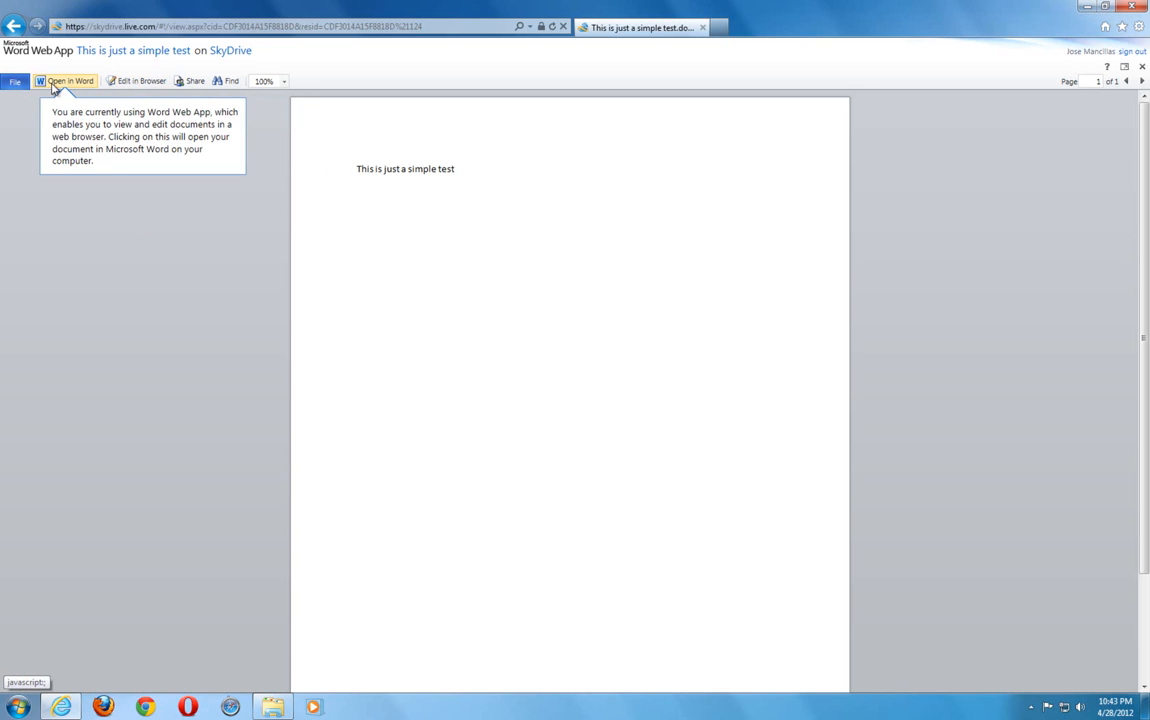
pyautogui.moveTo(145, 94)
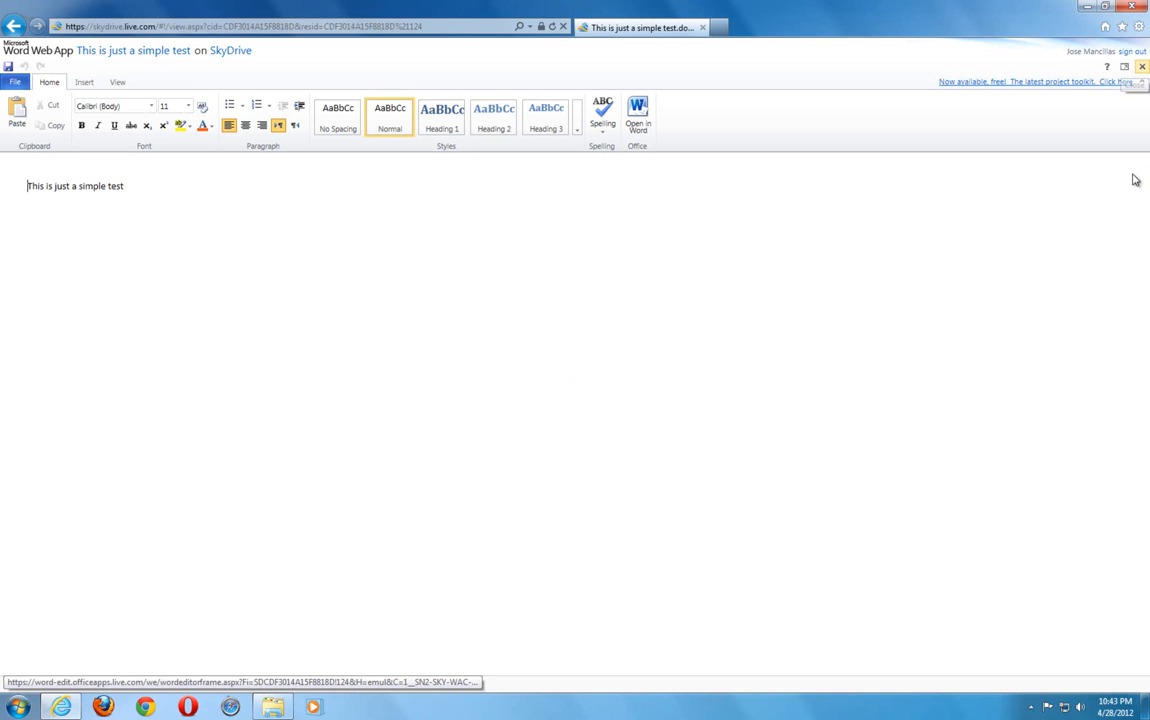
# Step: Close the editor, download 'This is just a simple test.docx', and cancel the Save As dialog
pyautogui.click(15, 26)
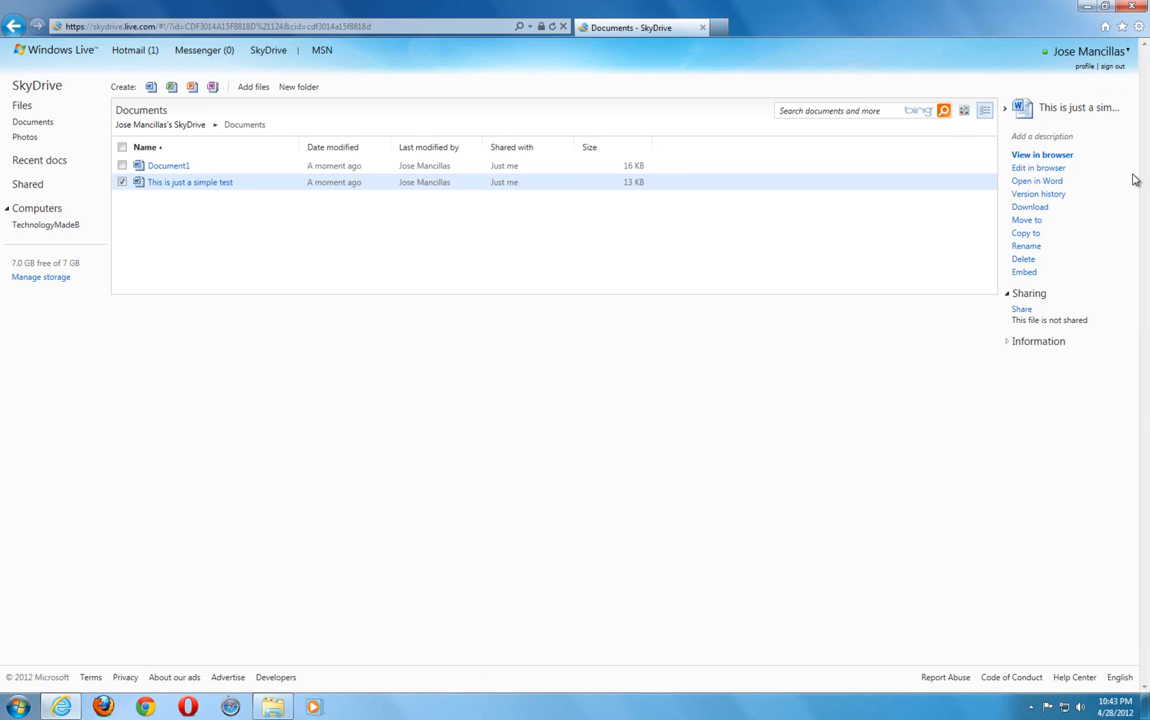
pyautogui.moveTo(312, 283)
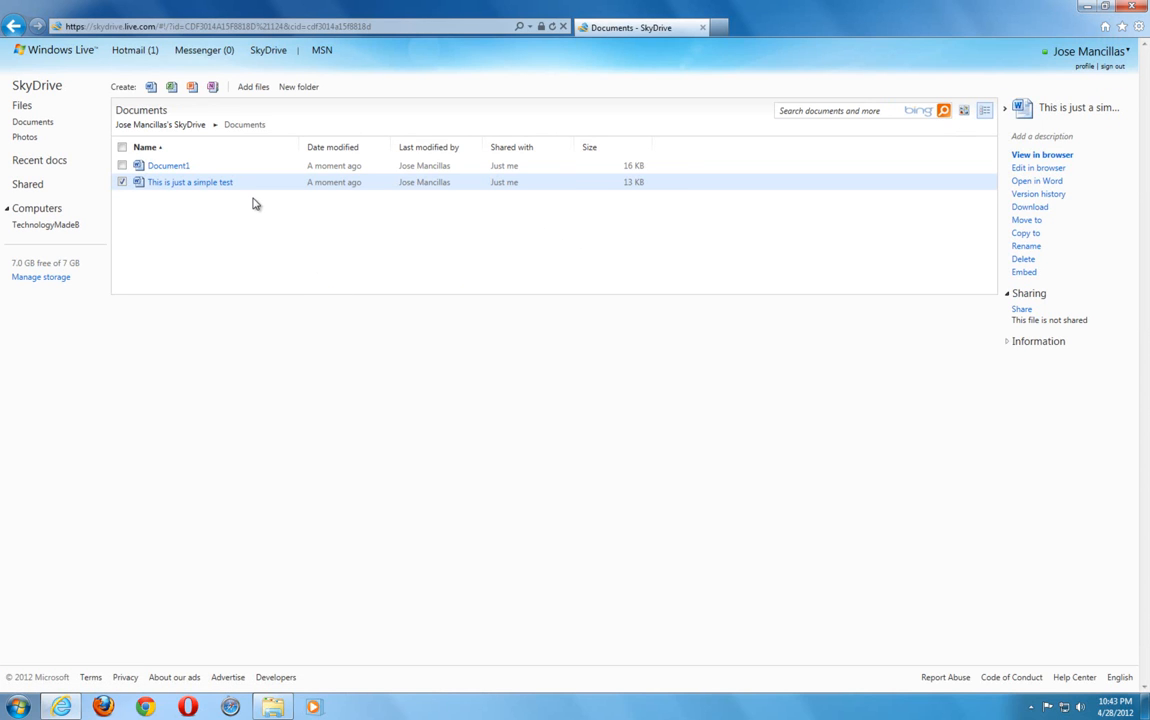
pyautogui.moveTo(239, 210)
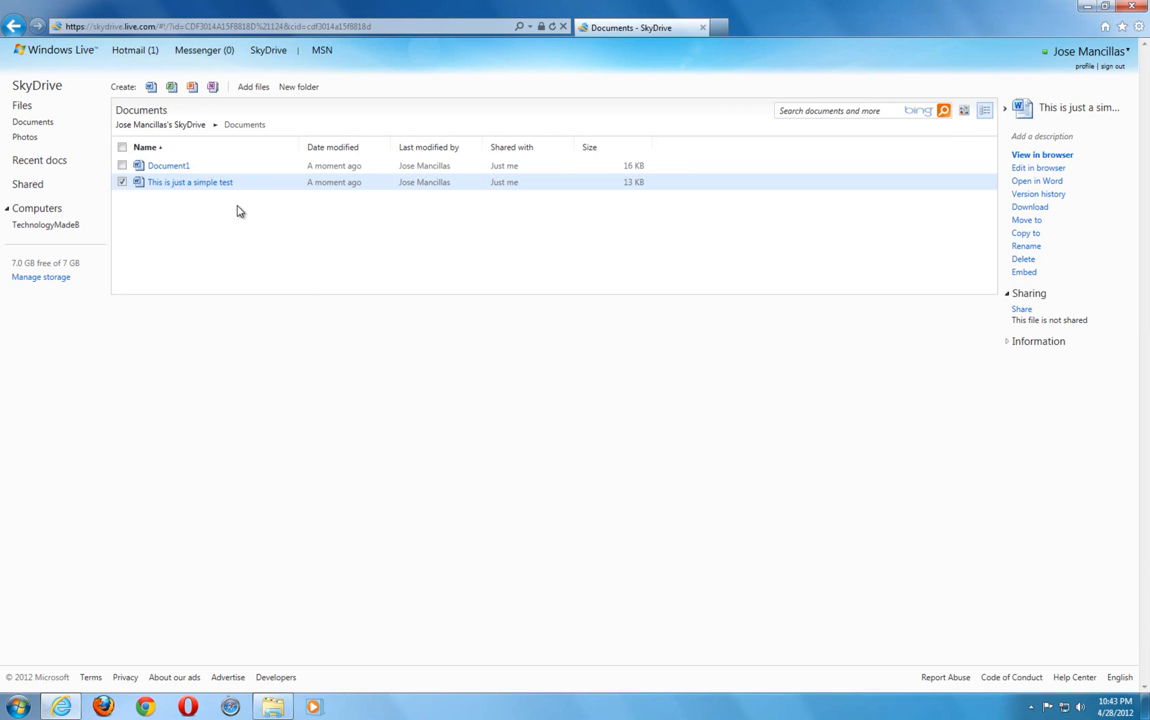
pyautogui.moveTo(197, 197)
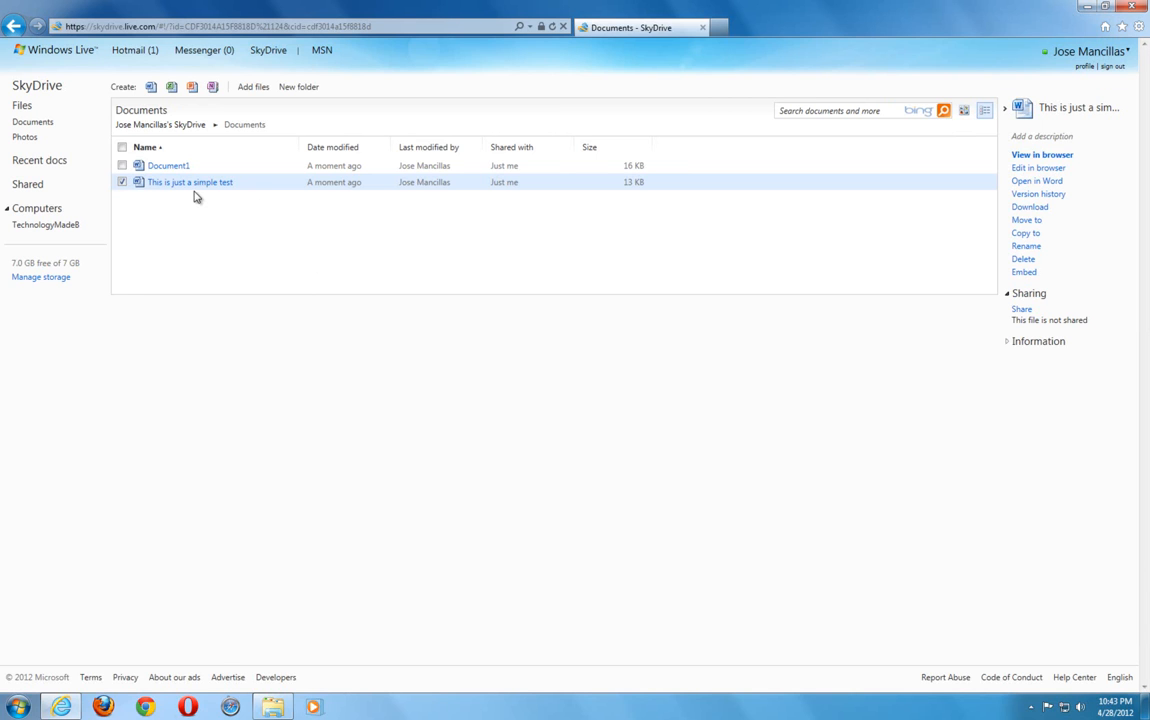
pyautogui.rightClick(190, 182)
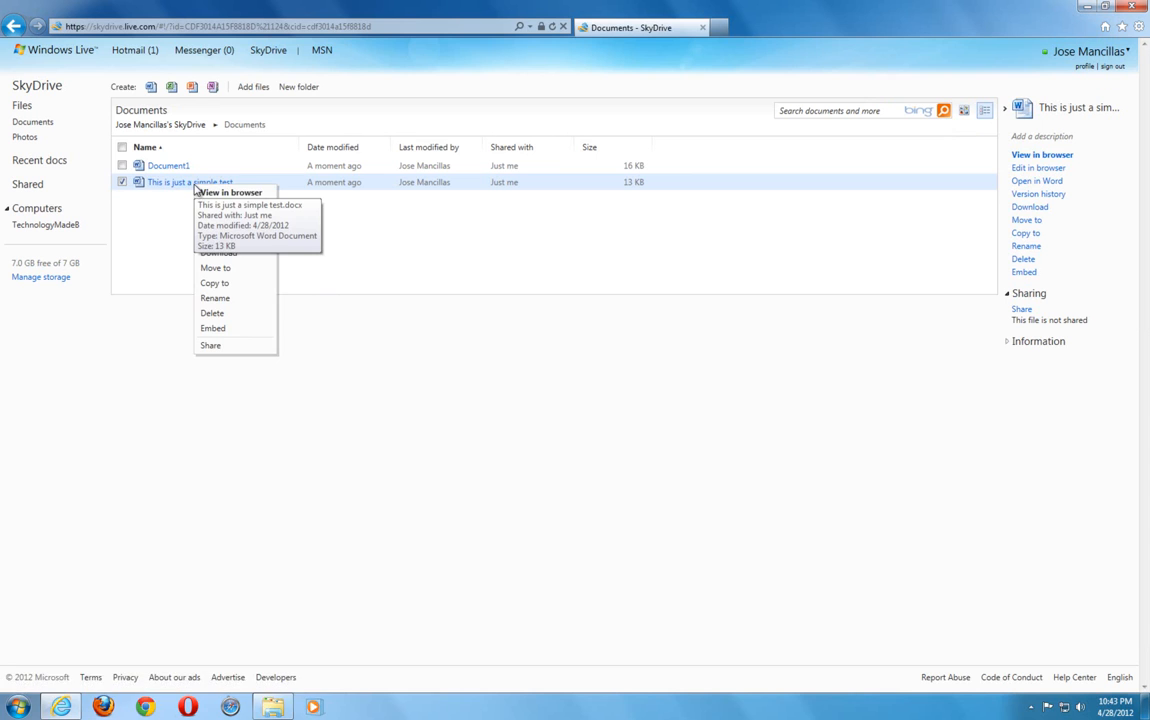
pyautogui.moveTo(218, 252)
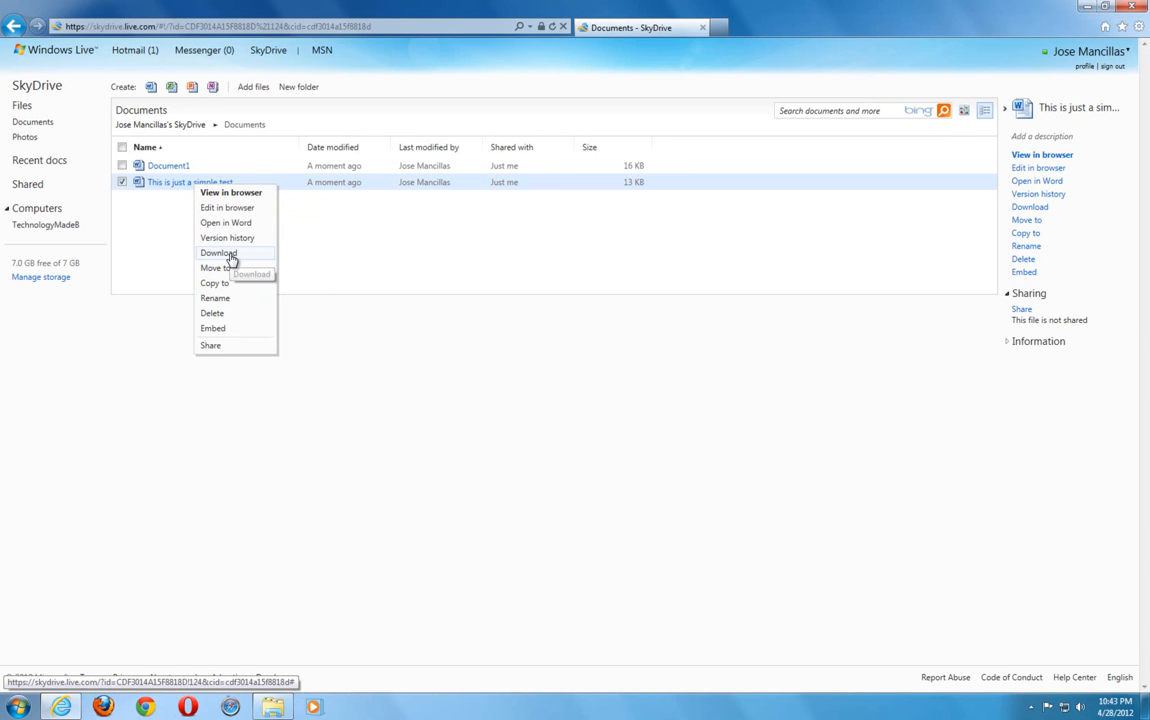
pyautogui.click(218, 252)
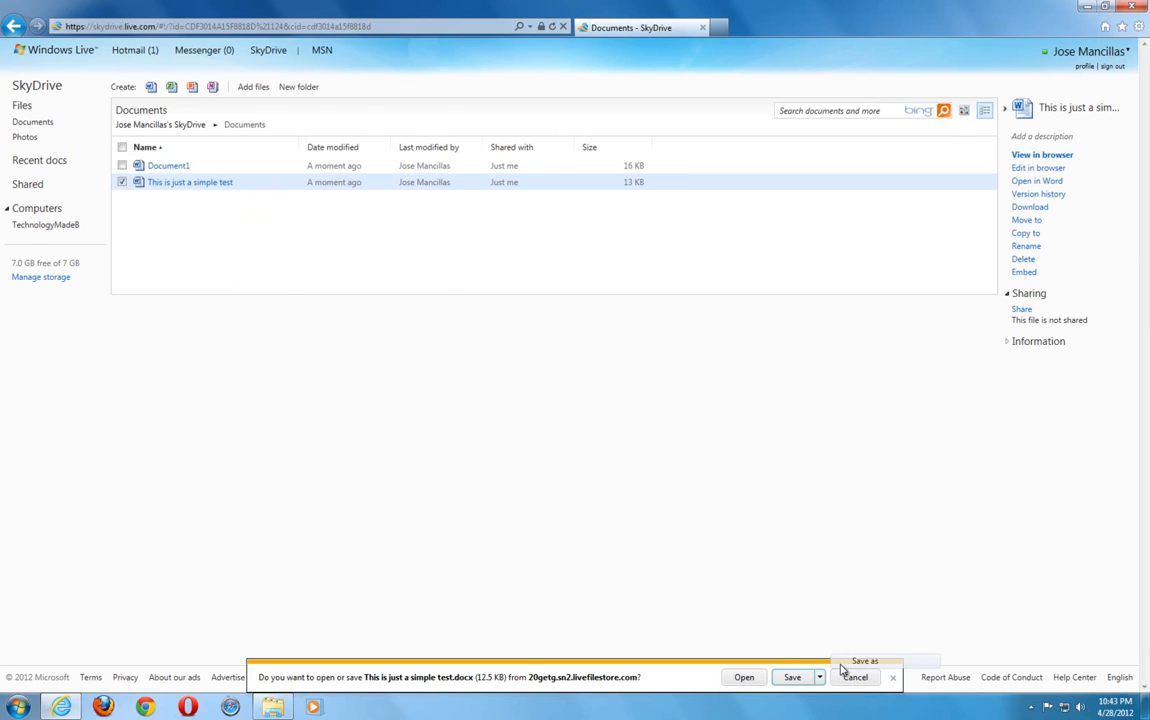
pyautogui.click(864, 661)
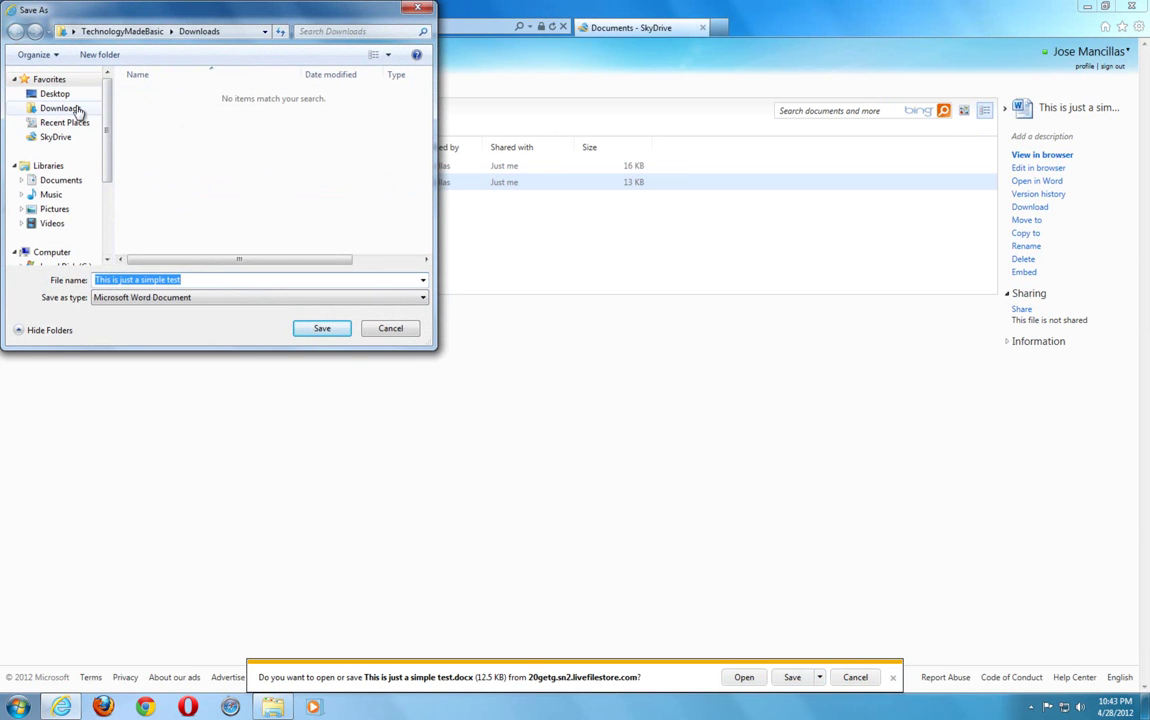
pyautogui.moveTo(168, 234)
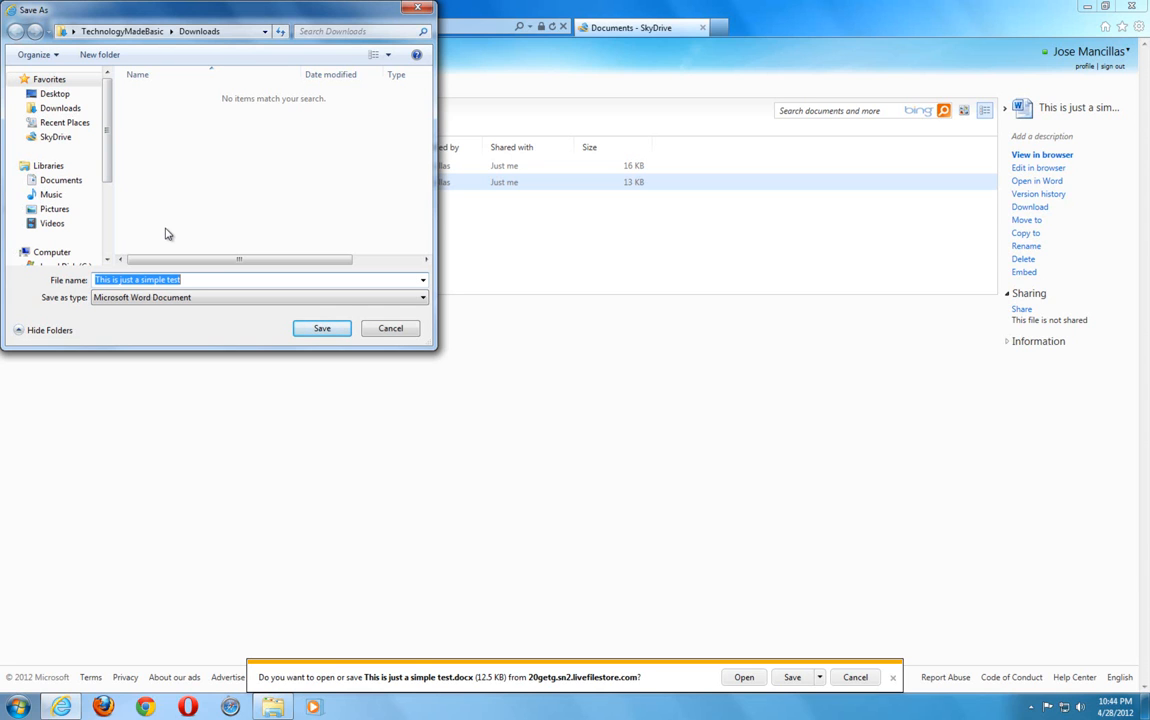
pyautogui.moveTo(340, 300)
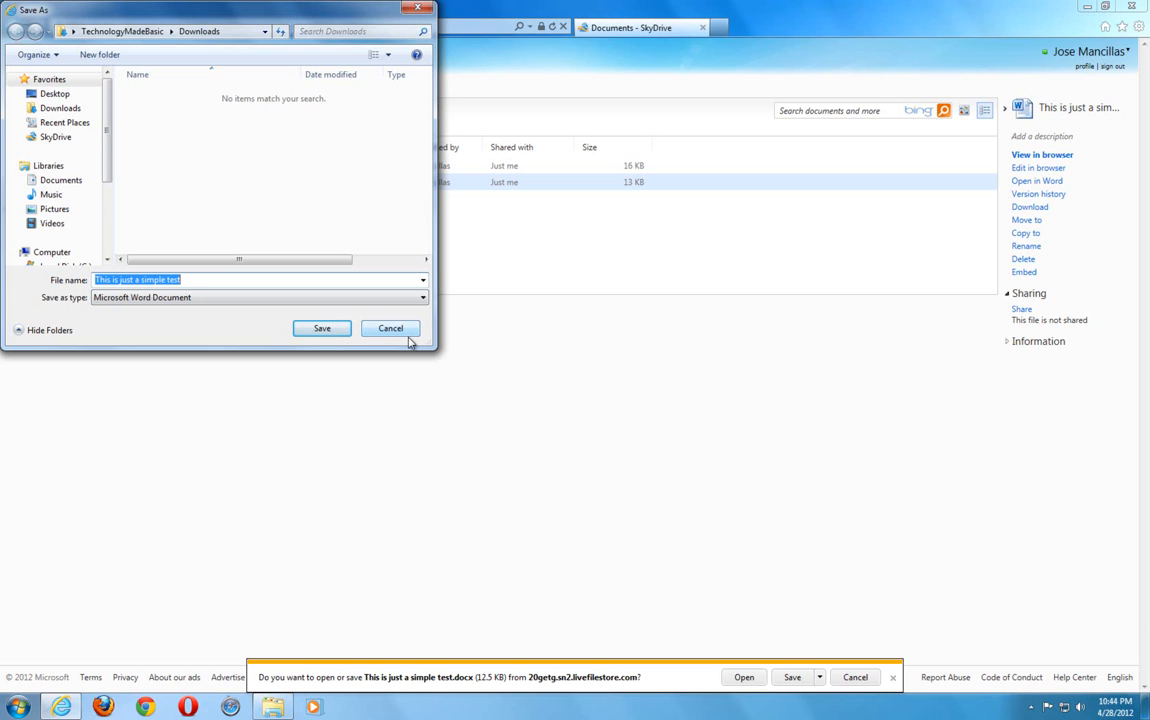
pyautogui.click(390, 328)
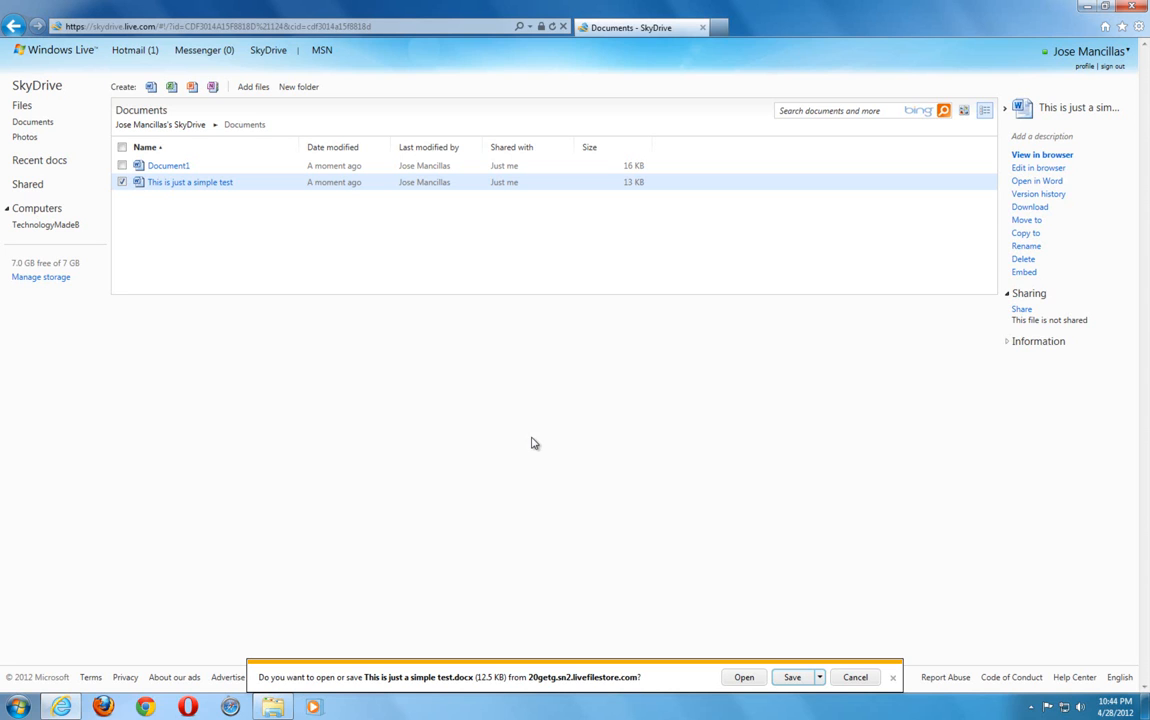
pyautogui.moveTo(411, 318)
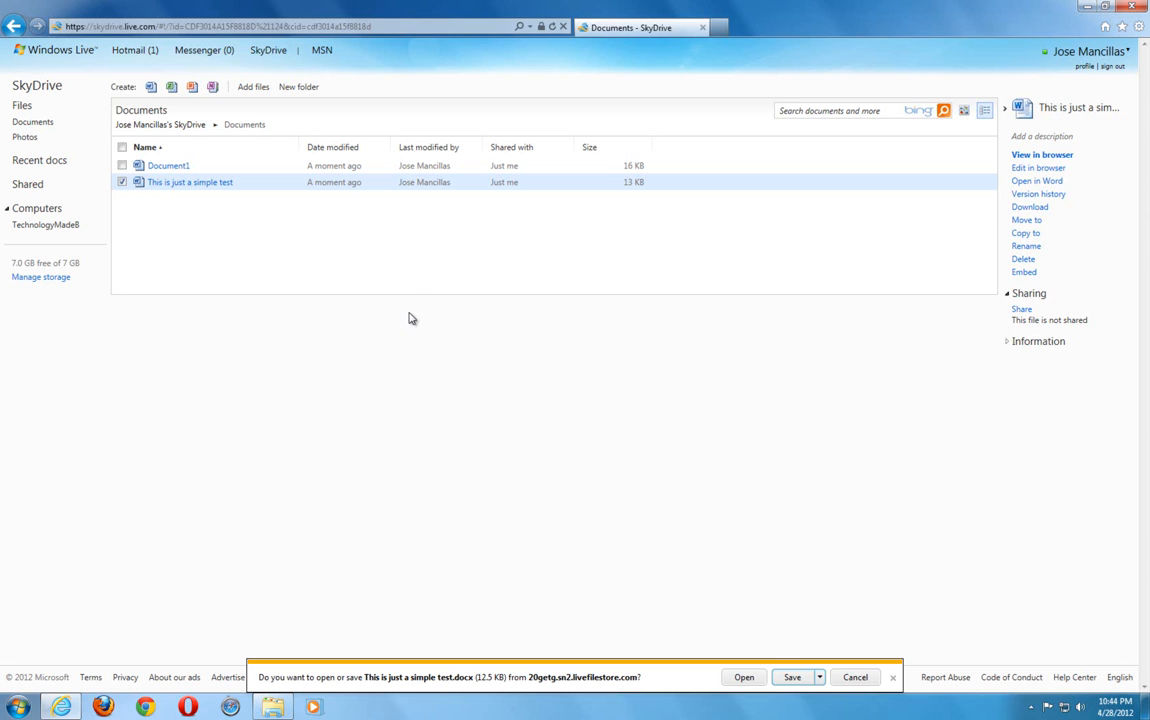
pyautogui.moveTo(235, 308)
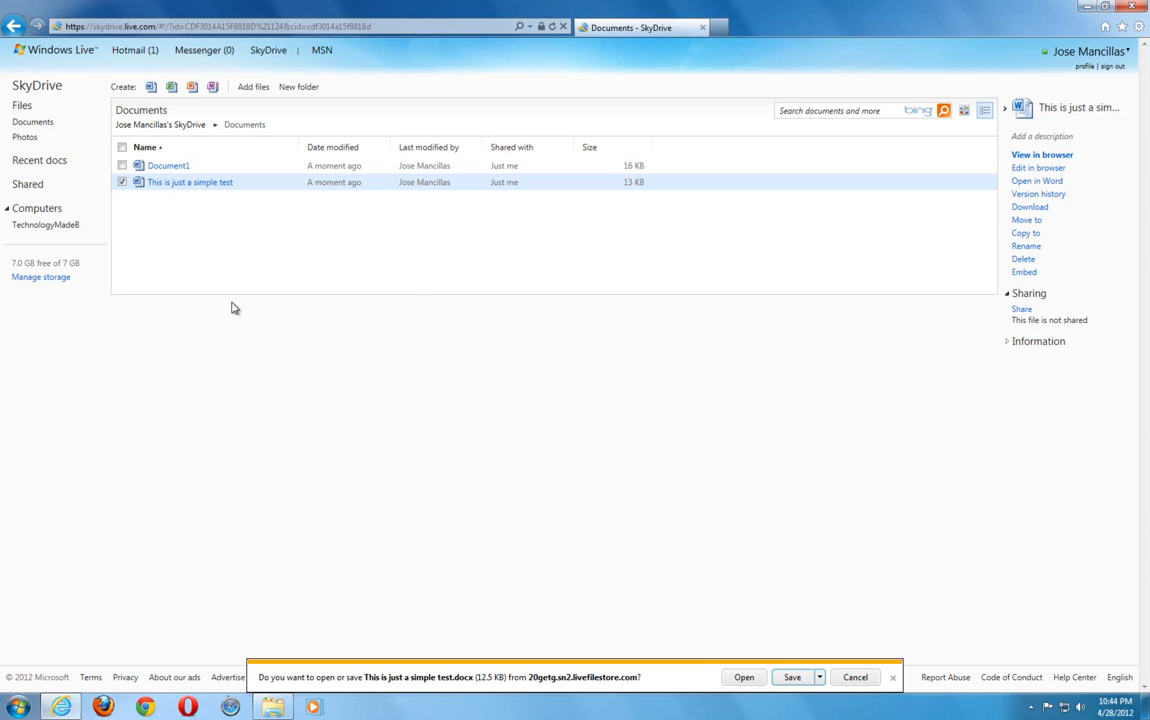
pyautogui.moveTo(175, 349)
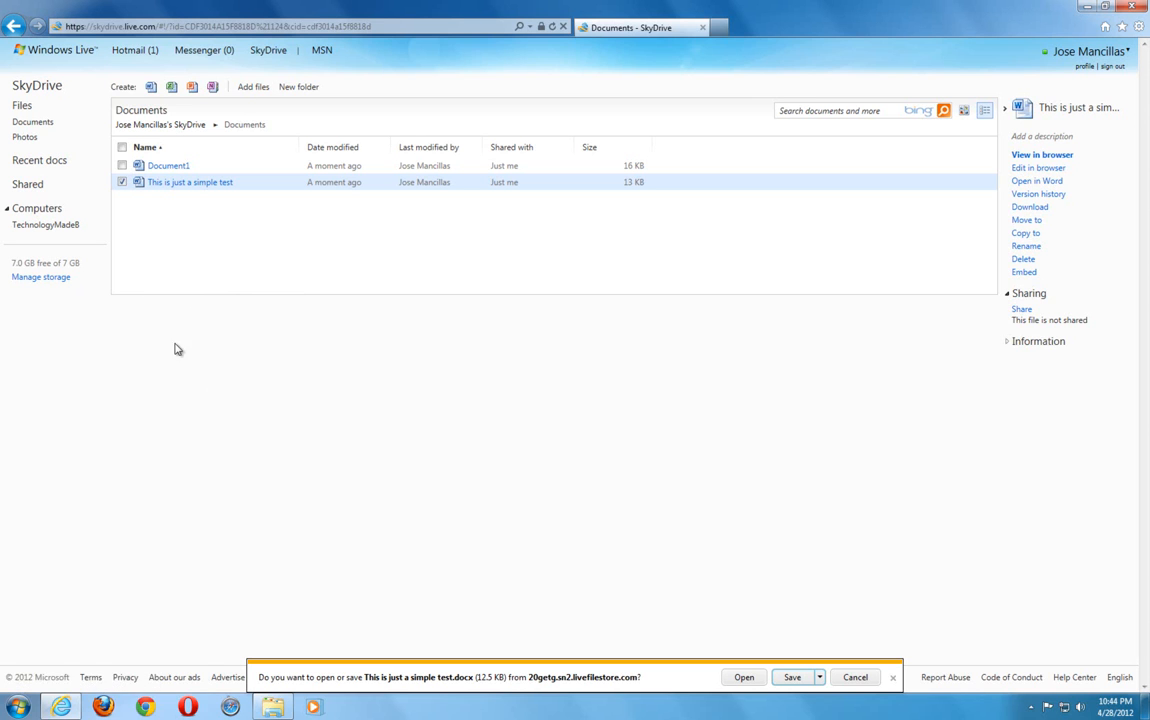
pyautogui.moveTo(37, 208)
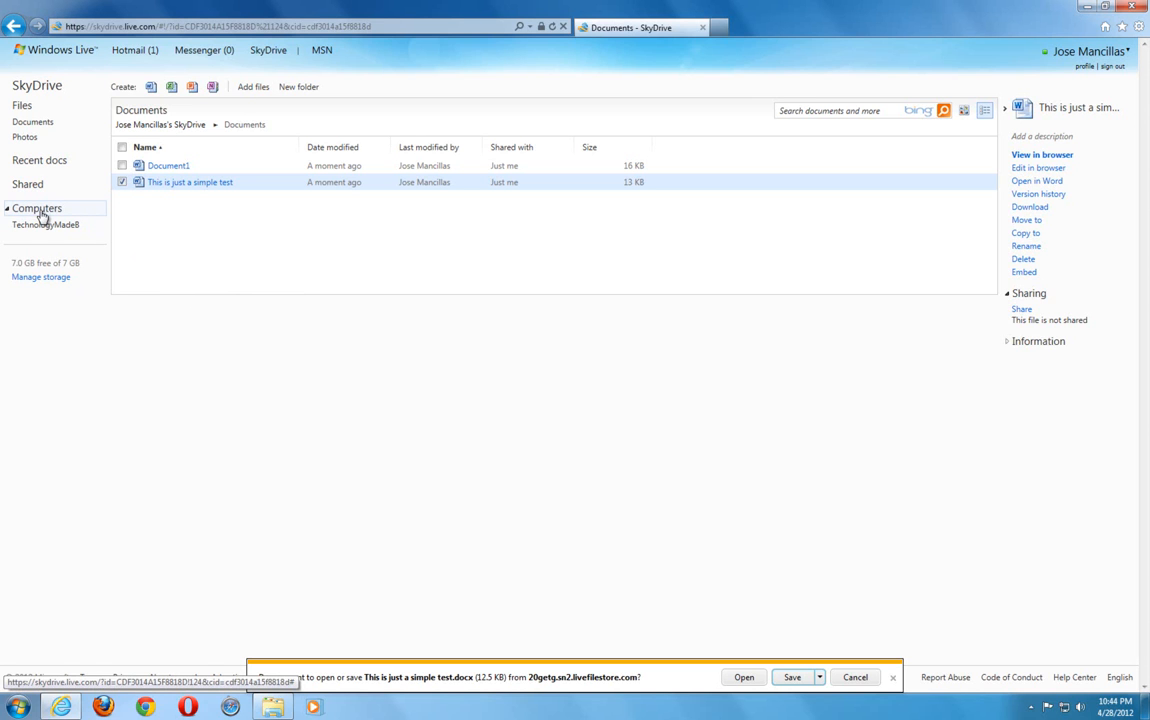
# Step: Open the linked computer under Computers and choose to sign in with a security code
pyautogui.click(45, 224)
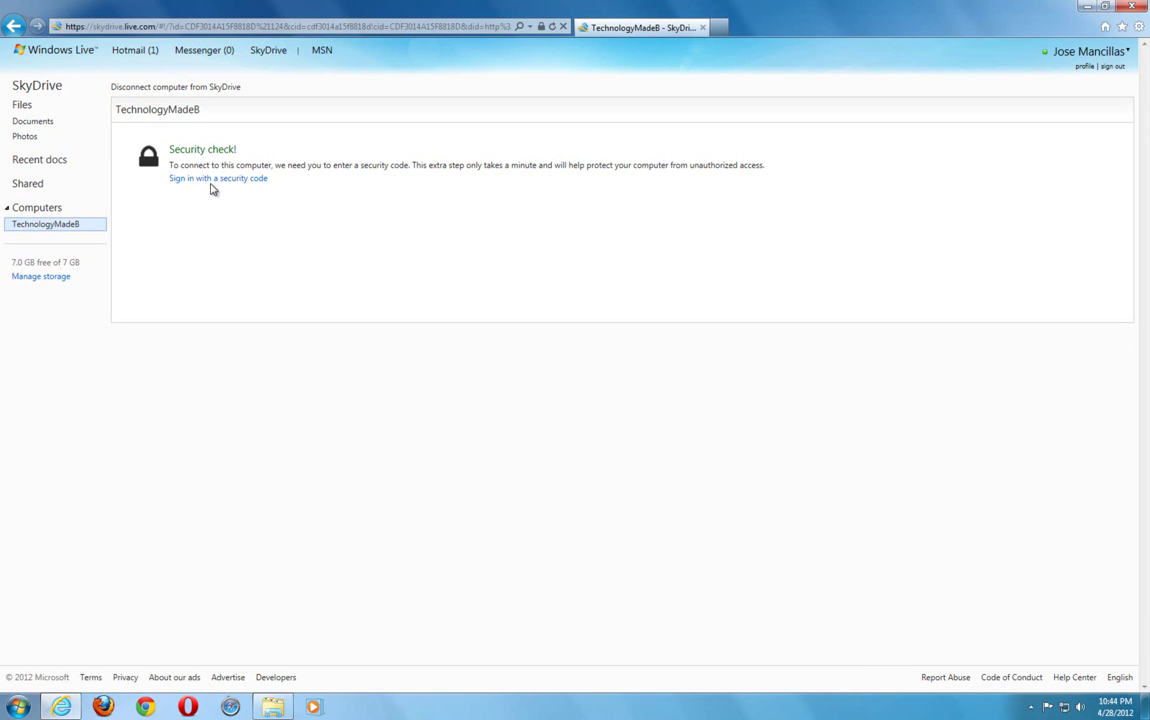
pyautogui.moveTo(217, 178)
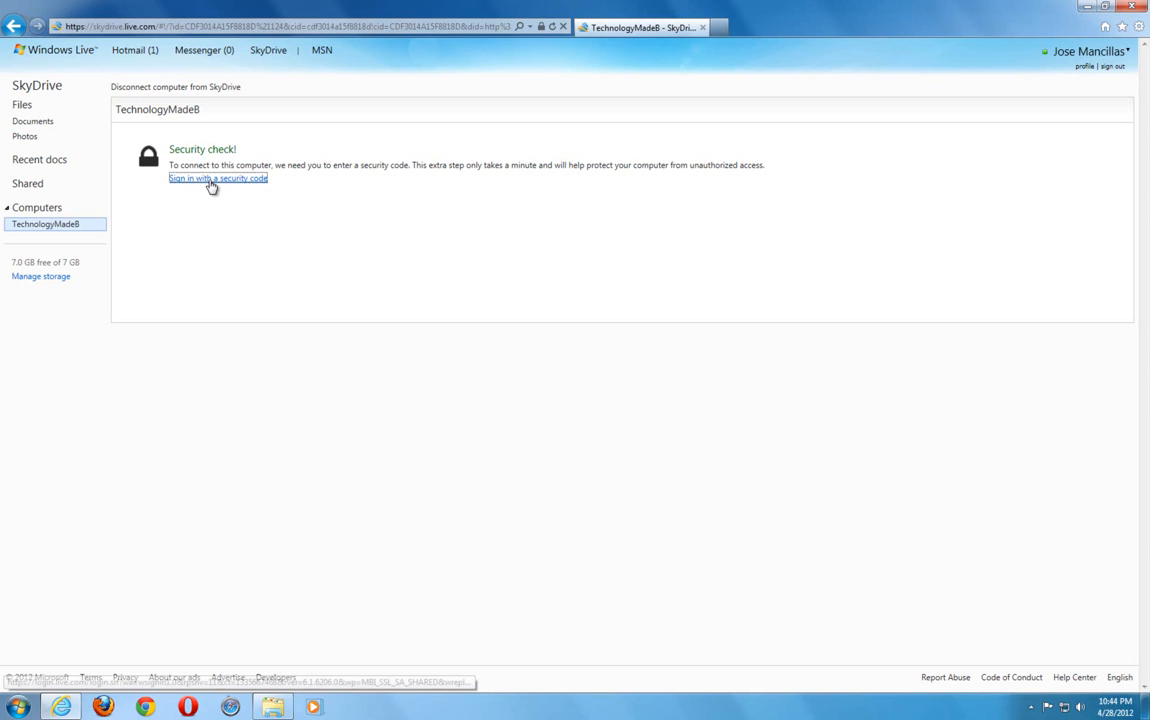
pyautogui.click(217, 178)
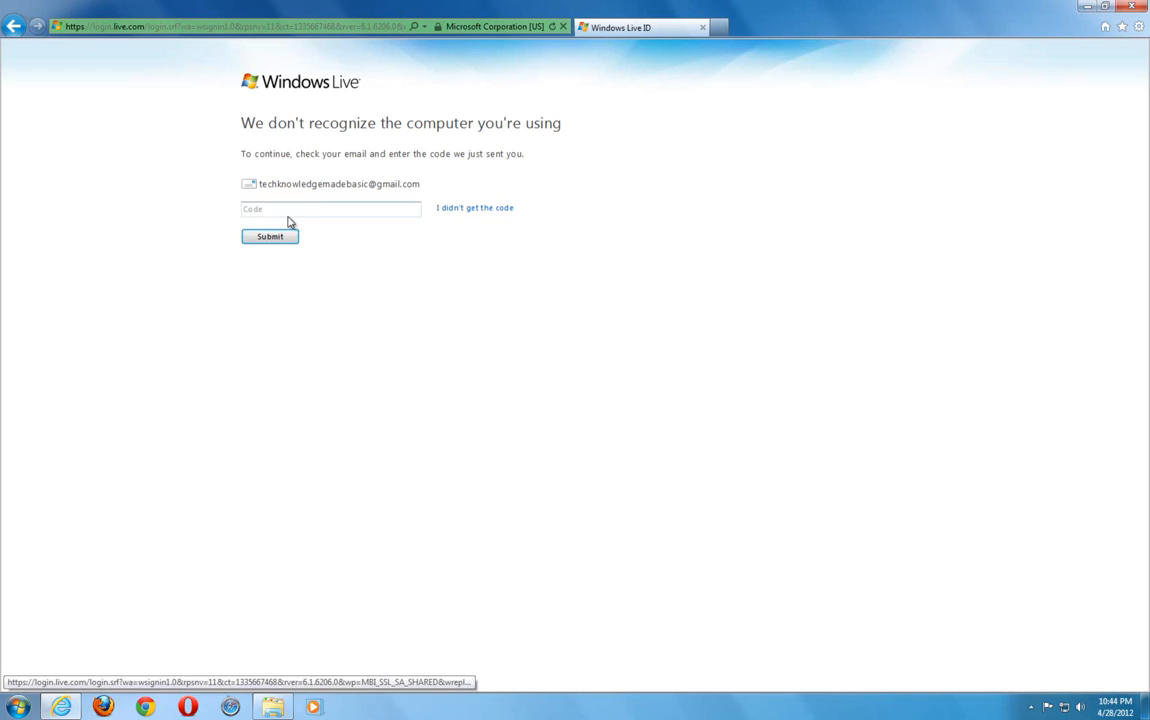
pyautogui.click(720, 27)
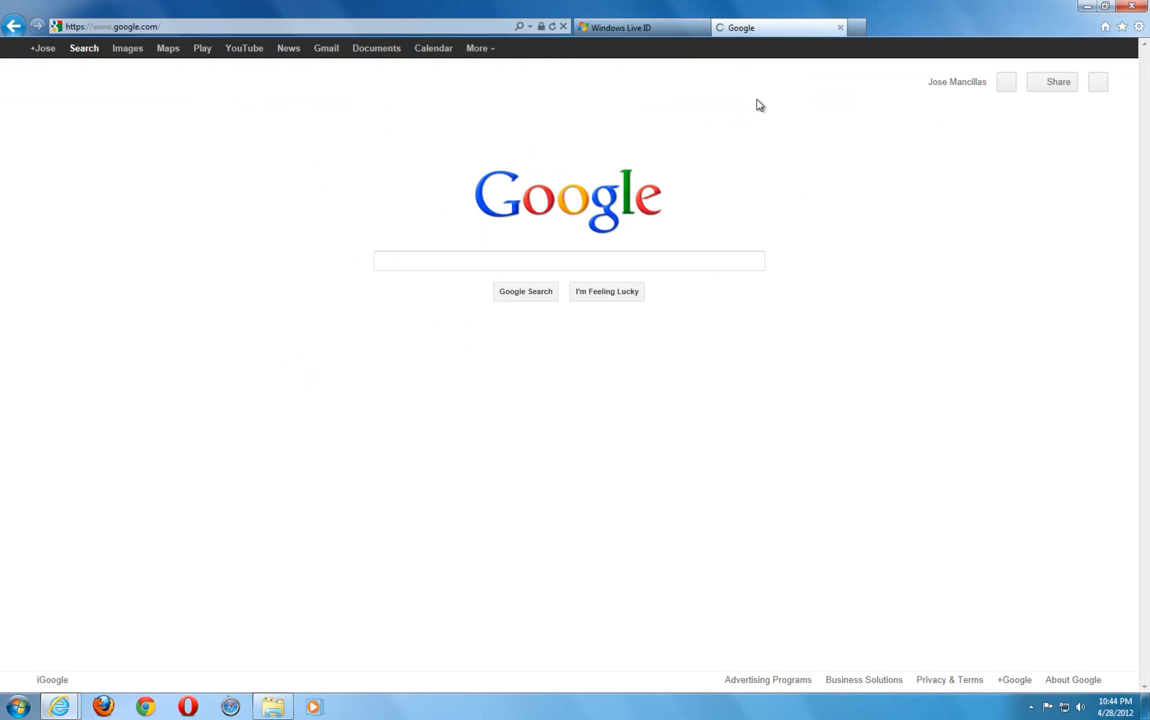
pyautogui.moveTo(326, 48)
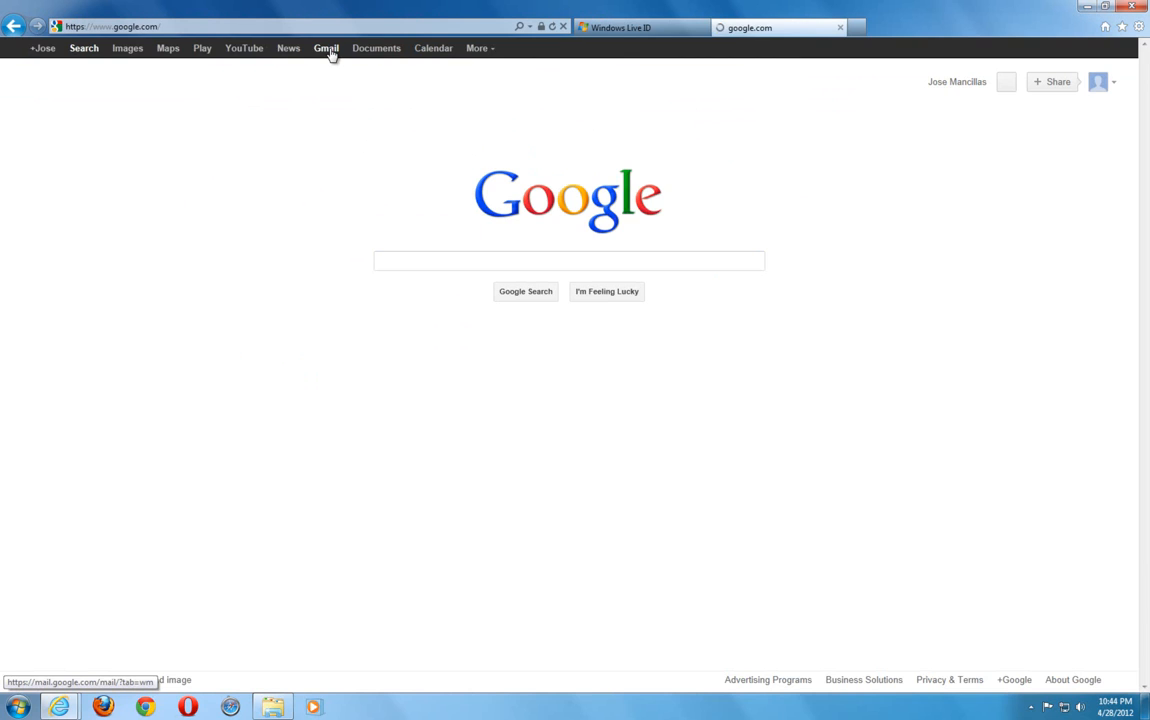
pyautogui.click(326, 48)
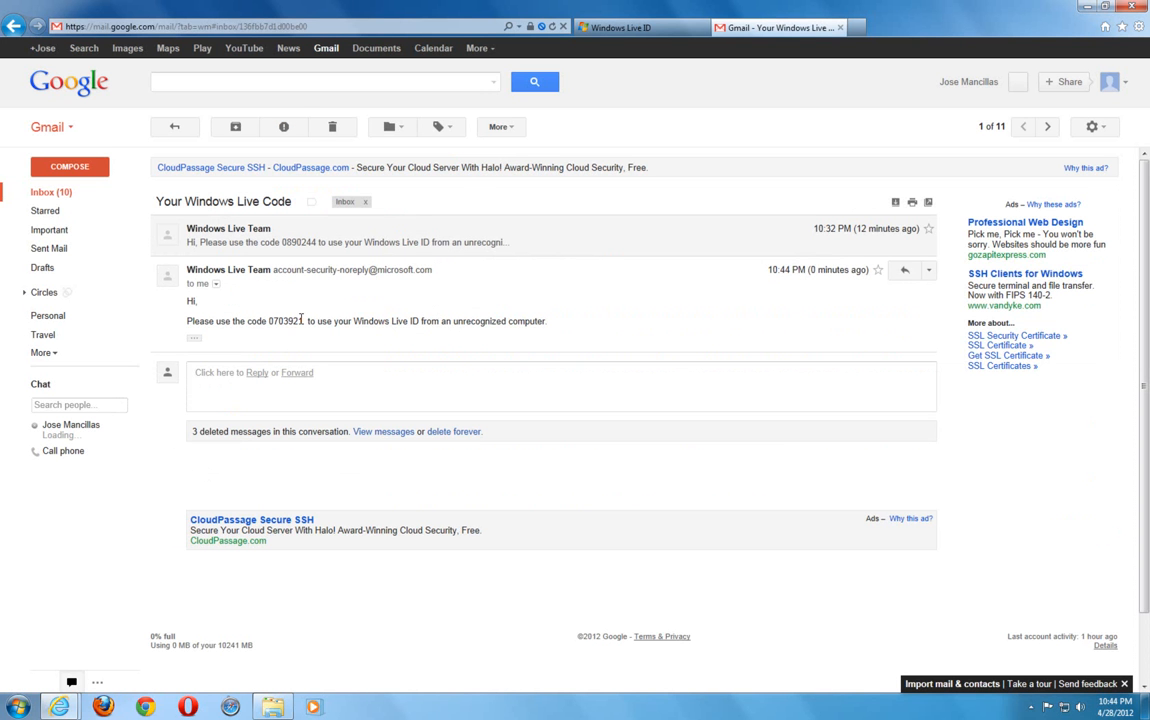
pyautogui.doubleClick(285, 321)
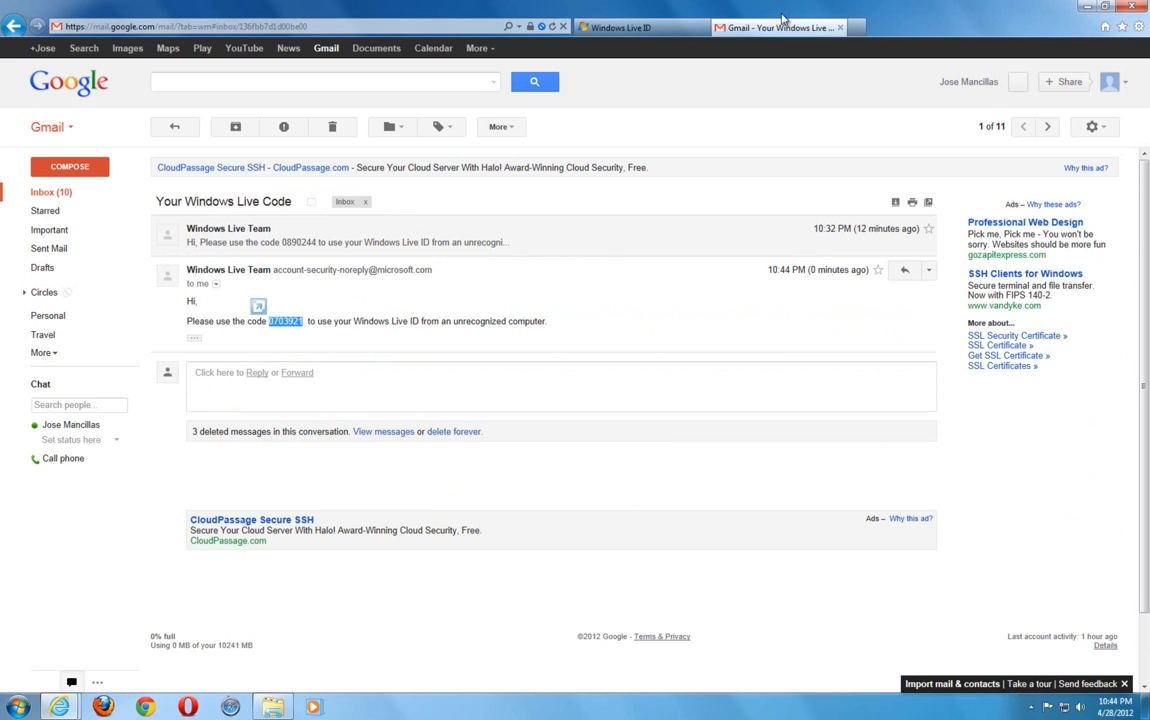
pyautogui.click(621, 27)
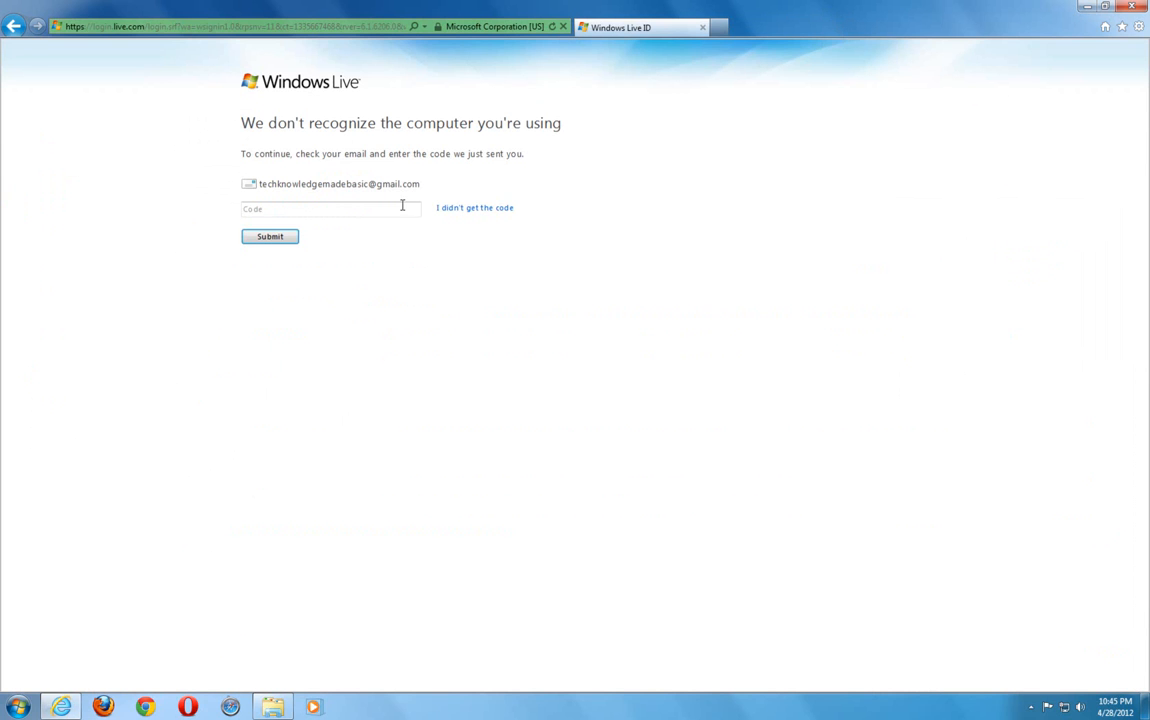
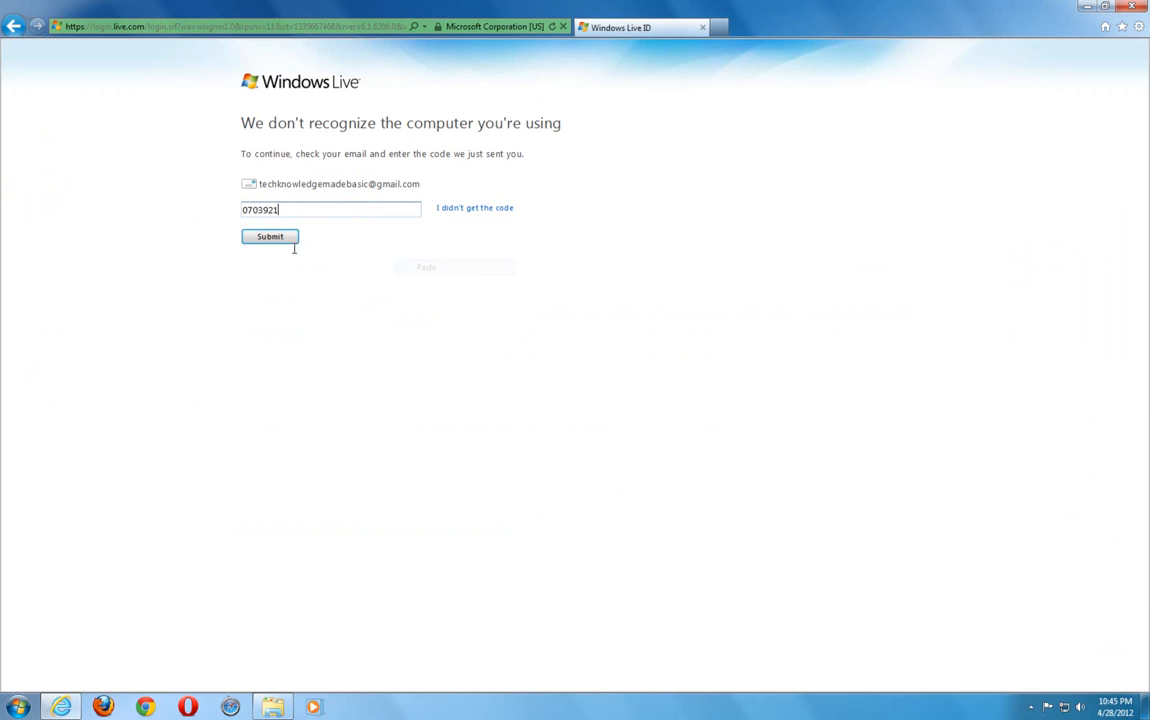
pyautogui.click(269, 237)
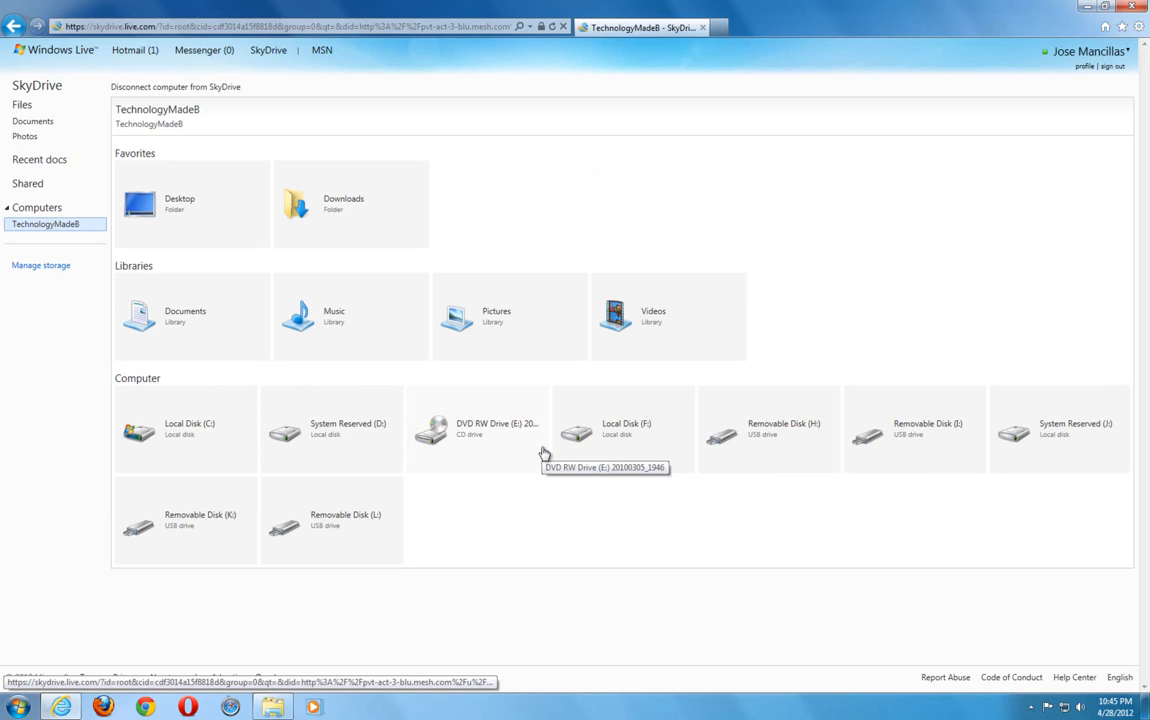
pyautogui.moveTo(544, 453)
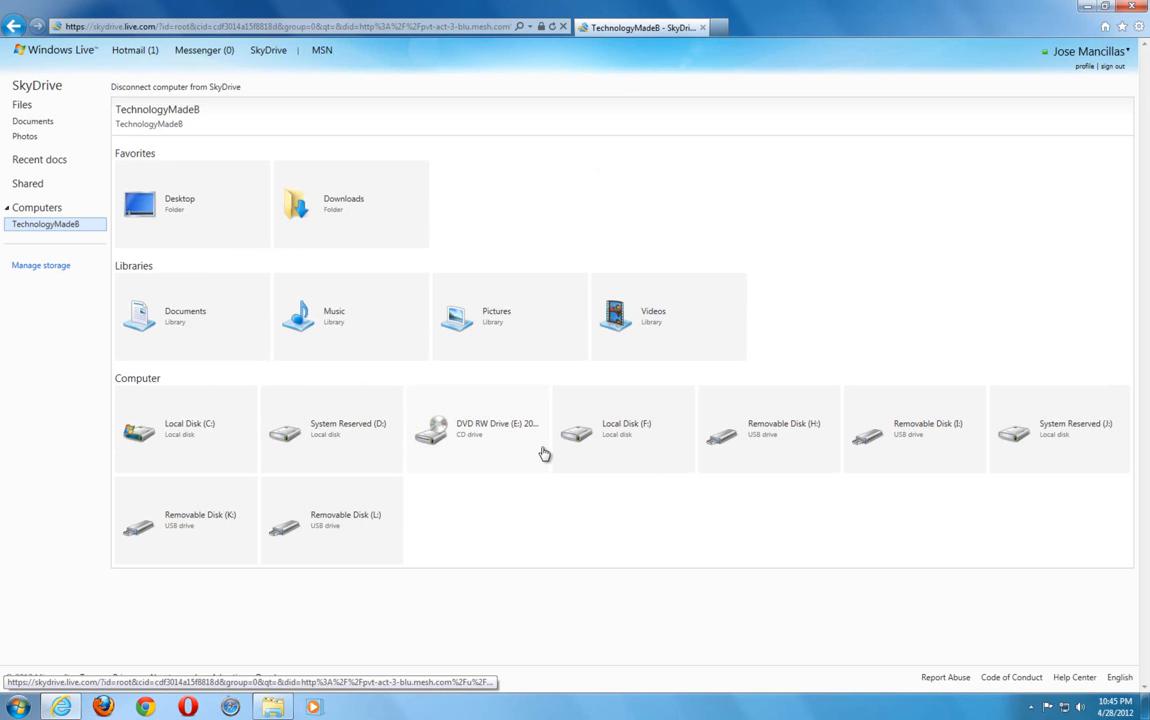
pyautogui.moveTo(529, 388)
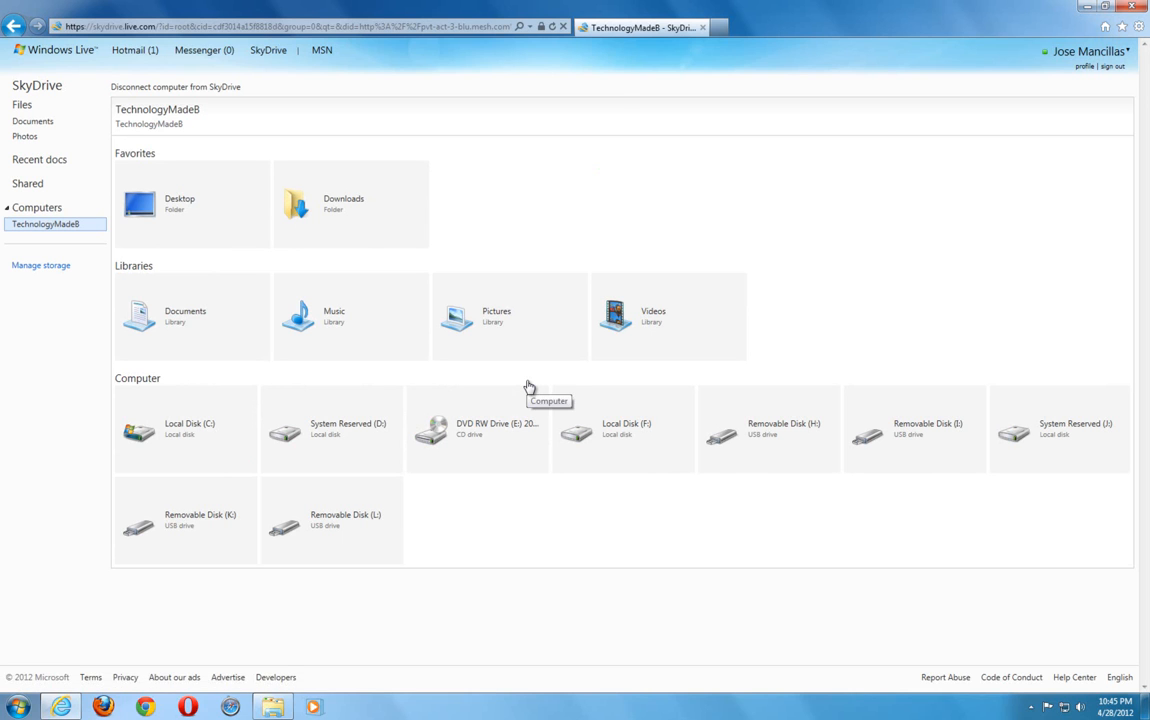
pyautogui.moveTo(476, 330)
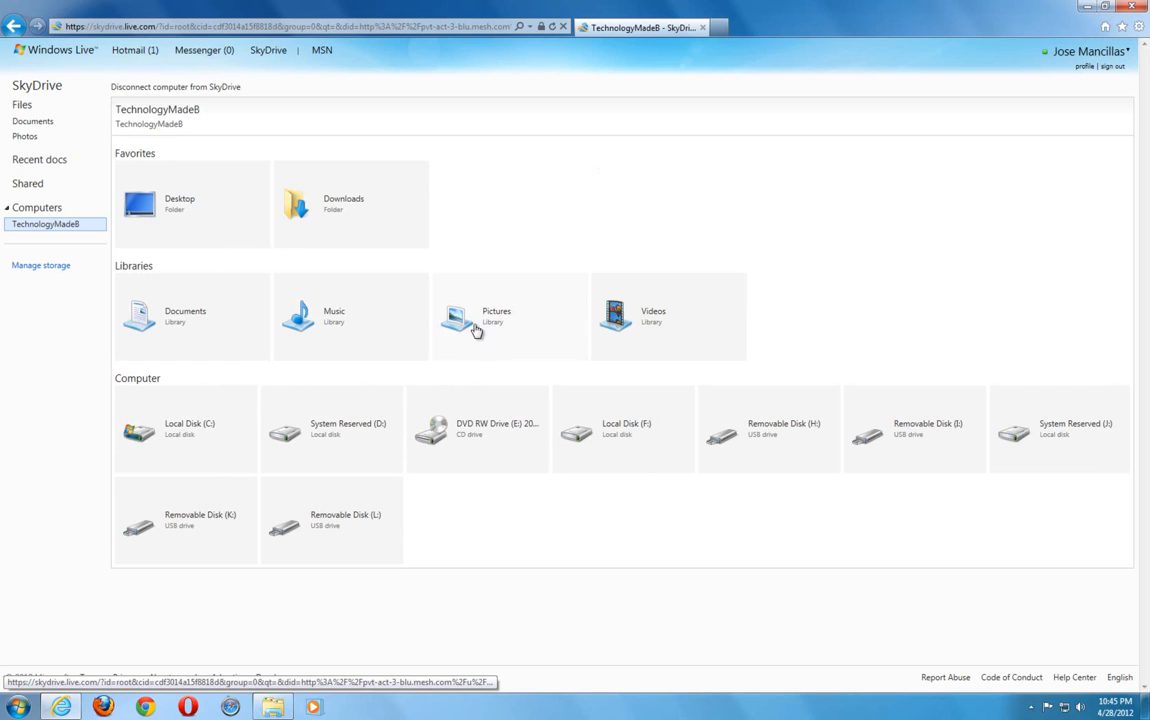
# Step: Open the Jellyfish photo from TechnologyMadeB's Pictures library, Sample Pictures folder
pyautogui.click(497, 316)
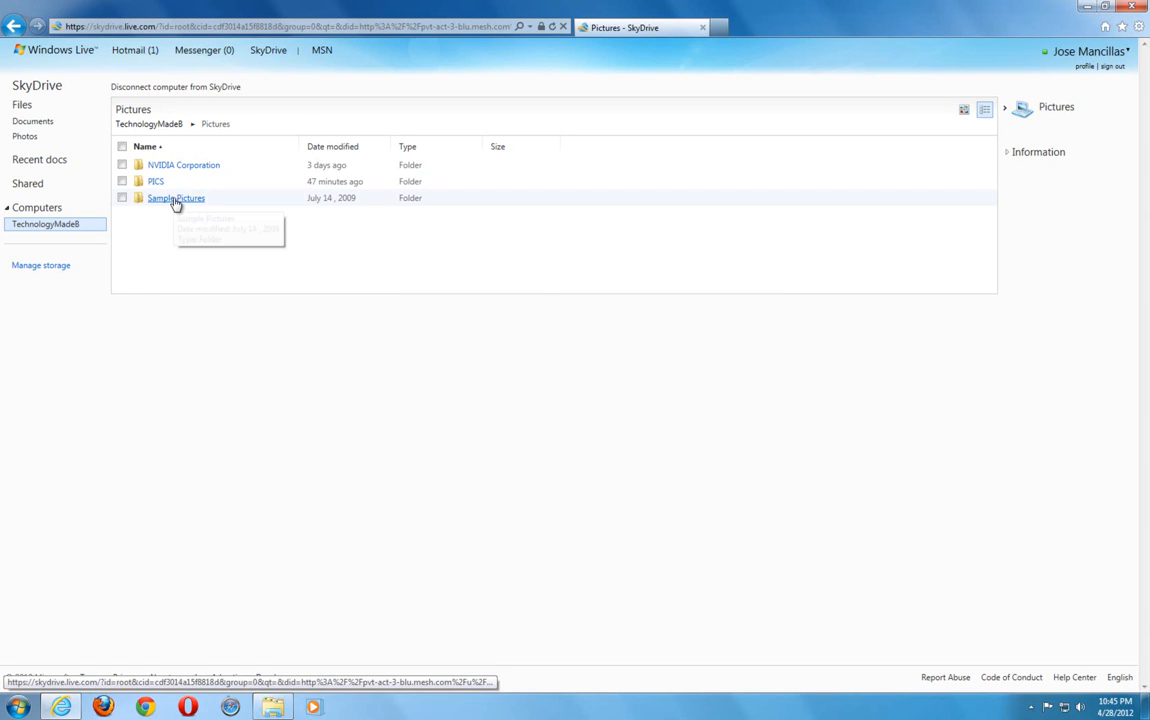
pyautogui.click(176, 197)
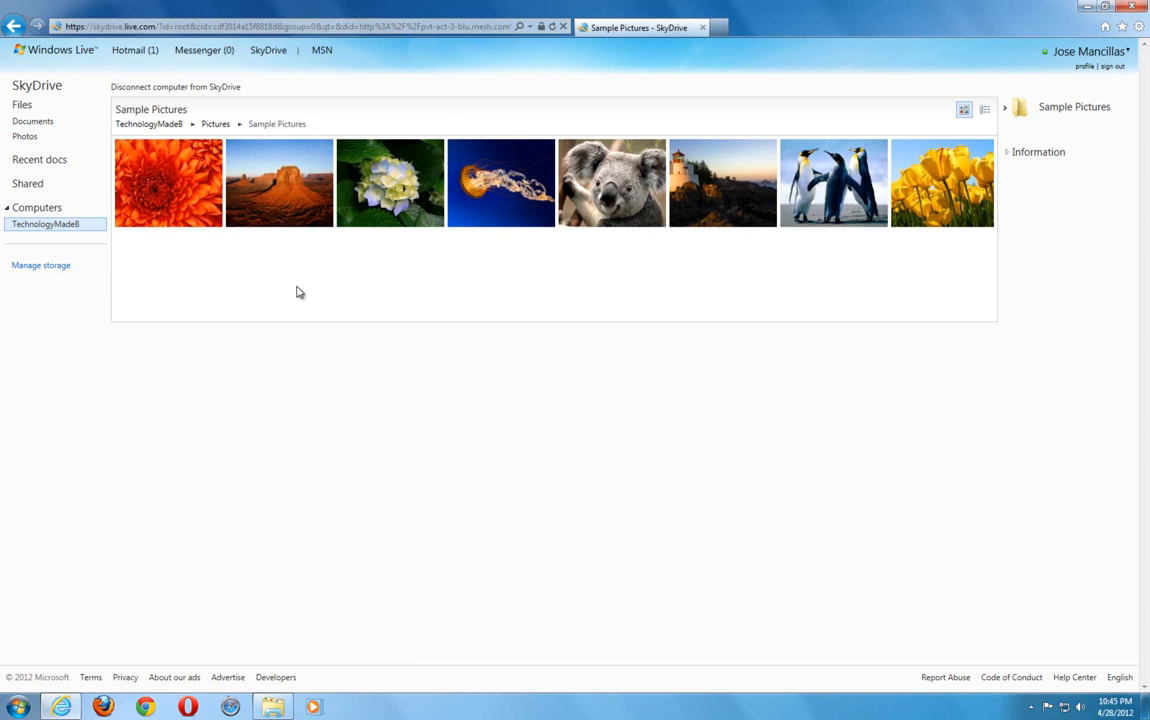
pyautogui.click(500, 182)
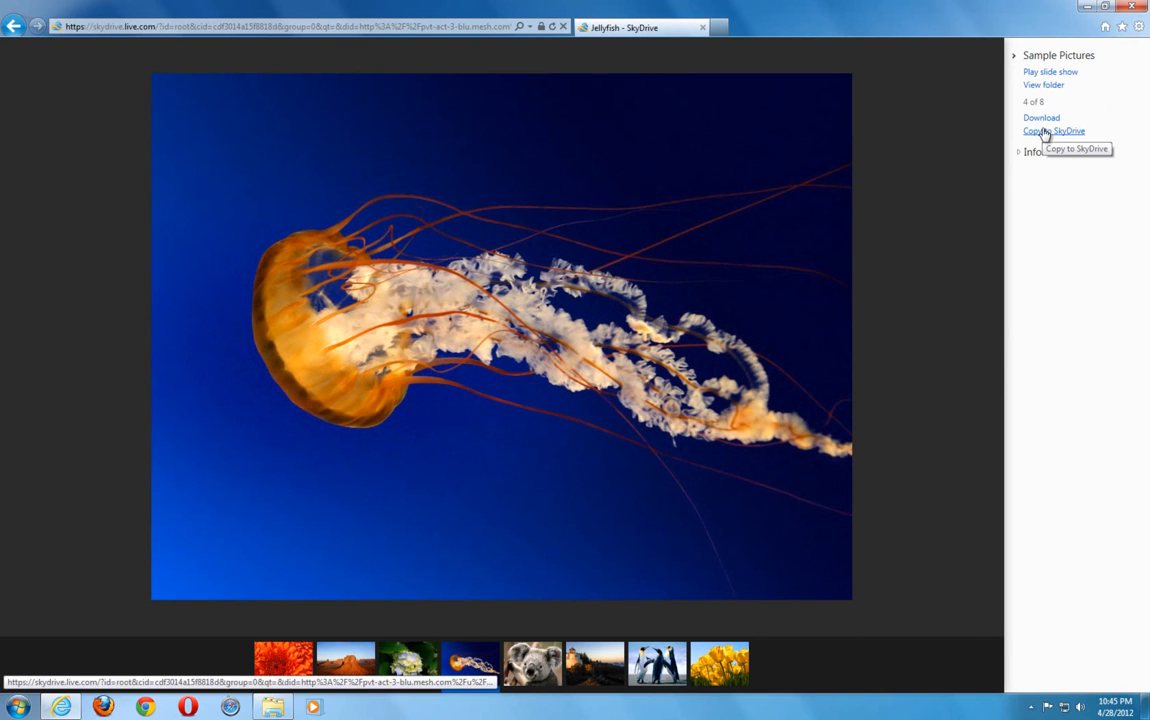
# Step: Copy the Jellyfish photo to SkyDrive, choosing Documents as the destination
pyautogui.click(1053, 131)
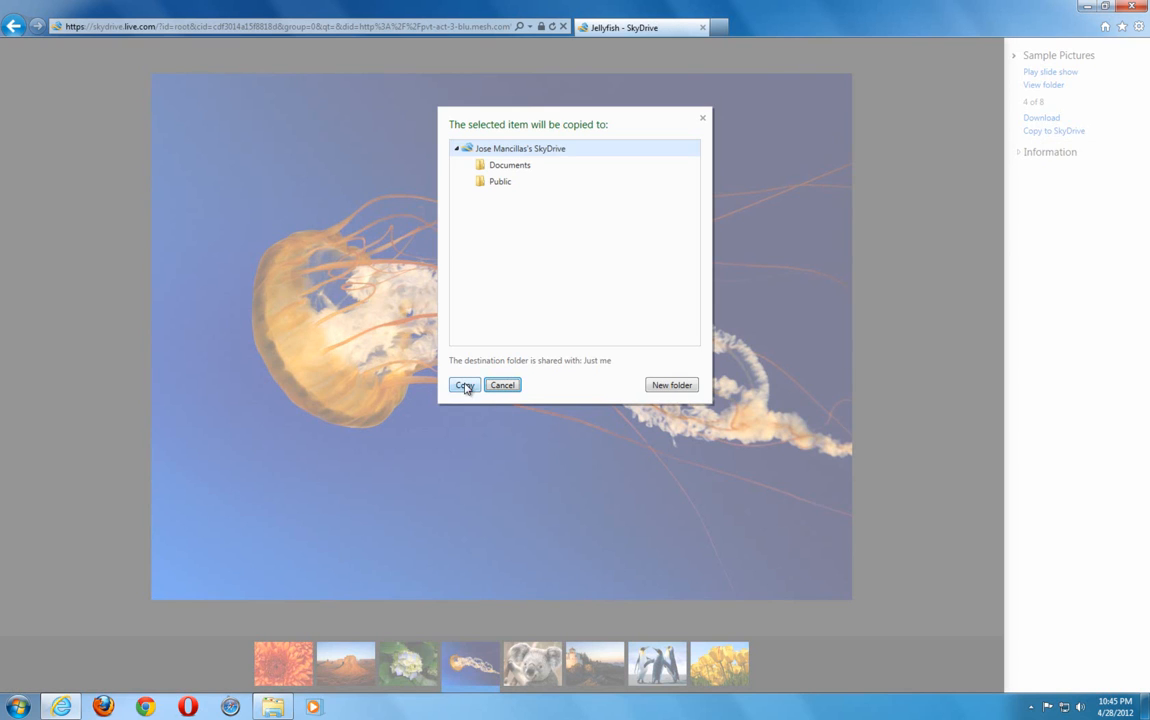
pyautogui.click(509, 165)
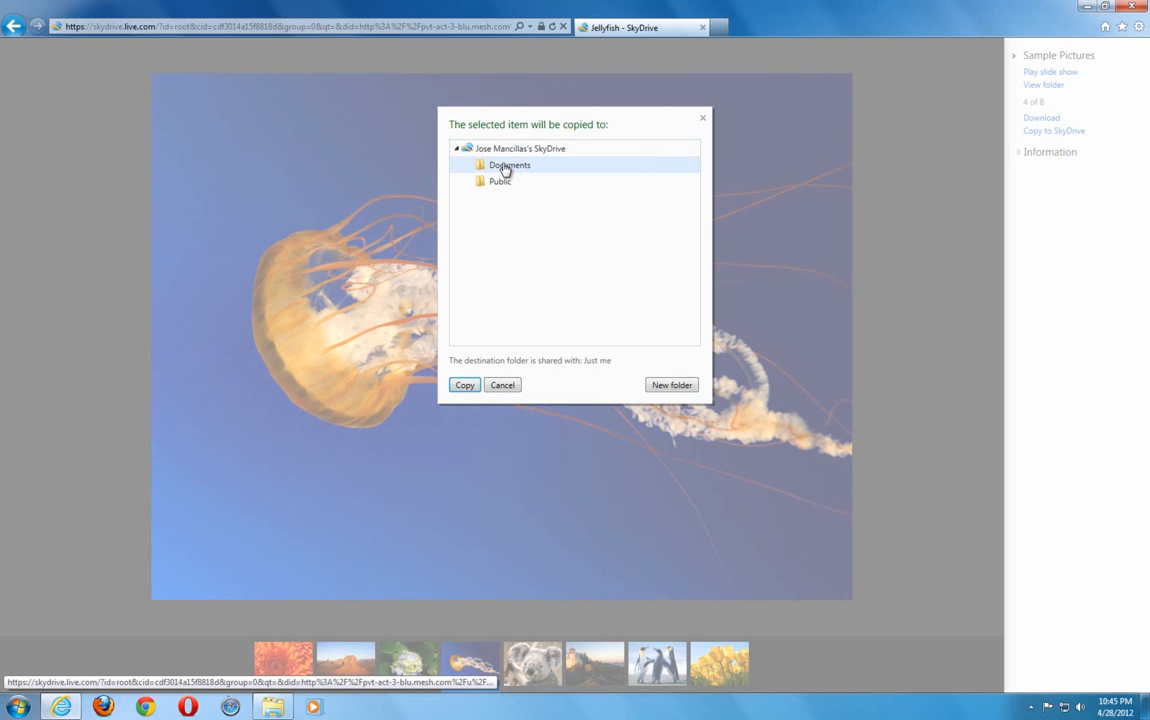
pyautogui.click(464, 385)
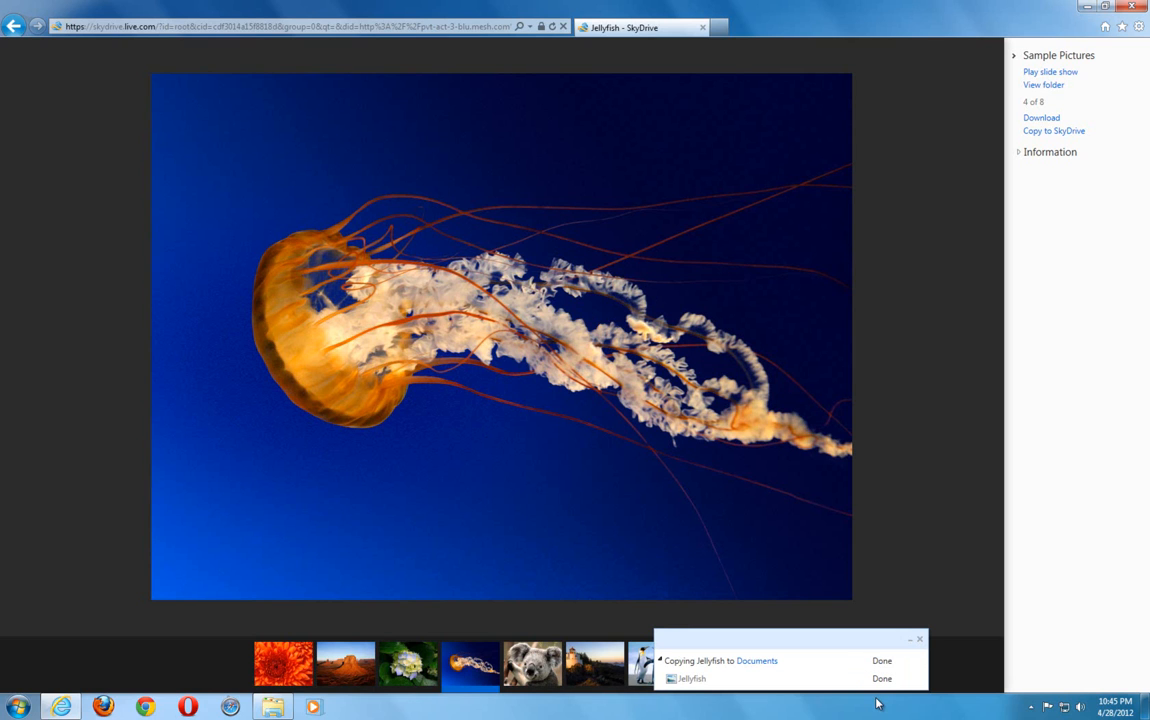
pyautogui.moveTo(913, 637)
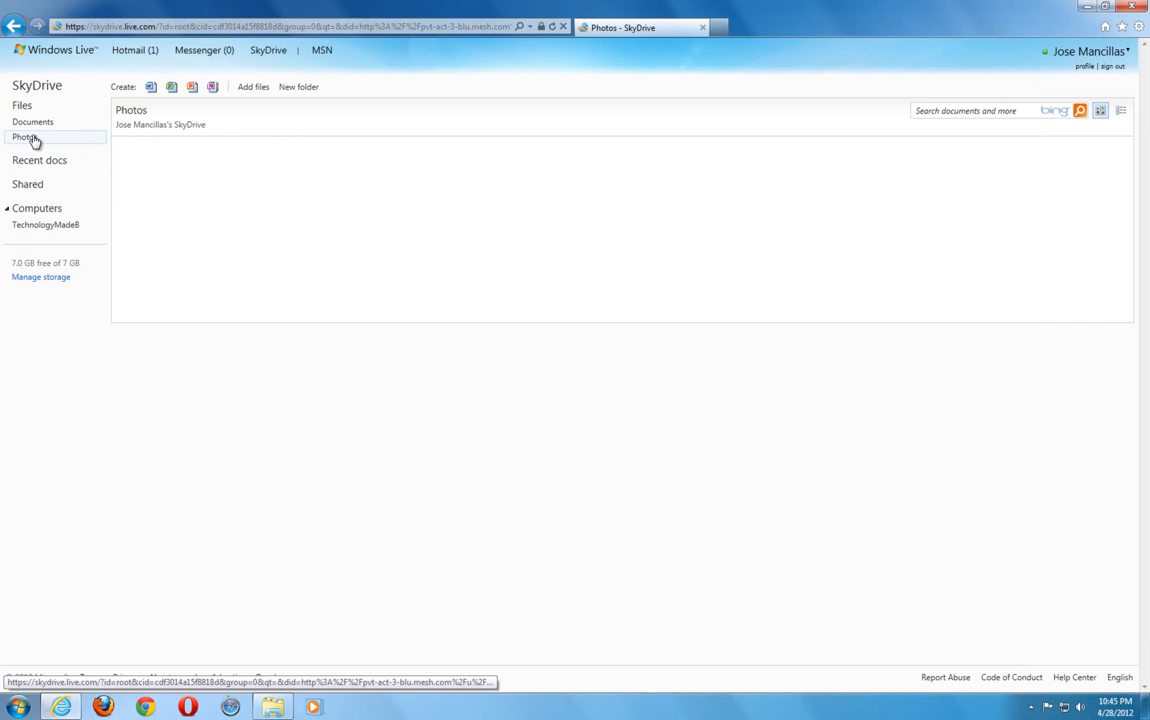
# Step: Go from Photos to Documents, view the copied Jellyfish photo, and return to the listing
pyautogui.click(25, 137)
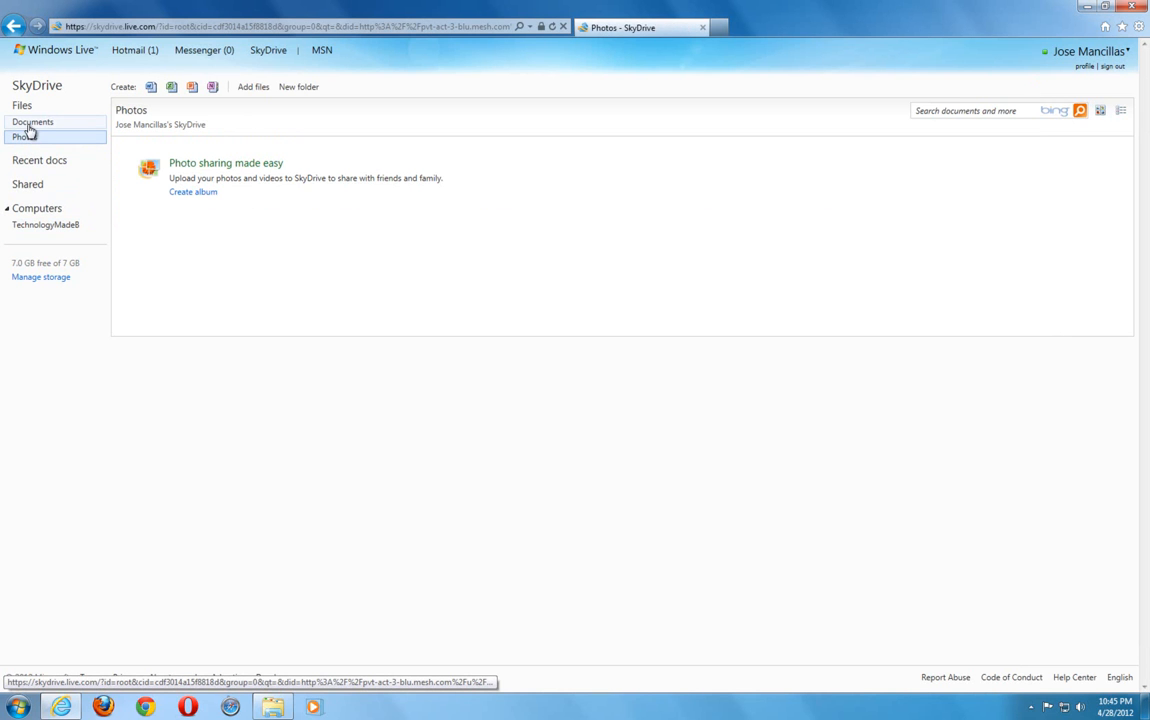
pyautogui.click(32, 121)
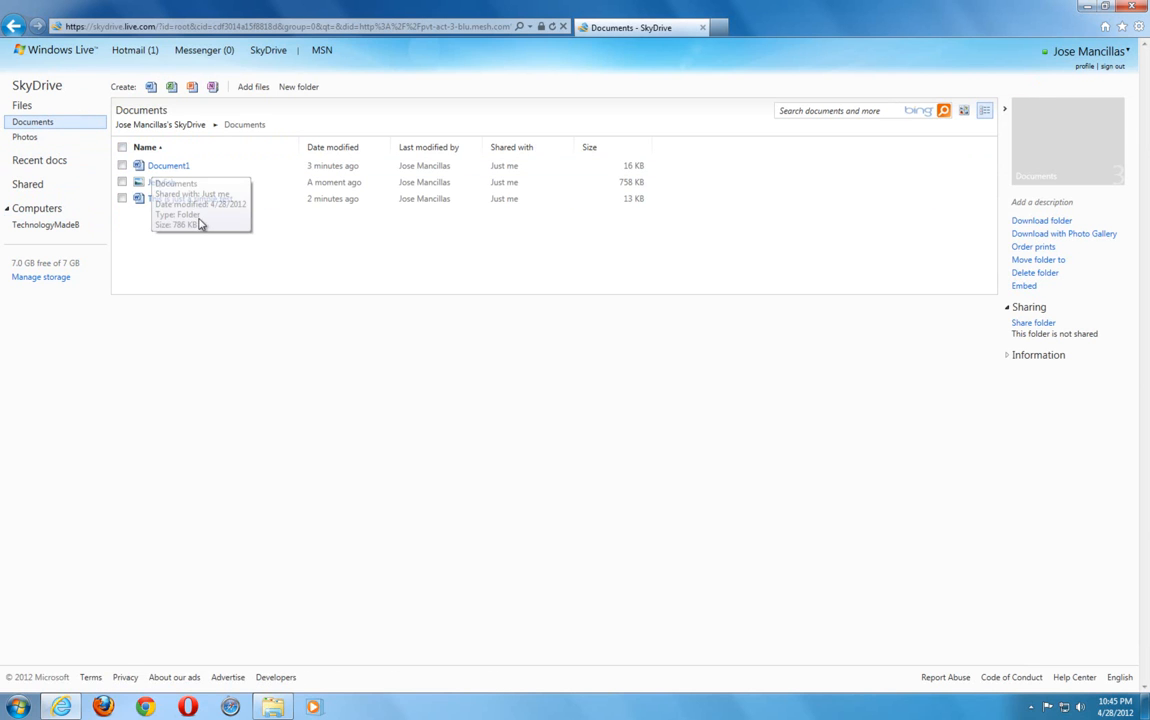
pyautogui.click(140, 182)
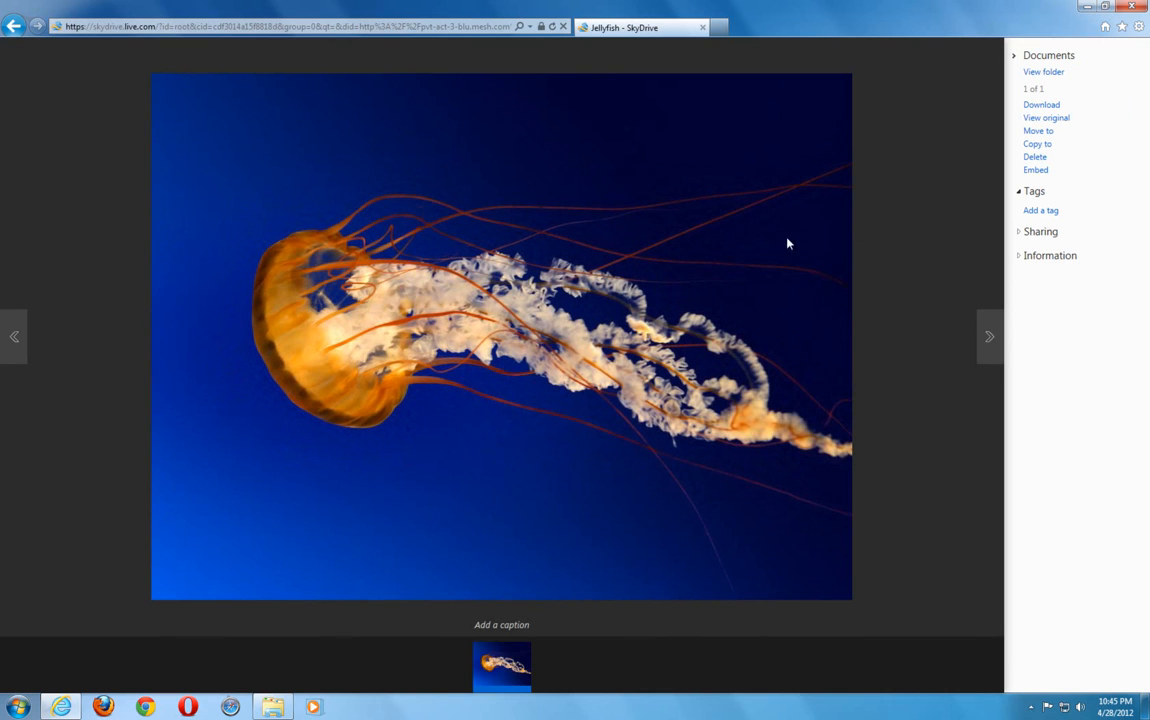
pyautogui.moveTo(5, 64)
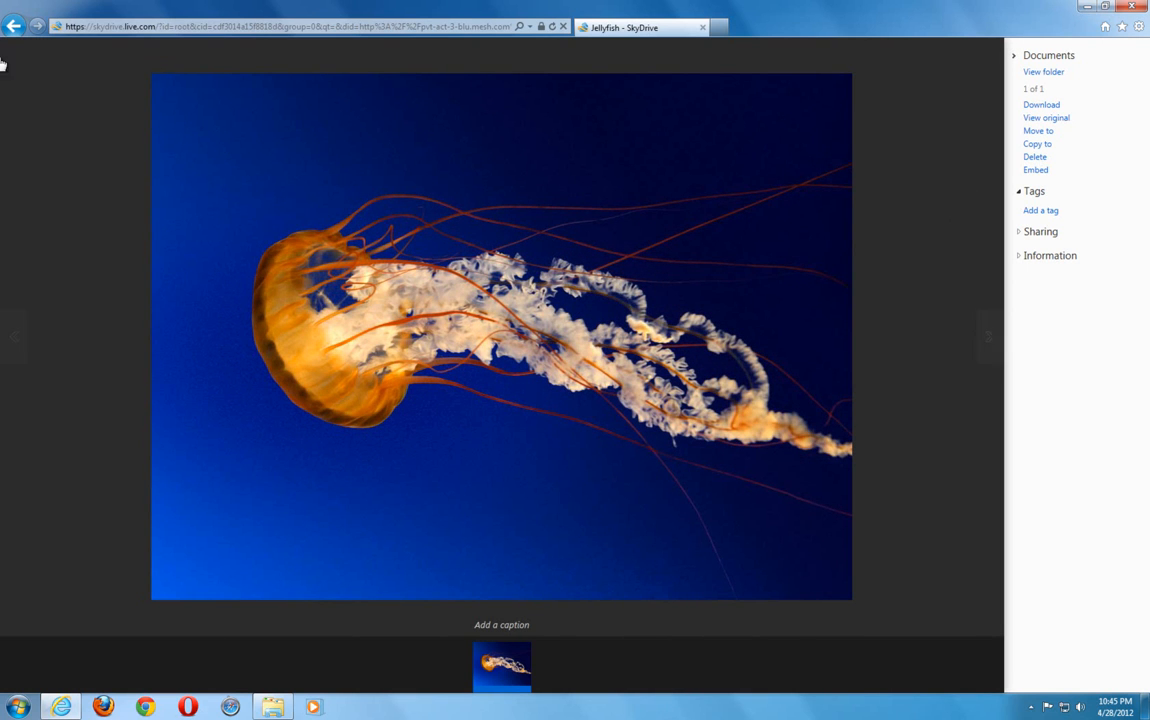
pyautogui.click(1048, 55)
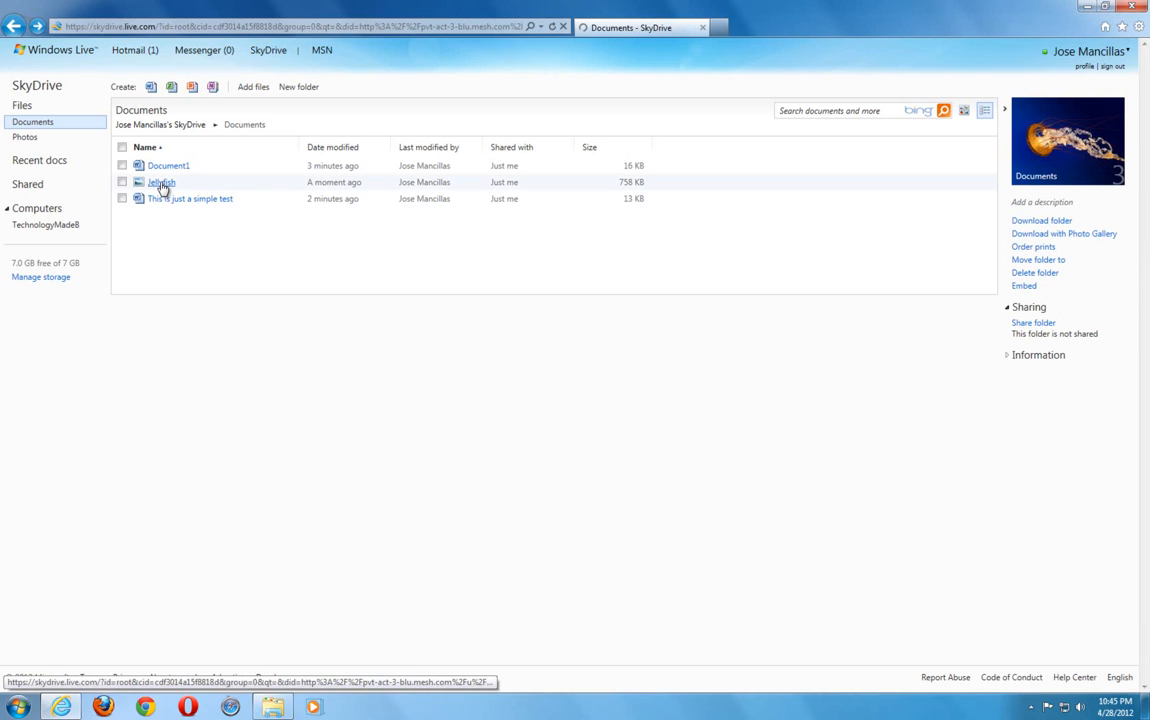
pyautogui.rightClick(162, 182)
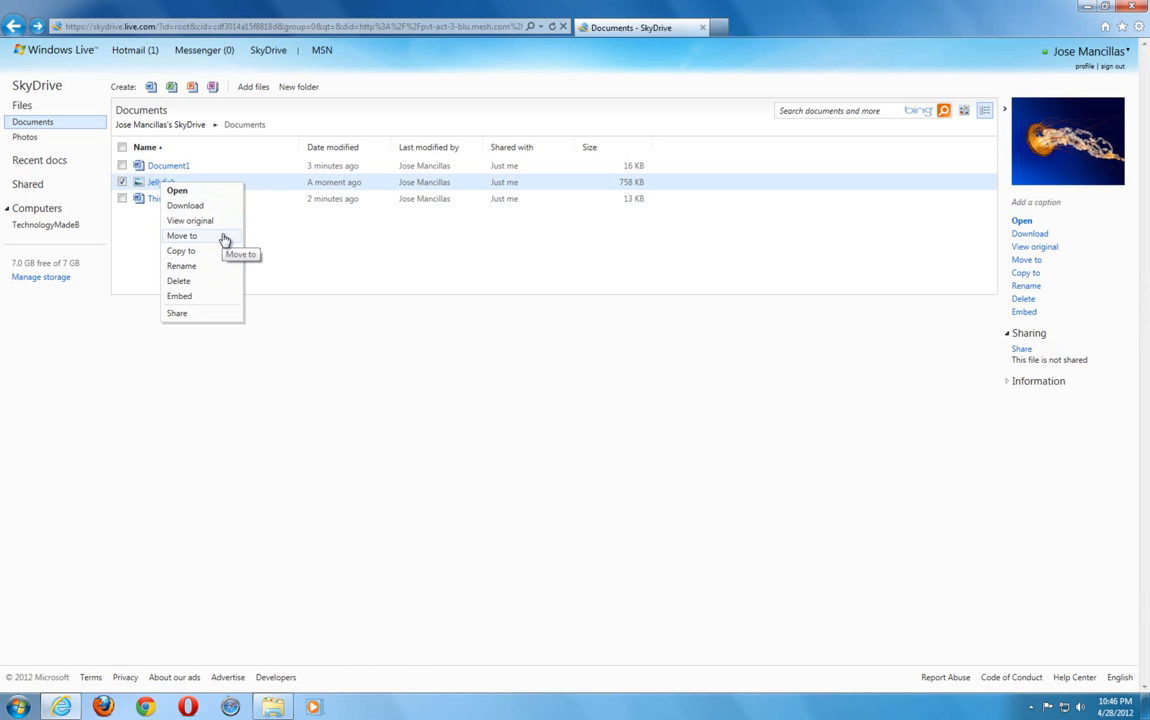
pyautogui.moveTo(205, 305)
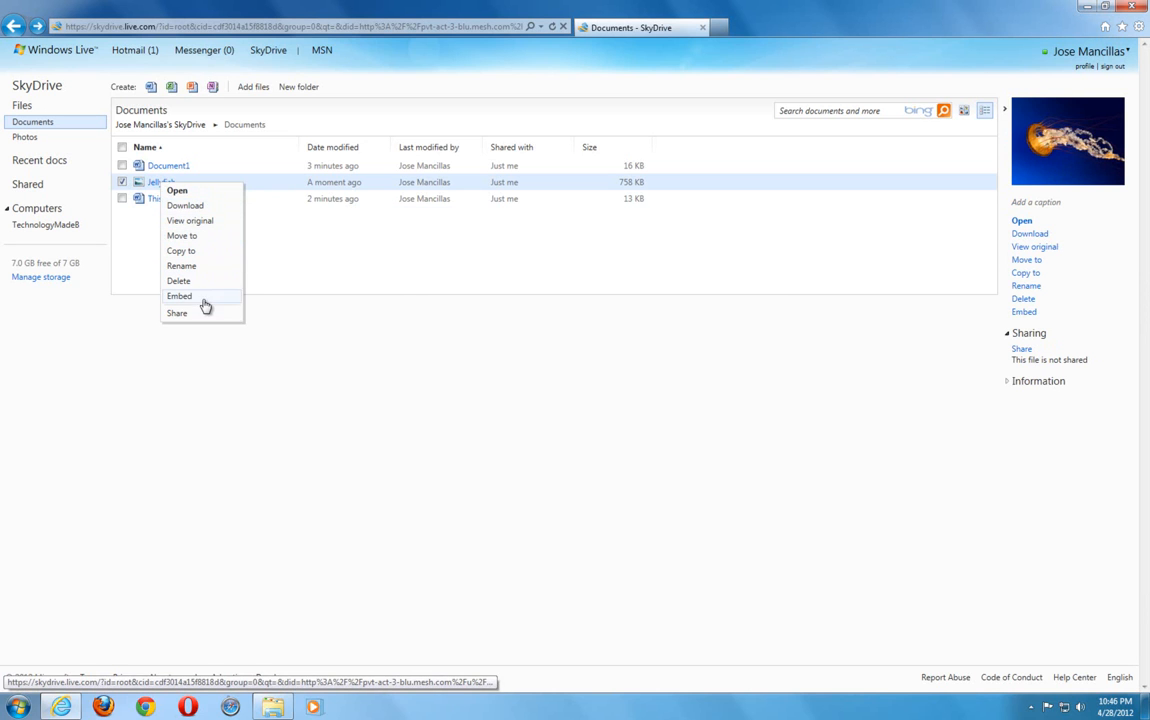
pyautogui.moveTo(205, 220)
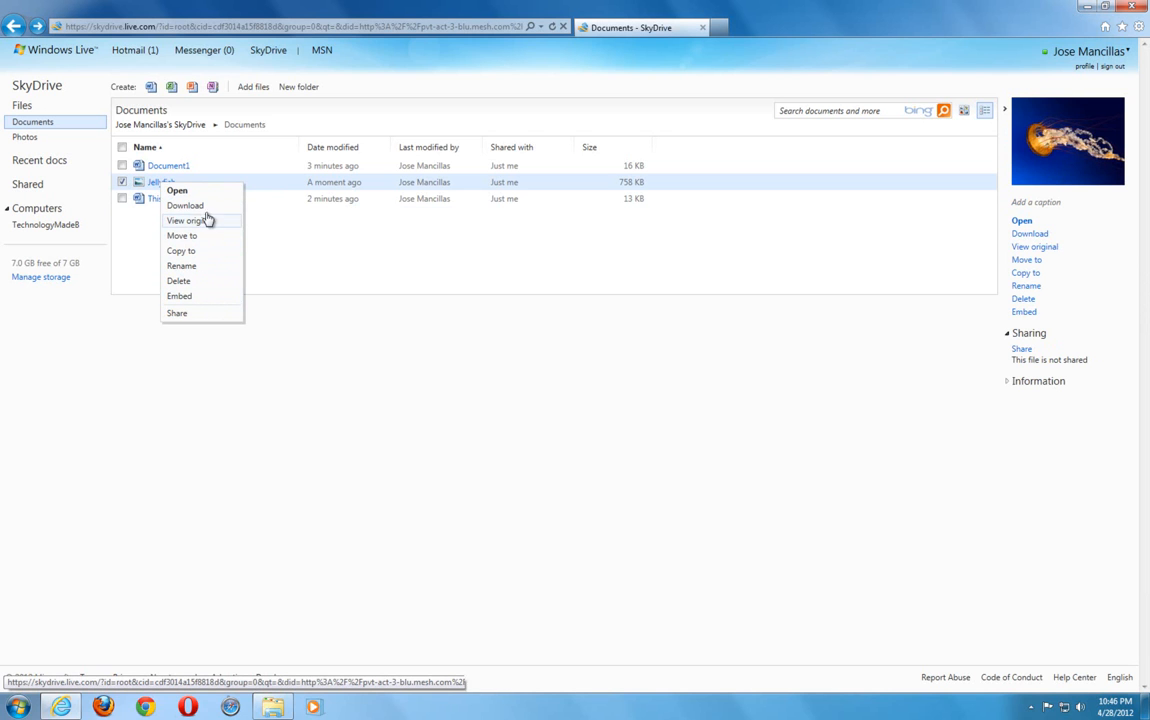
pyautogui.moveTo(176, 313)
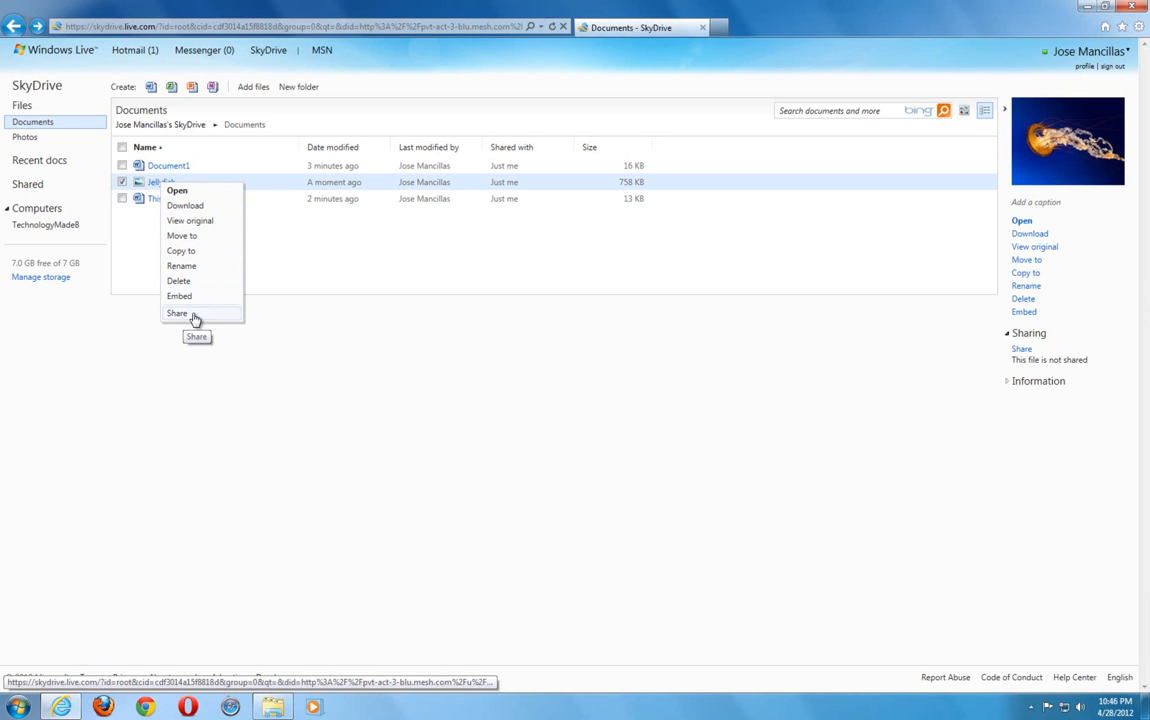
pyautogui.click(177, 313)
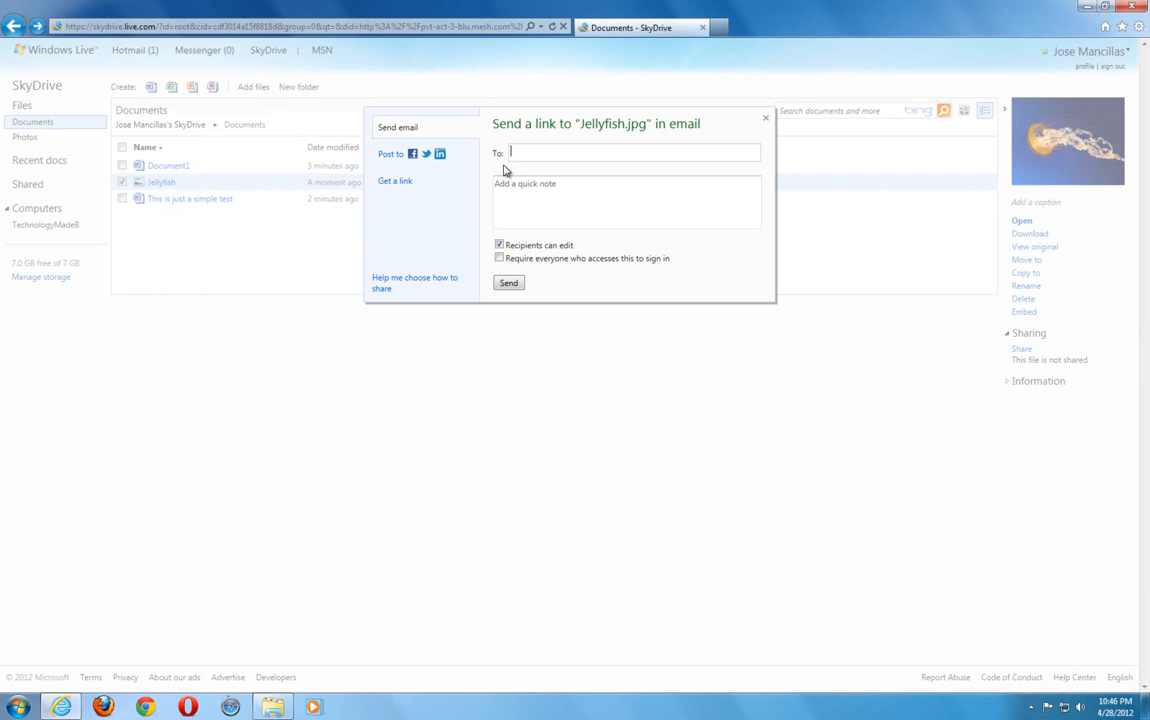
pyautogui.moveTo(624, 159)
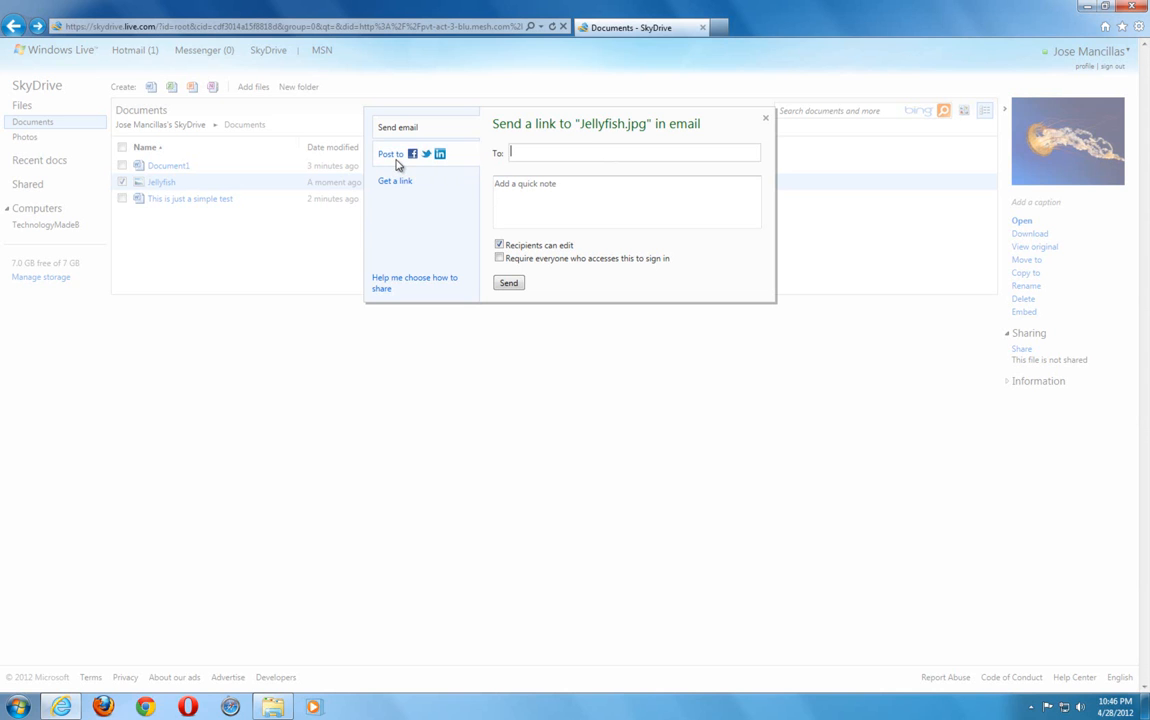
pyautogui.click(390, 153)
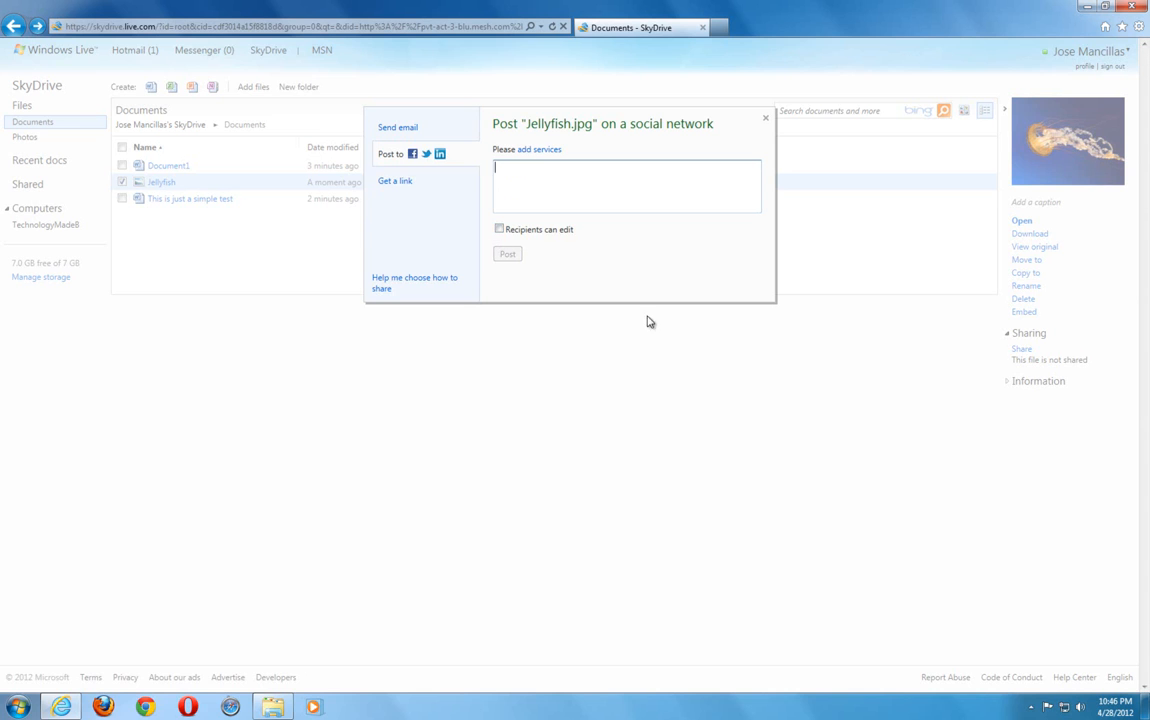
pyautogui.click(766, 118)
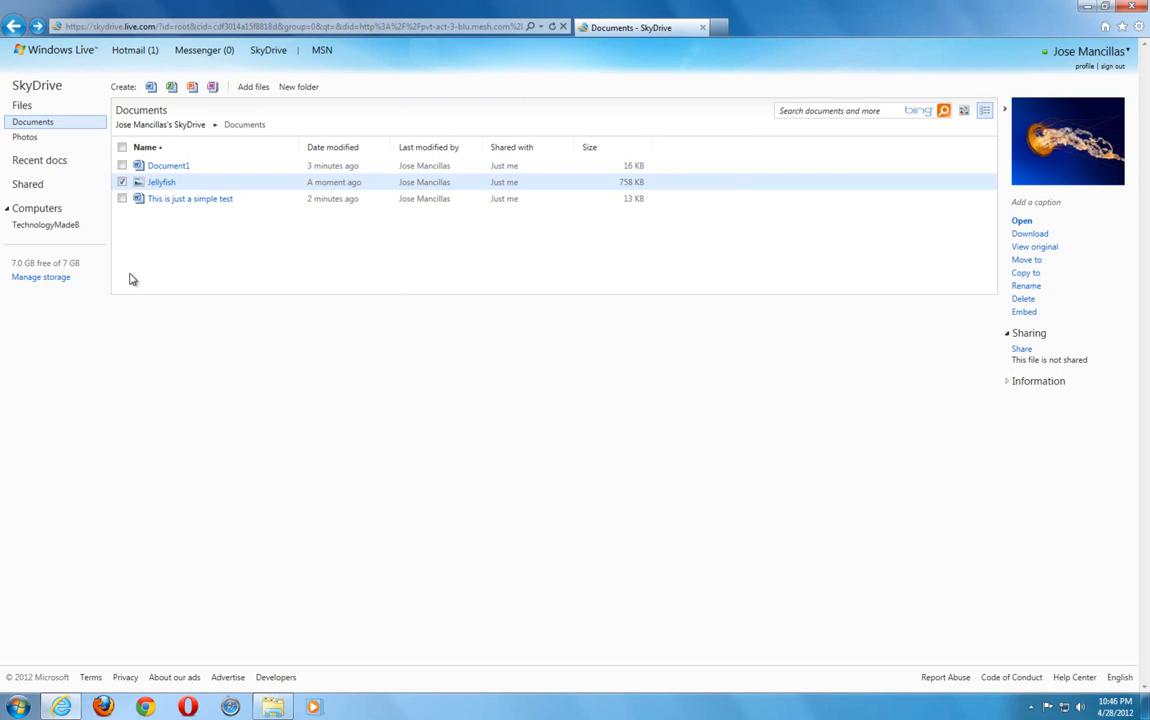
pyautogui.moveTo(45, 224)
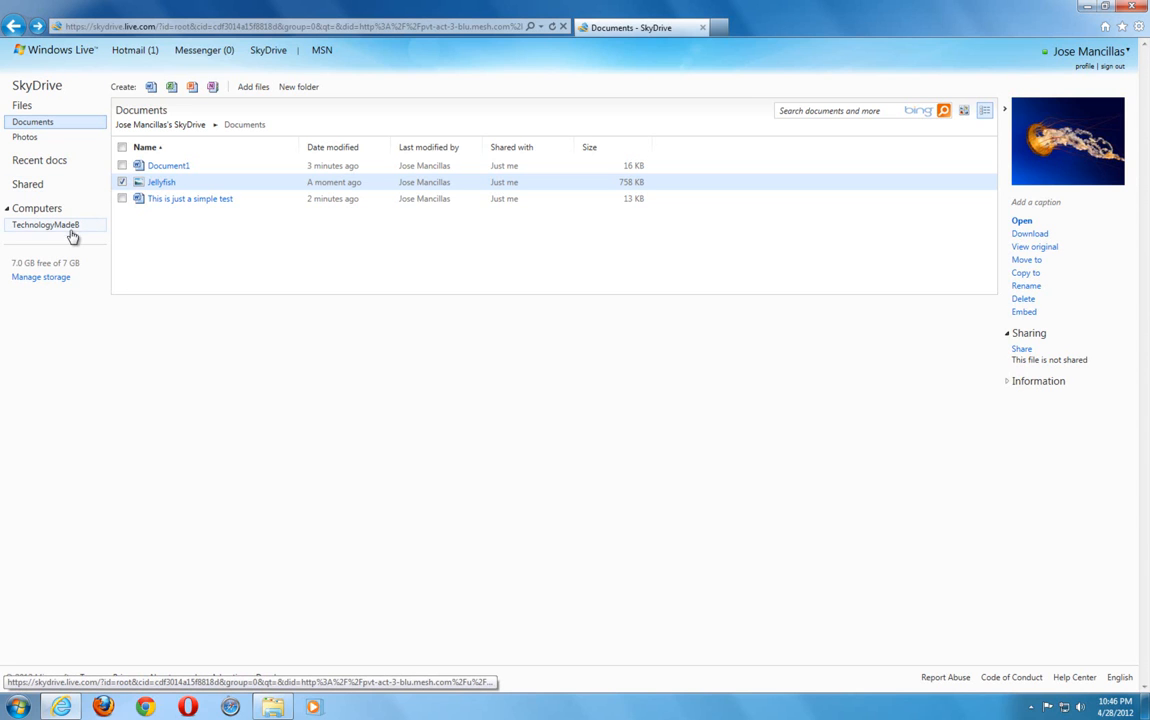
pyautogui.moveTo(62, 231)
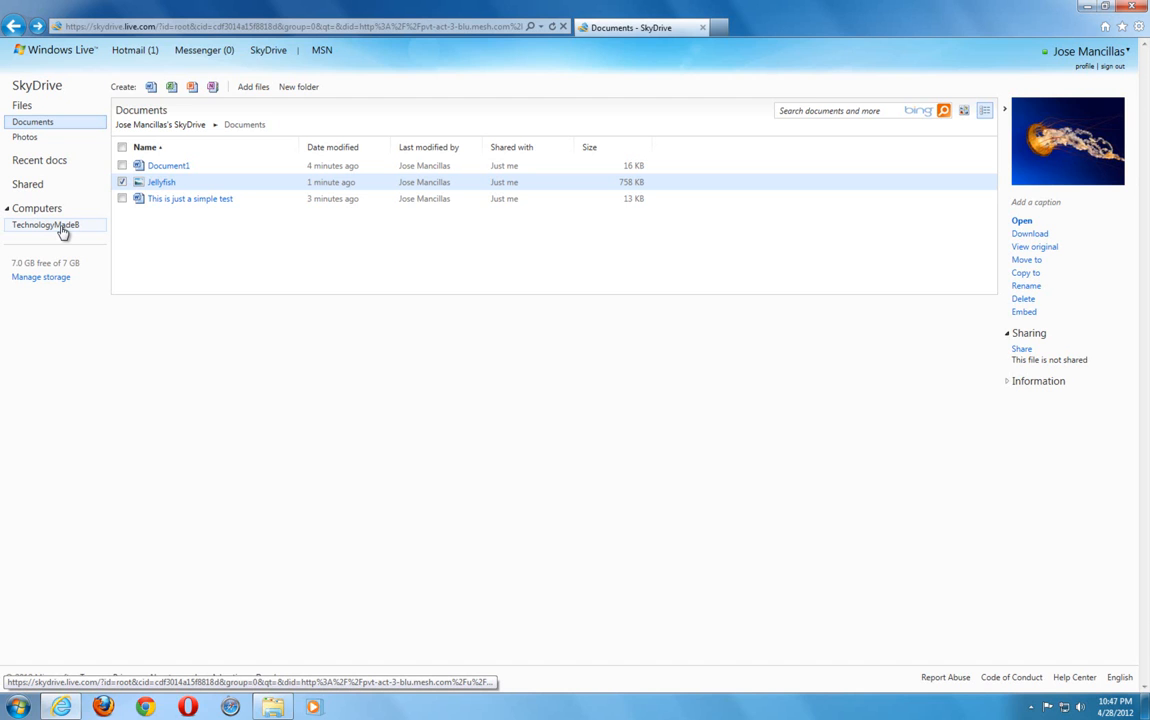
pyautogui.moveTo(41, 289)
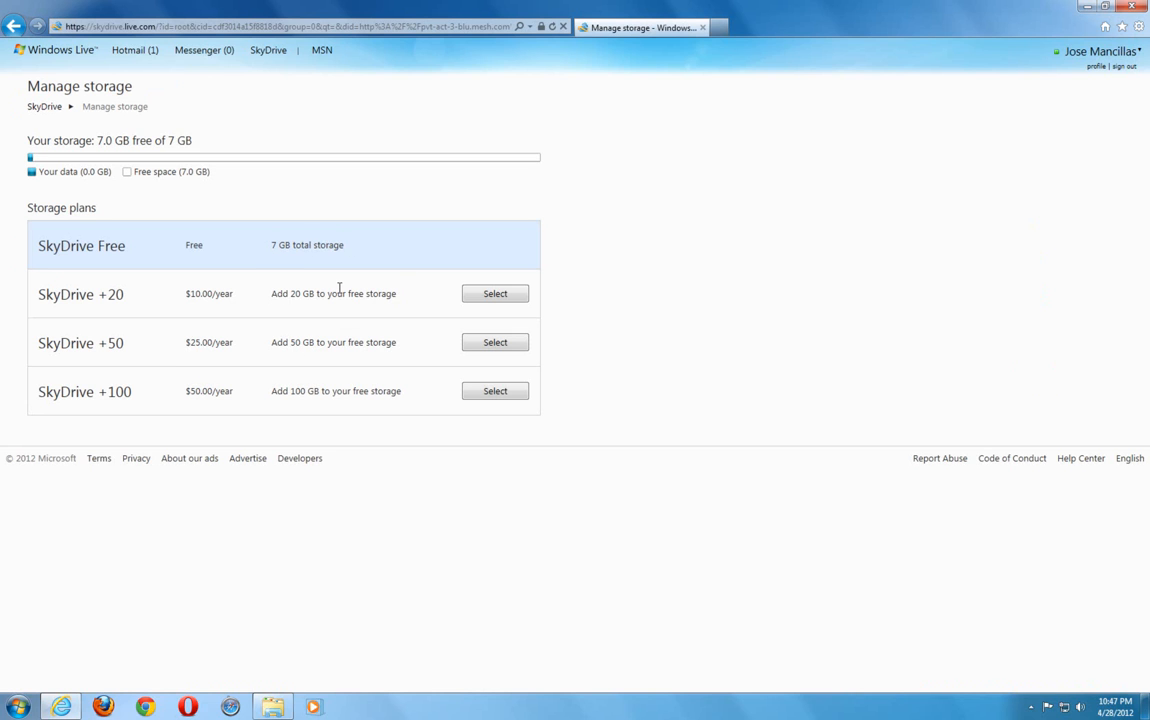
pyautogui.moveTo(391, 429)
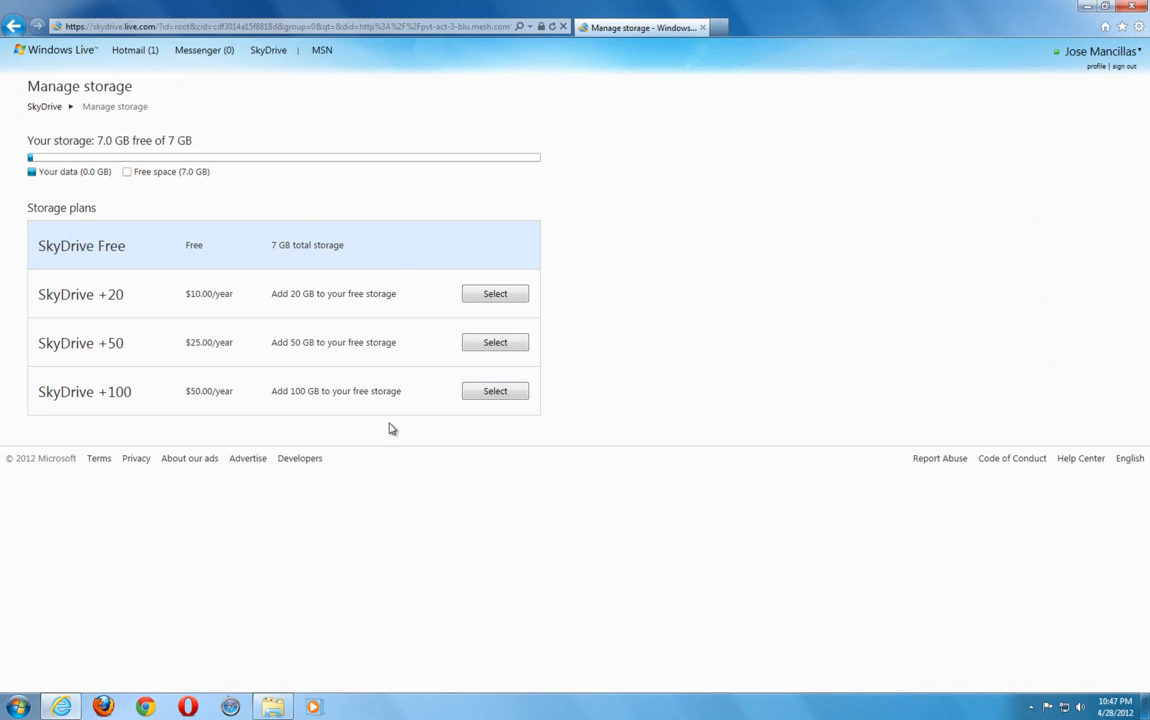
pyautogui.moveTo(285, 107)
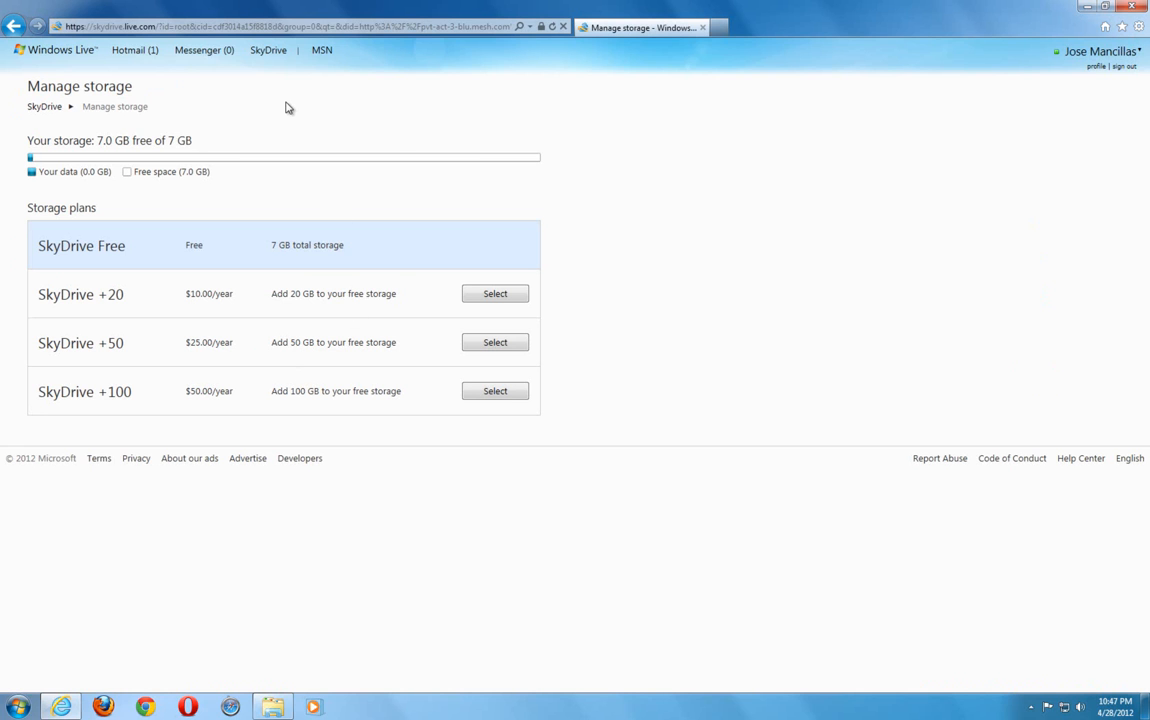